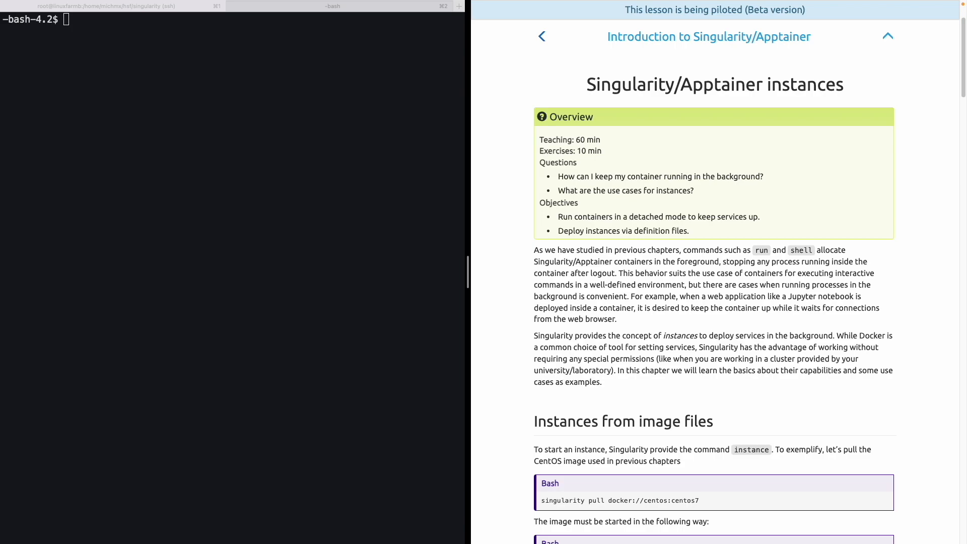
- Run 'singularity pull docker://centos:centos7', which fails because centos_centos7.sif already exists
{"action": "scroll", "scroll_direction": "down", "scroll_amount": 3}
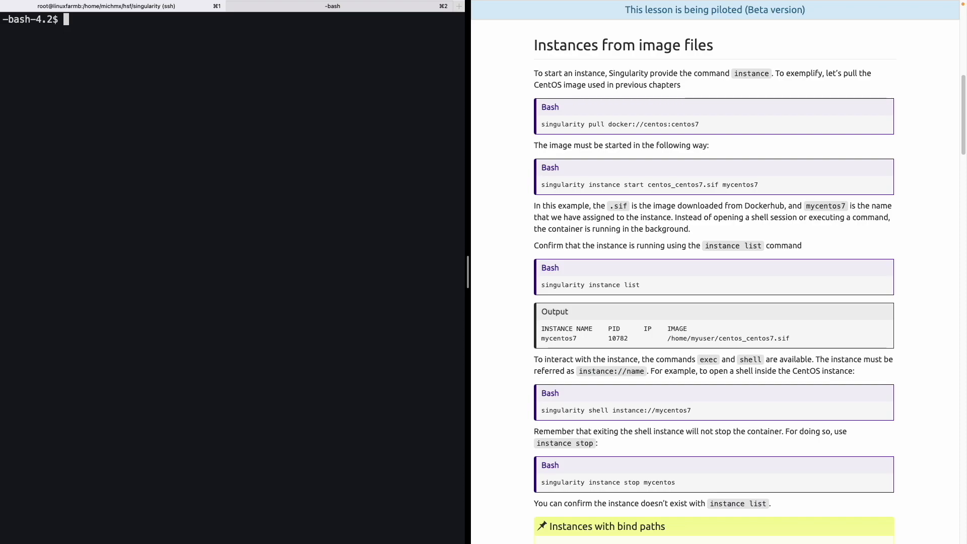
{"action": "type", "text": "singularity pull doc"}
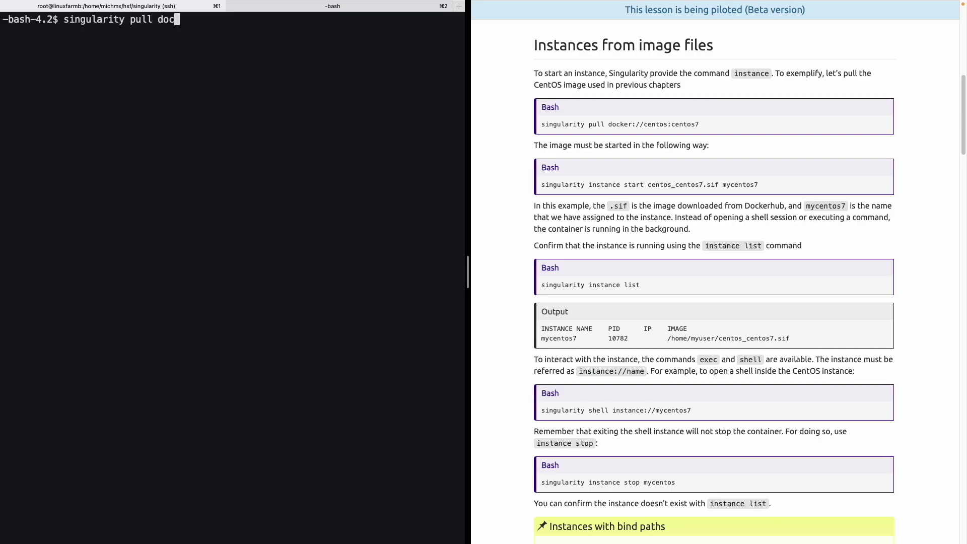
{"action": "type", "text": "ker://ce"}
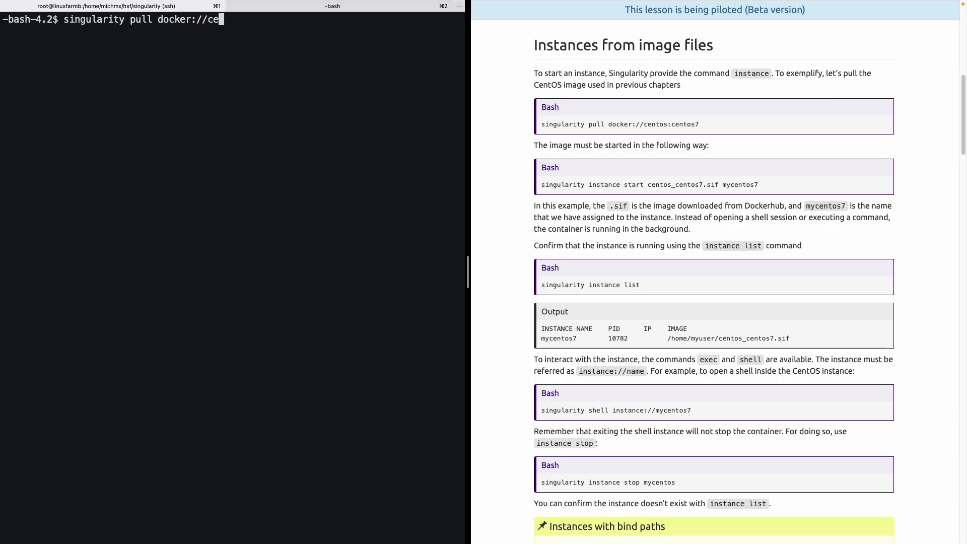
{"action": "type", "text": "ntos"}
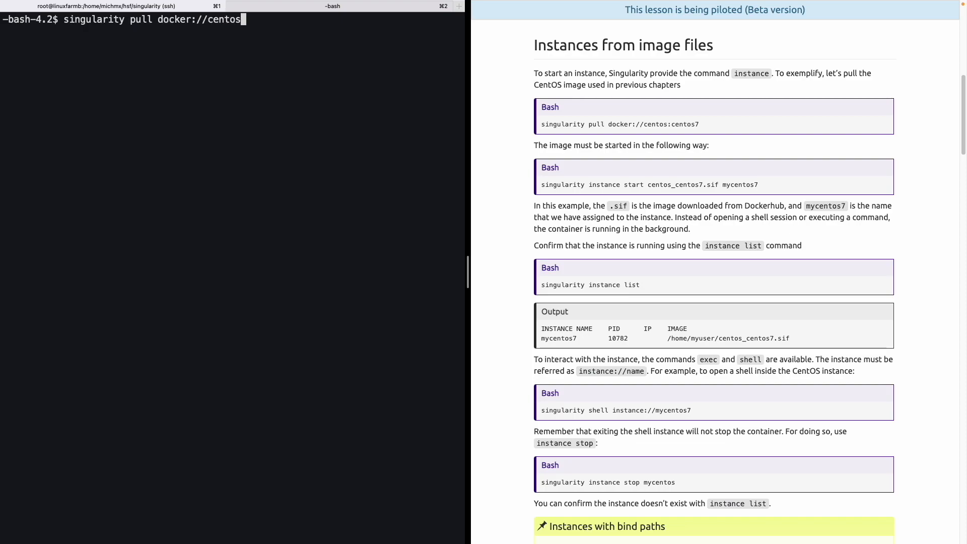
{"action": "type", "text": ":centos7"}
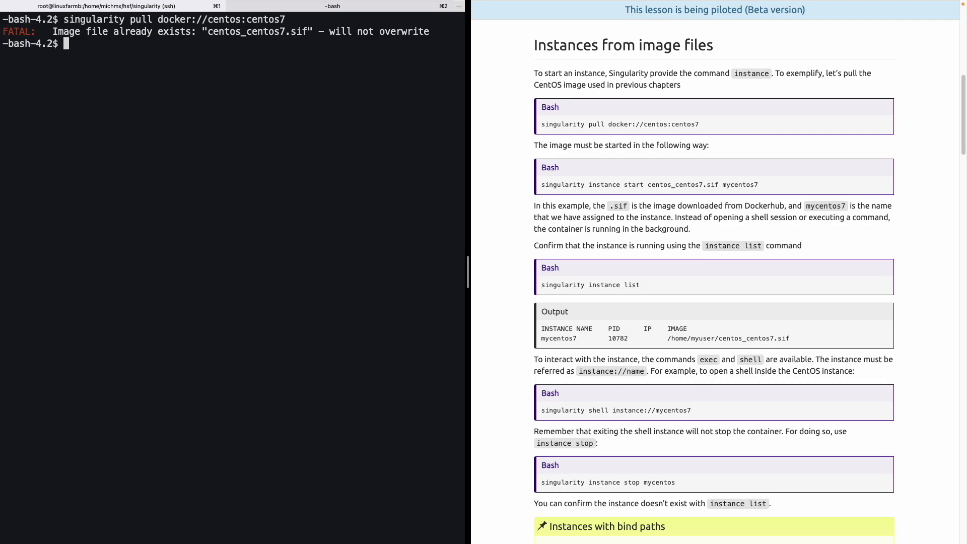
- Run 'singularity instance start centos_centos7.sif mycentos7' to launch the background instance
{"action": "type", "text": "singularity"}
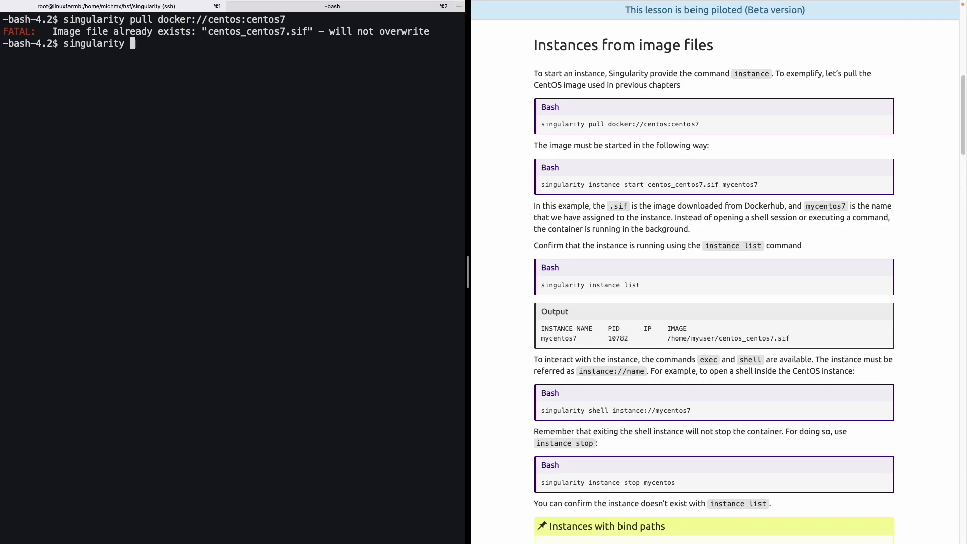
{"action": "type", "text": "instance"}
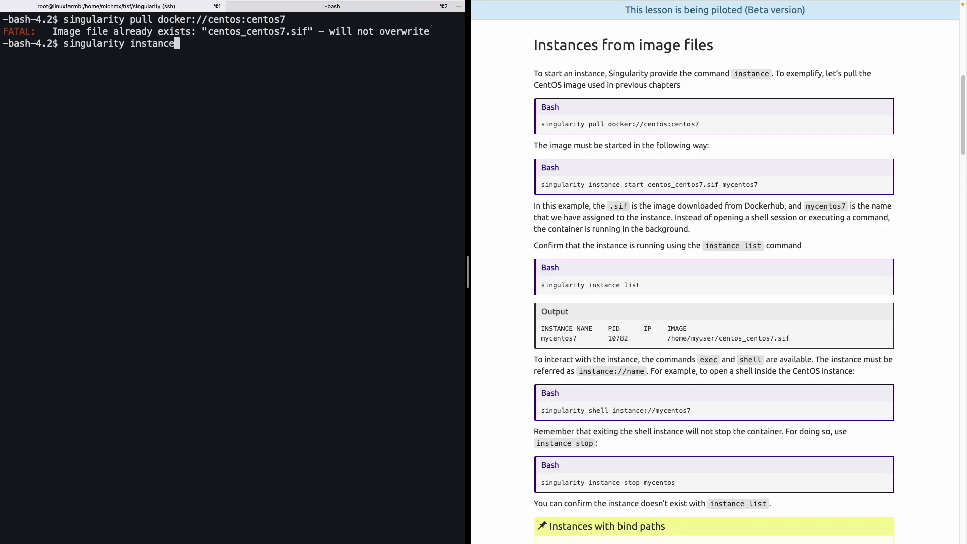
{"action": "type", "text": "start"}
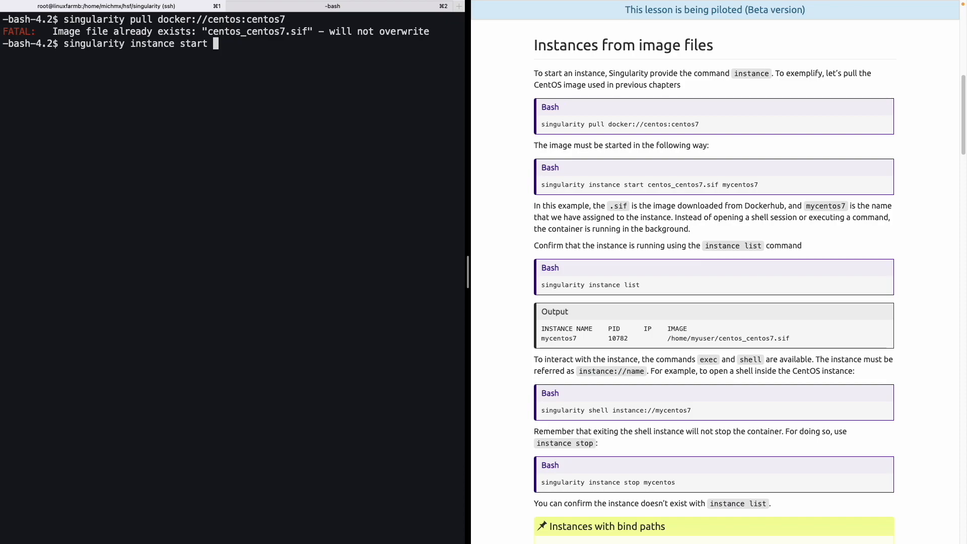
{"action": "type", "text": "centos"}
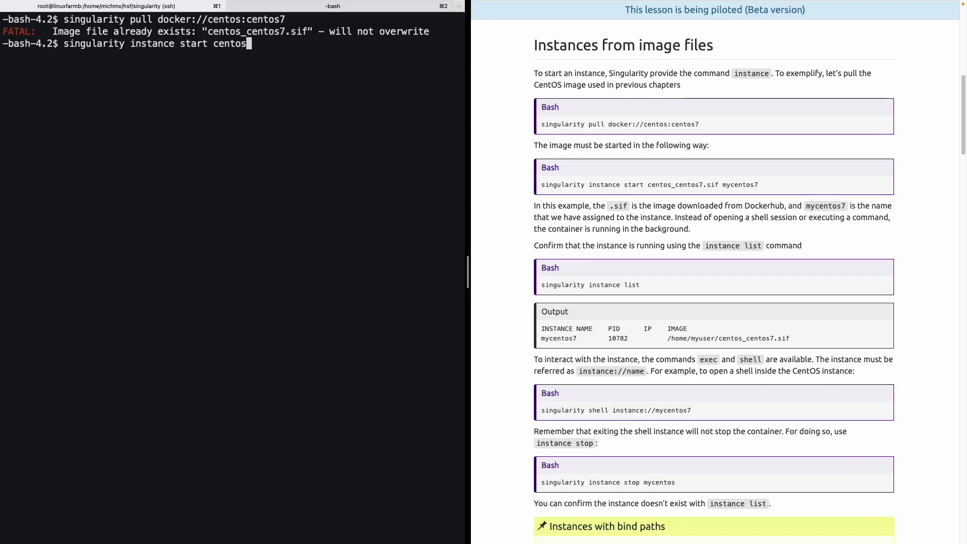
{"action": "type", "text": "_cen"}
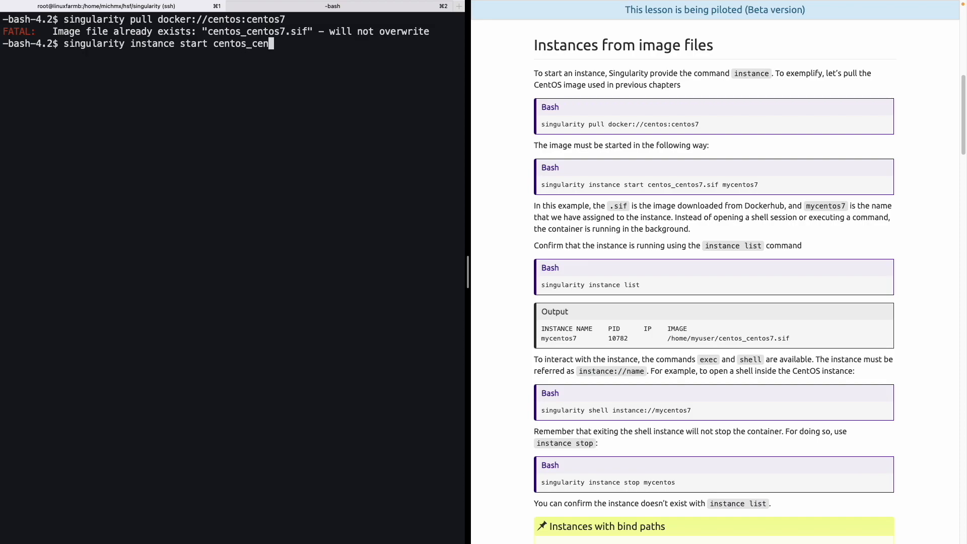
{"action": "type", "text": "tos7."}
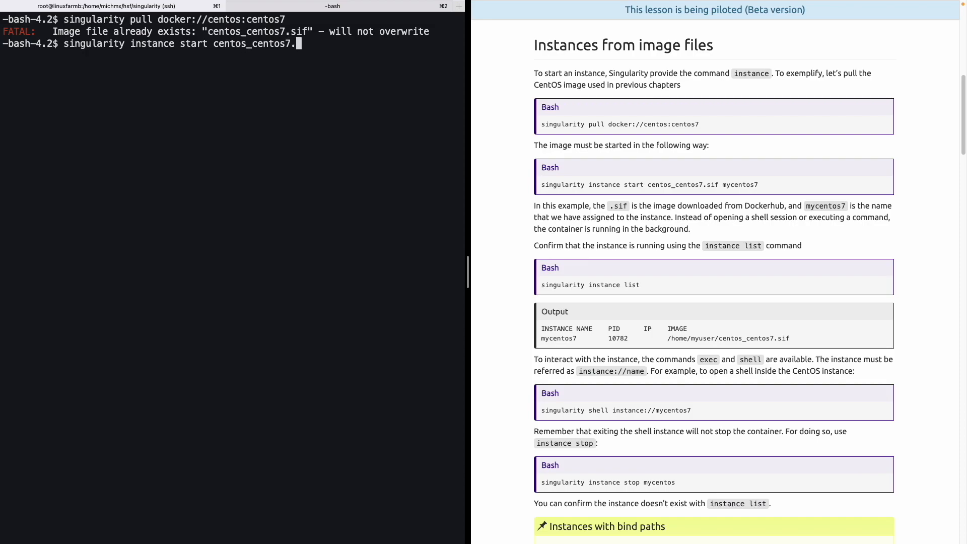
{"action": "type", "text": "sif"}
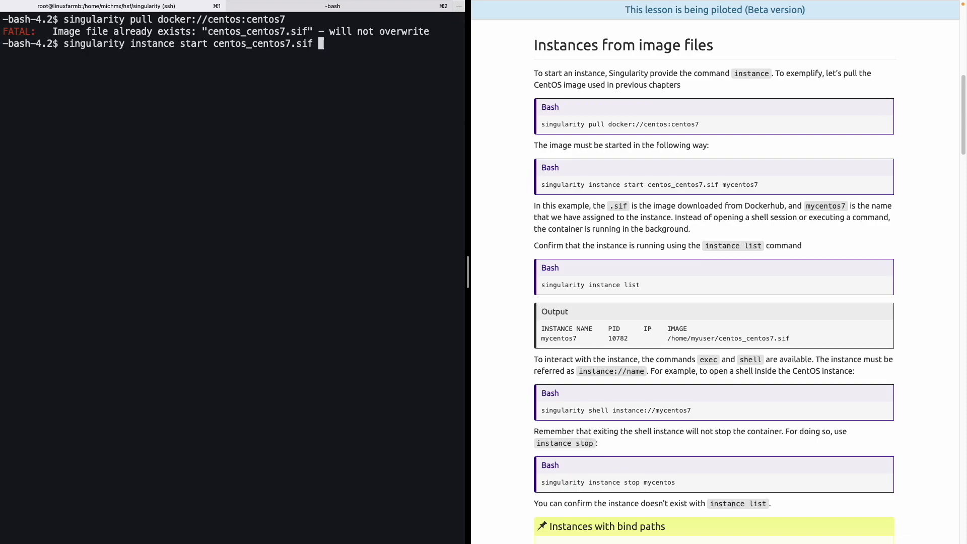
{"action": "type", "text": "my"}
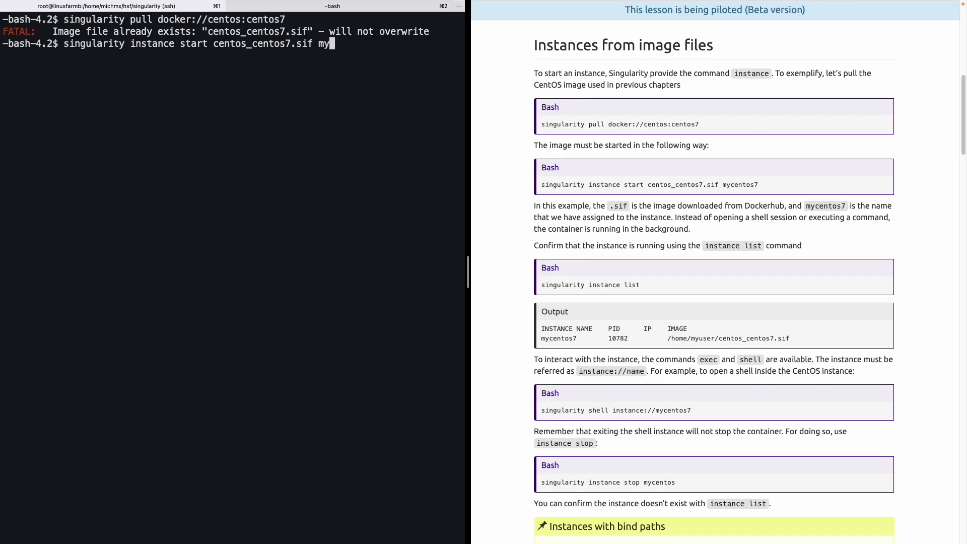
{"action": "type", "text": "centos7"}
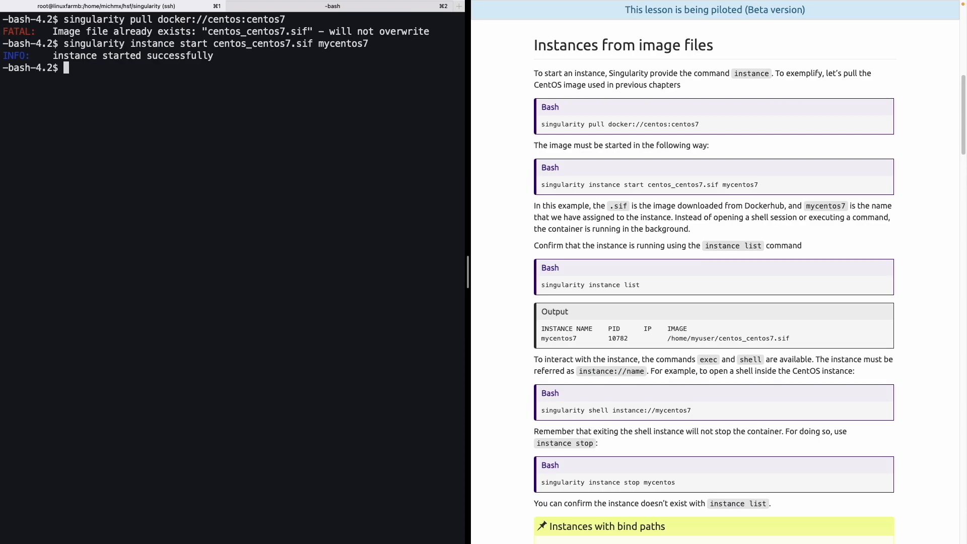
- Run 'singularity instance list' showing mycentos7 running with PID 14261 from centos_centos7.sif
{"action": "type", "text": "singu"}
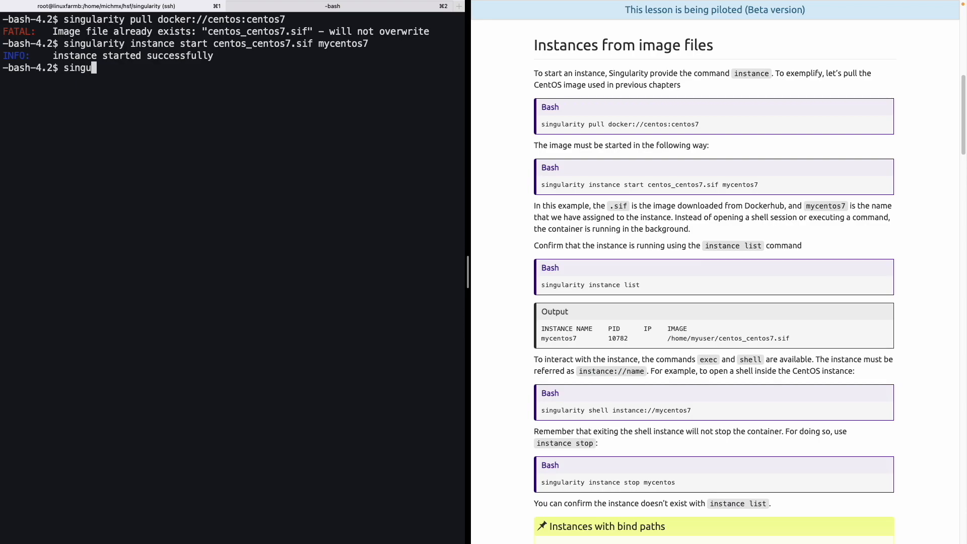
{"action": "type", "text": "larity instance list"}
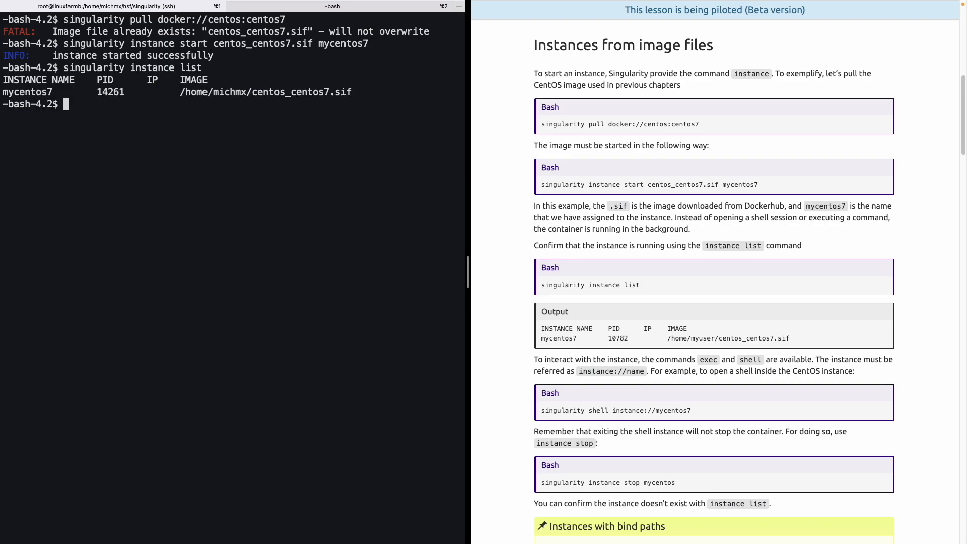
{"action": "mouse_move", "coordinate": [78, 260]}
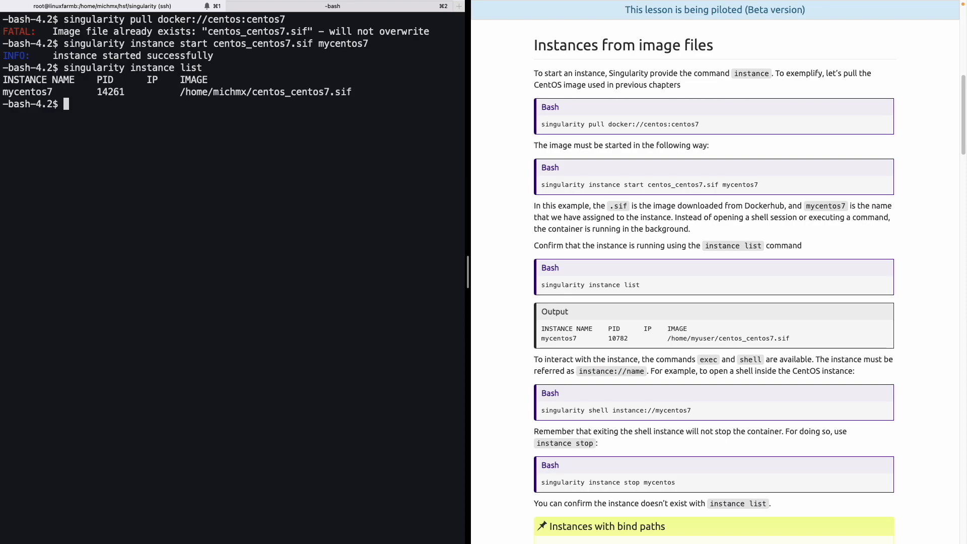
- Enter a shell inside the instance with 'singularity shell instance://mycentos7'
{"action": "type", "text": "singularity shell instance://"}
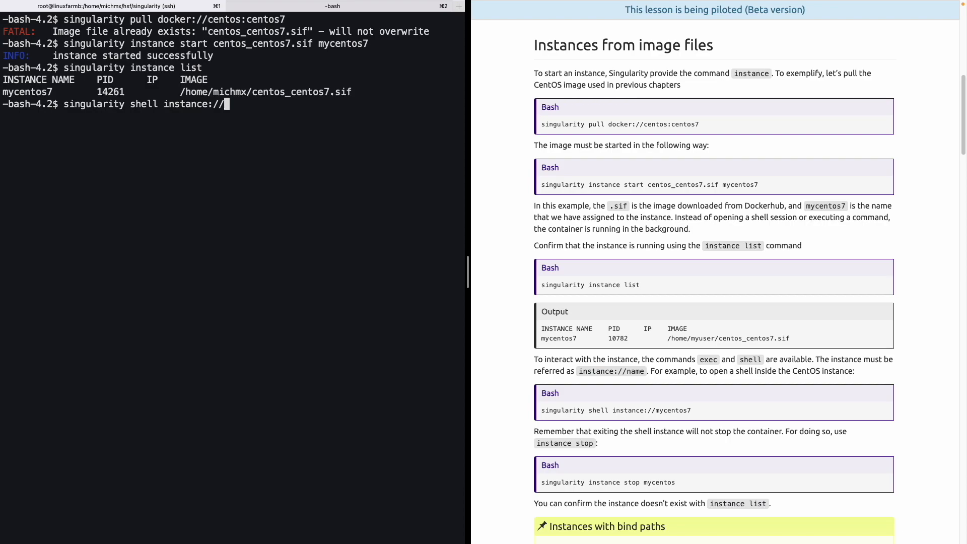
{"action": "type", "text": "mycent"}
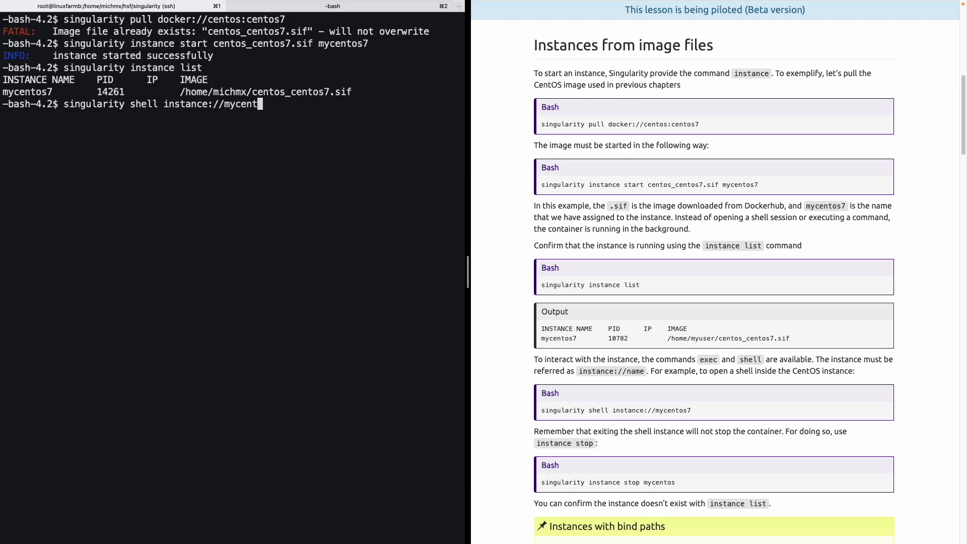
{"action": "type", "text": "os7"}
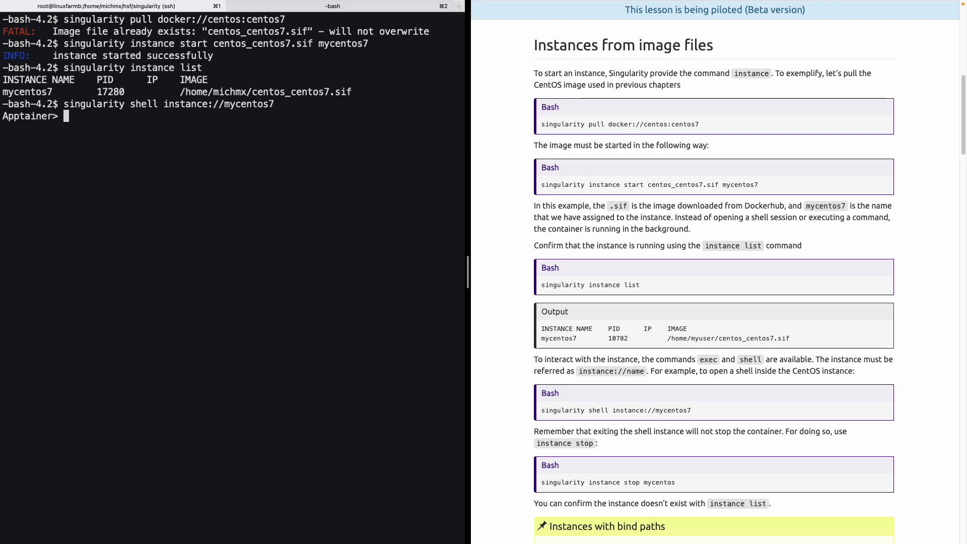
- Exit the container shell and list instances to confirm mycentos7 still runs
{"action": "type", "text": "exit"}
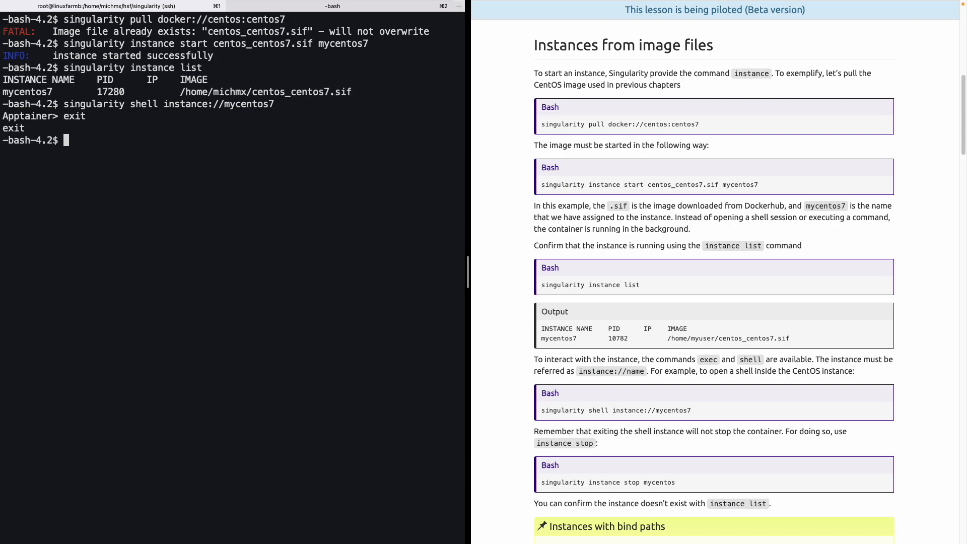
{"action": "type", "text": "singularity instance list"}
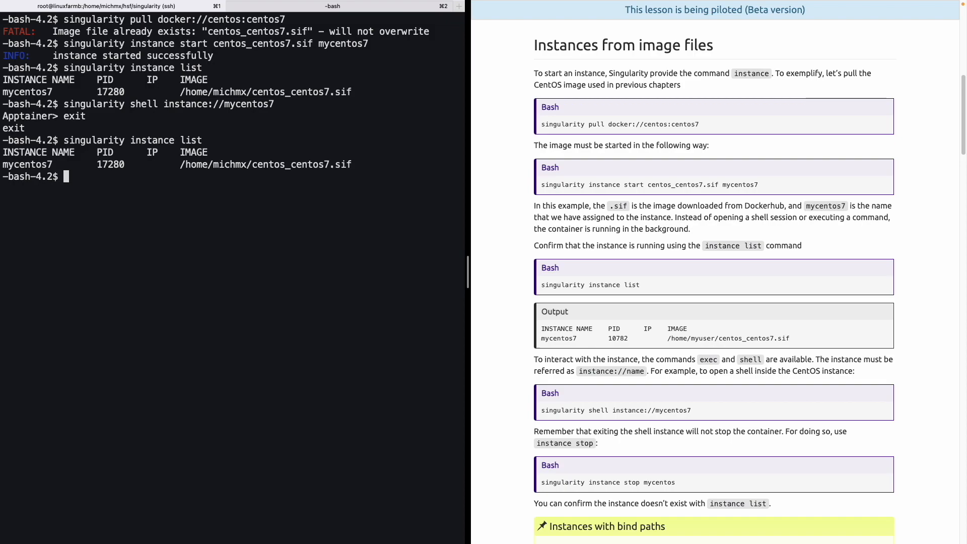
- Stop mycentos7 with 'singularity instance stop', then list instances to see none remain
{"action": "type", "text": "singularity"}
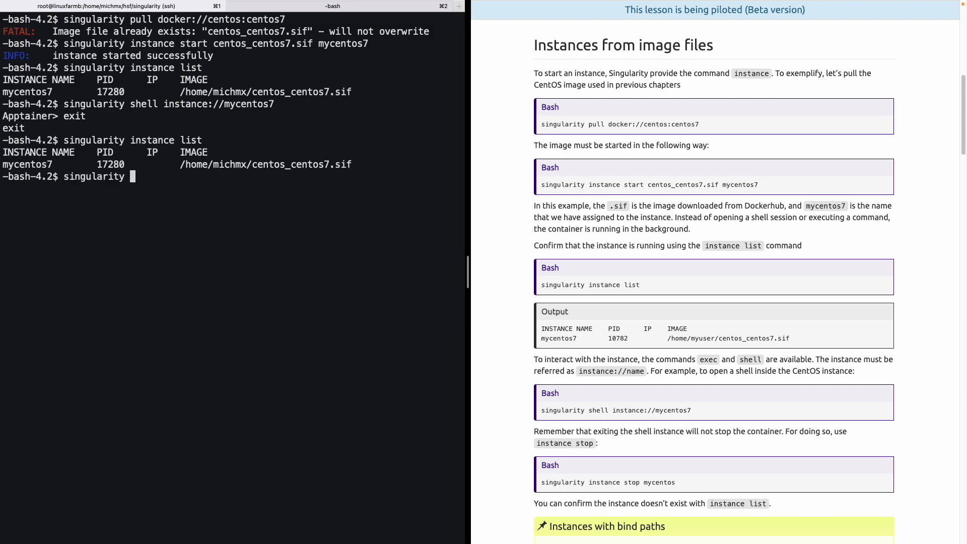
{"action": "type", "text": "instance stop my"}
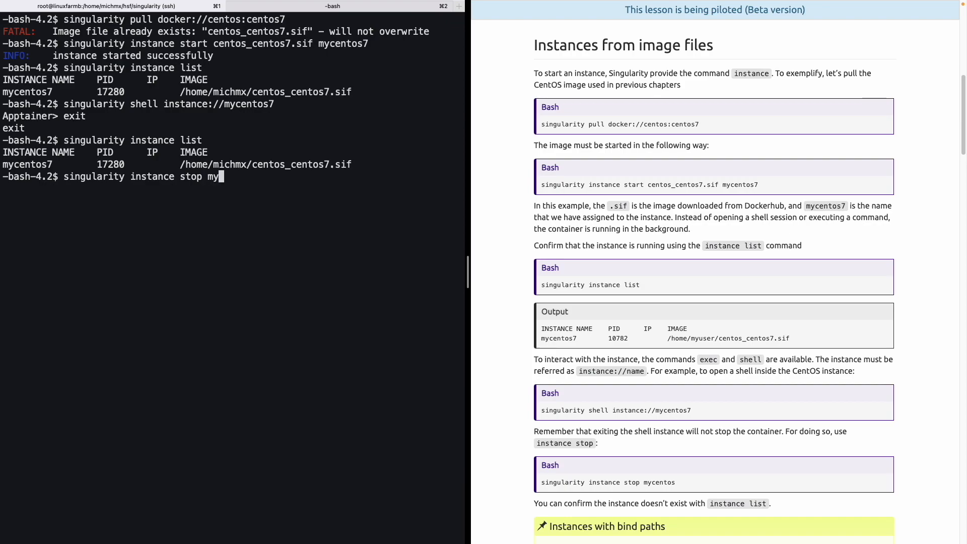
{"action": "type", "text": "centos"}
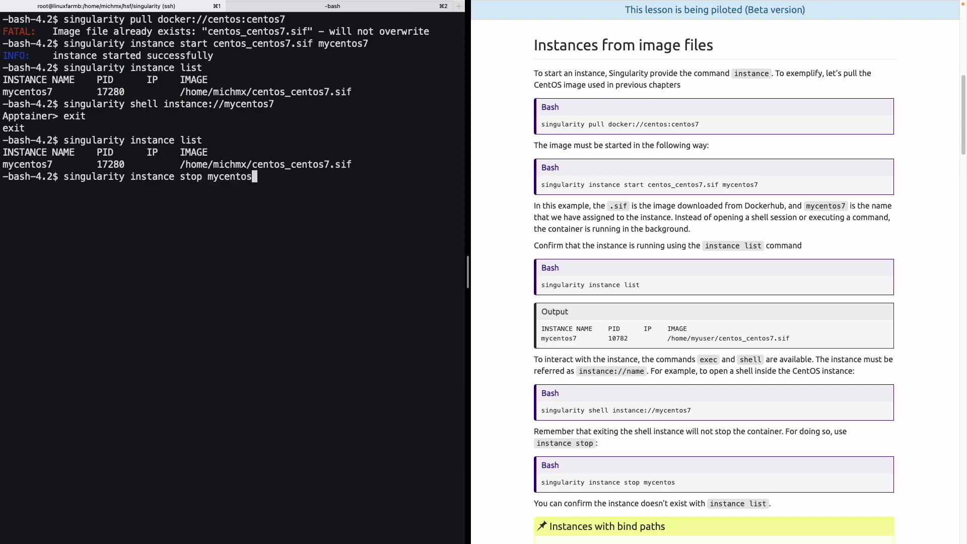
{"action": "type", "text": "7"}
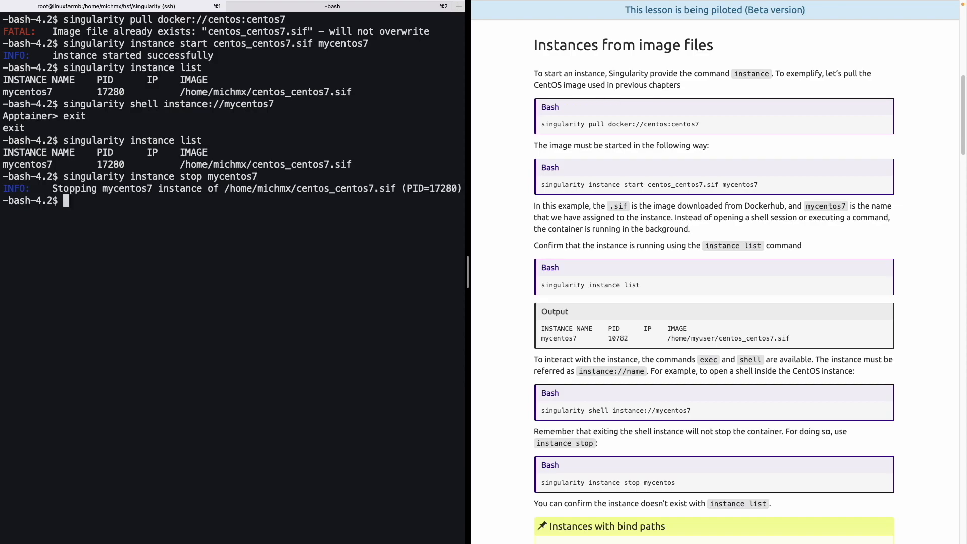
{"action": "type", "text": "singularity instance list"}
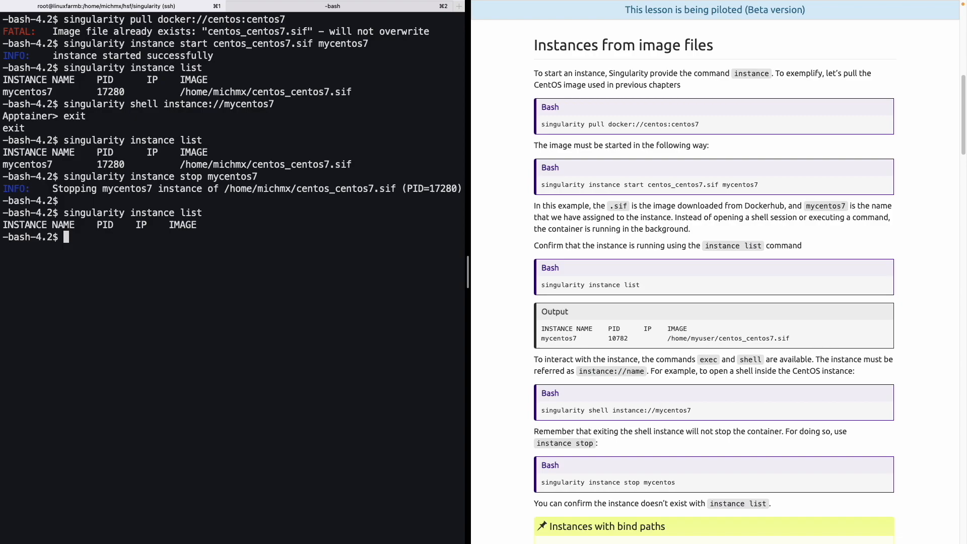
- Run 'singularity instance start --bind /cvmfs centos_centos7.sif mycentos7' to restart with /cvmfs bound
{"action": "scroll", "scroll_direction": "down", "scroll_amount": 3}
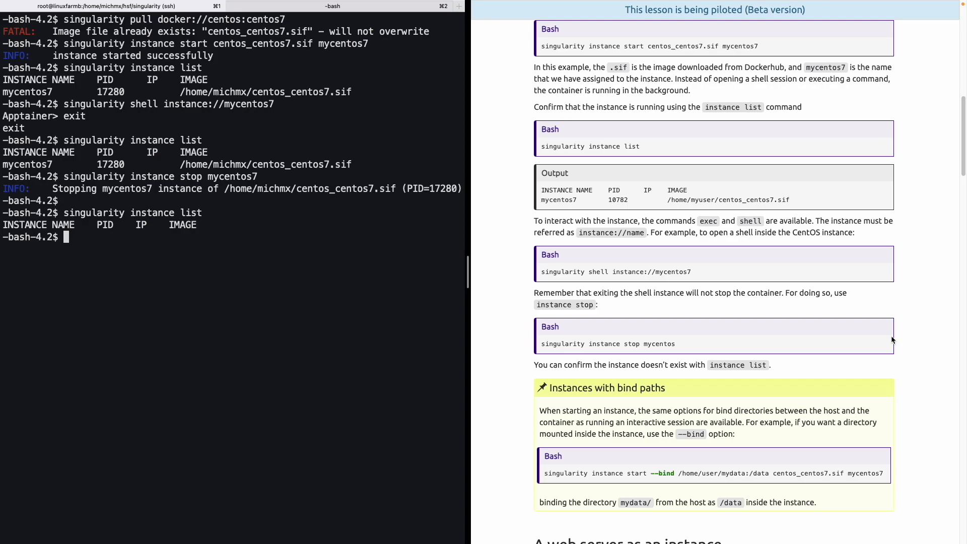
{"action": "type", "text": "singularity"}
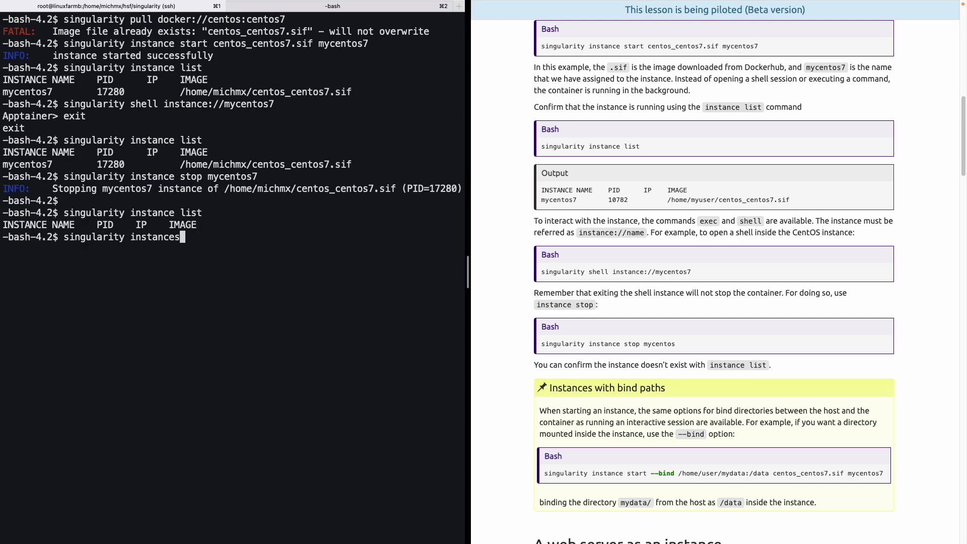
{"action": "type", "text": "instance start"}
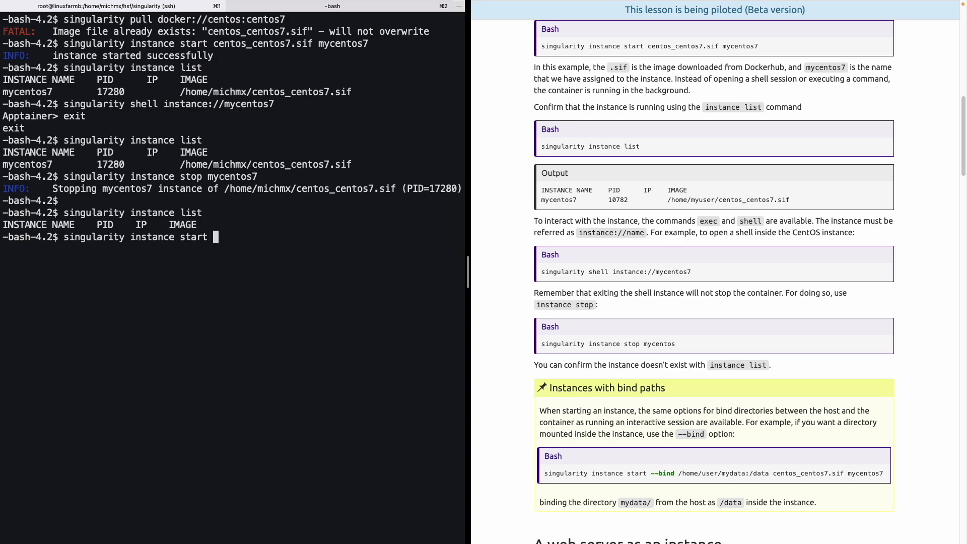
{"action": "type", "text": "--b"}
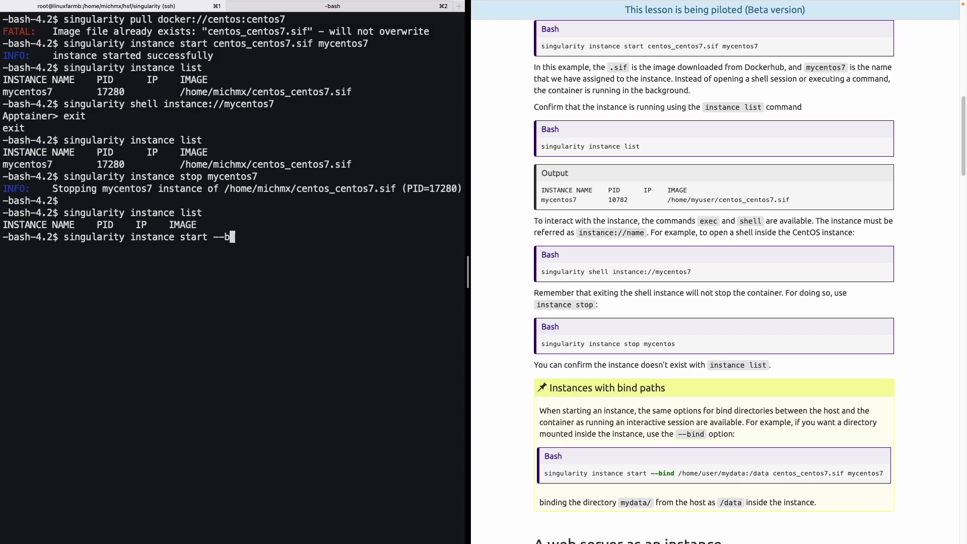
{"action": "type", "text": "ind"}
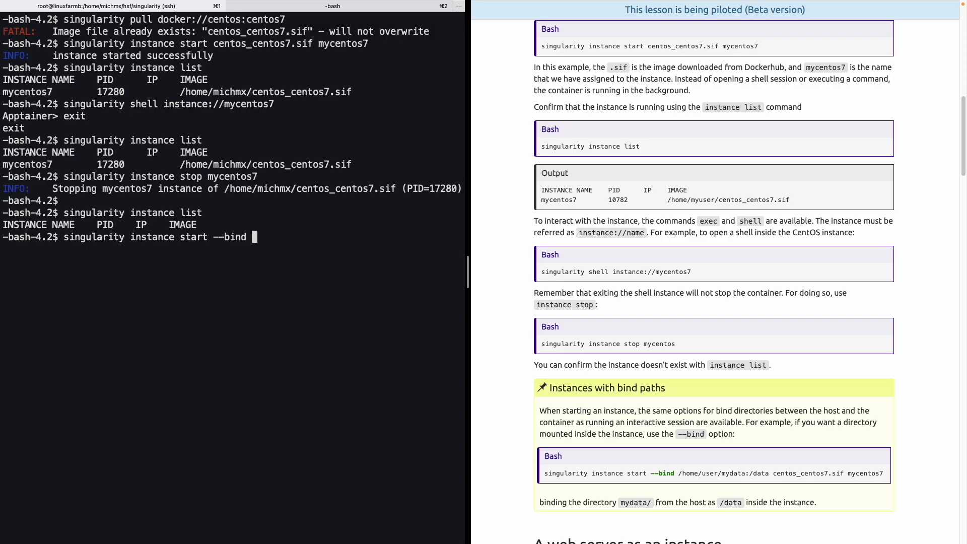
{"action": "type", "text": "/cvmgds"}
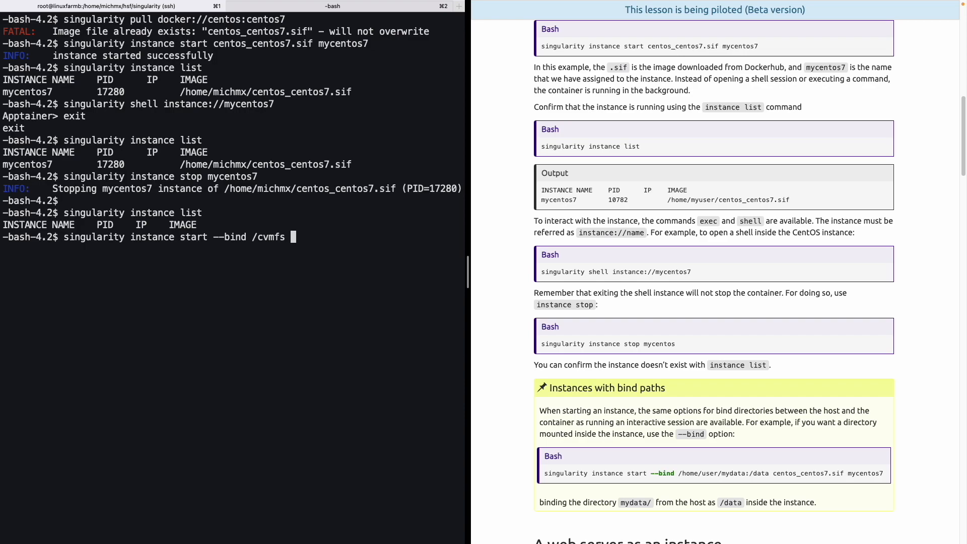
{"action": "type", "text": "cen"}
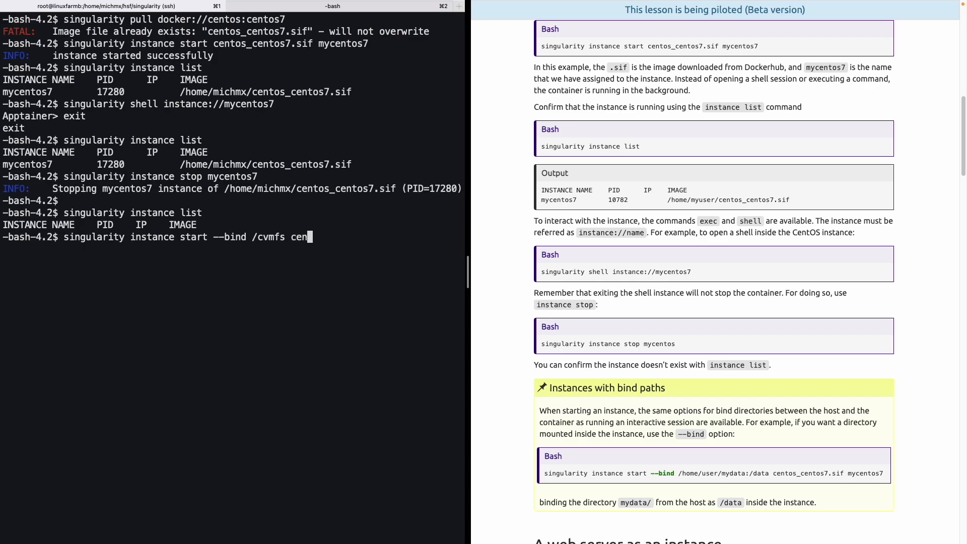
{"action": "type", "text": "tos_cento"}
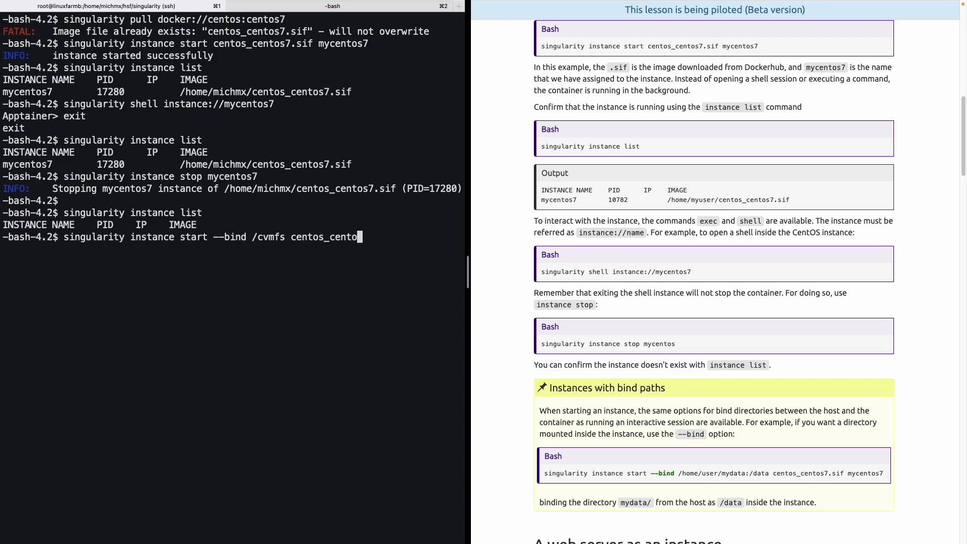
{"action": "type", "text": "7.s"}
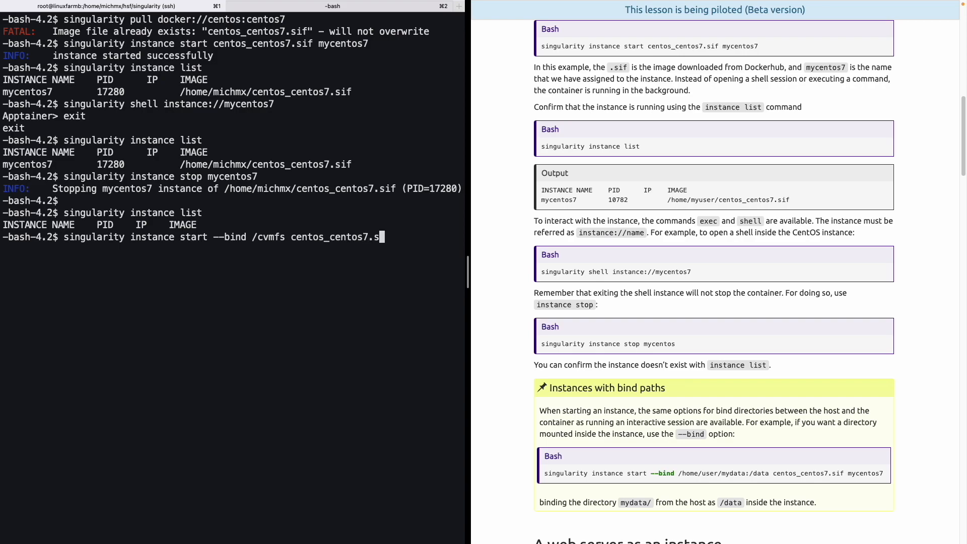
{"action": "type", "text": "if"}
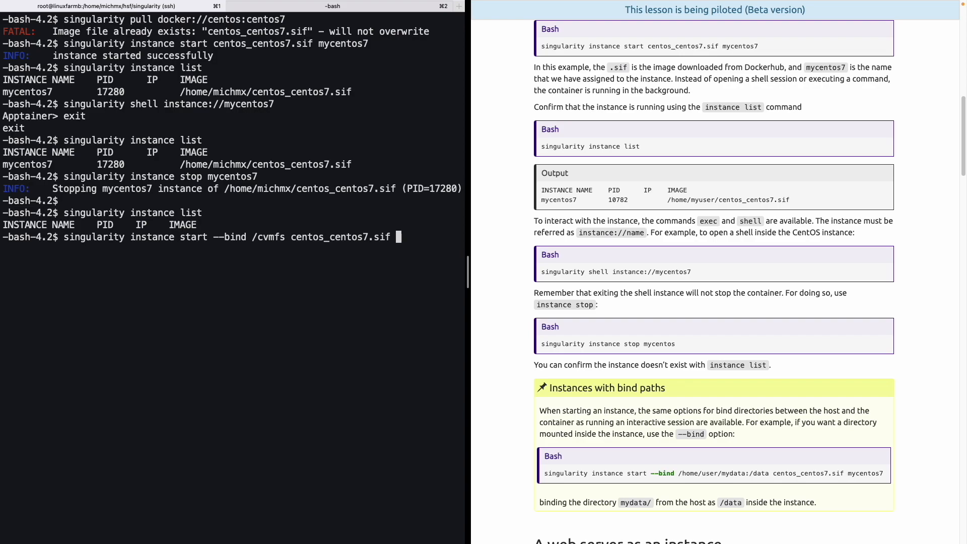
{"action": "type", "text": "my"}
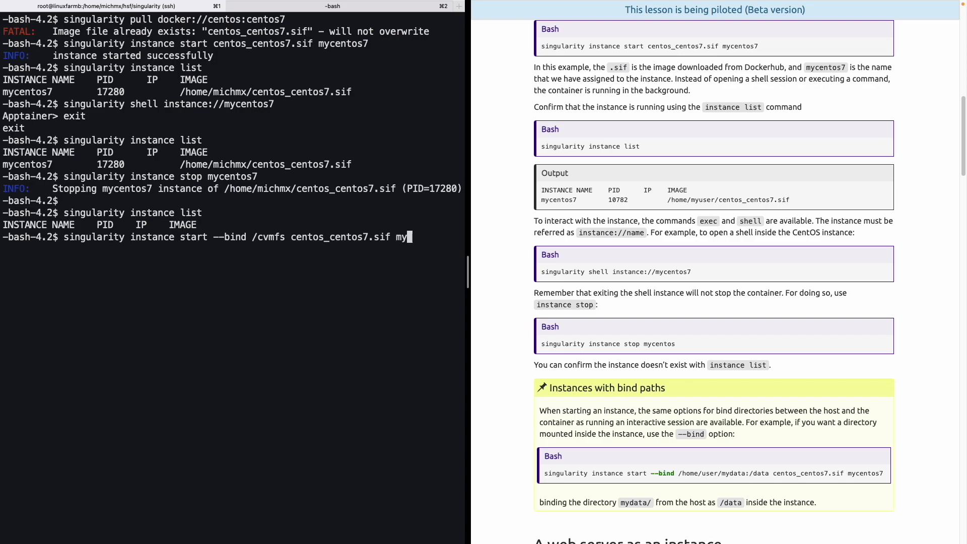
{"action": "type", "text": "centos"}
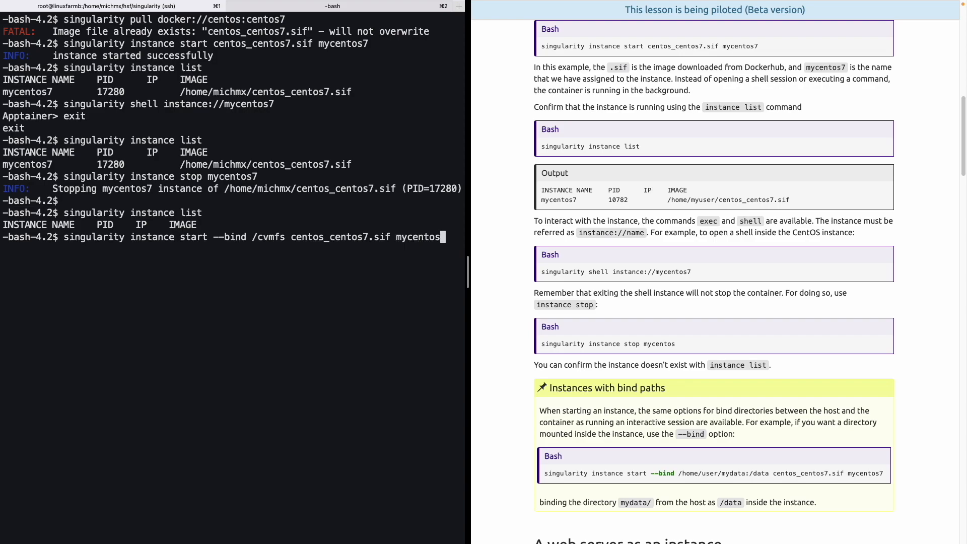
{"action": "type", "text": "7"}
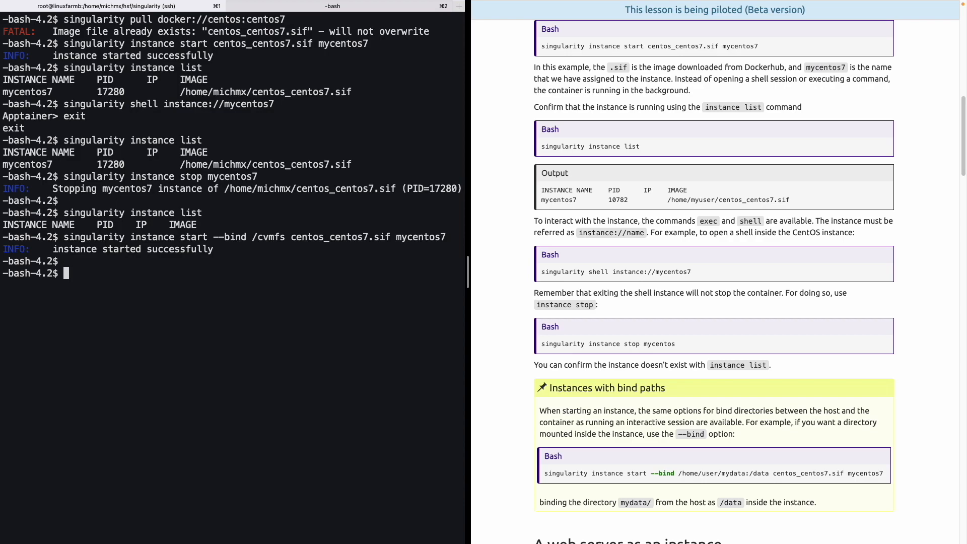
- List instances to confirm mycentos7 is running again under PID 18009
{"action": "type", "text": "singularity instance list"}
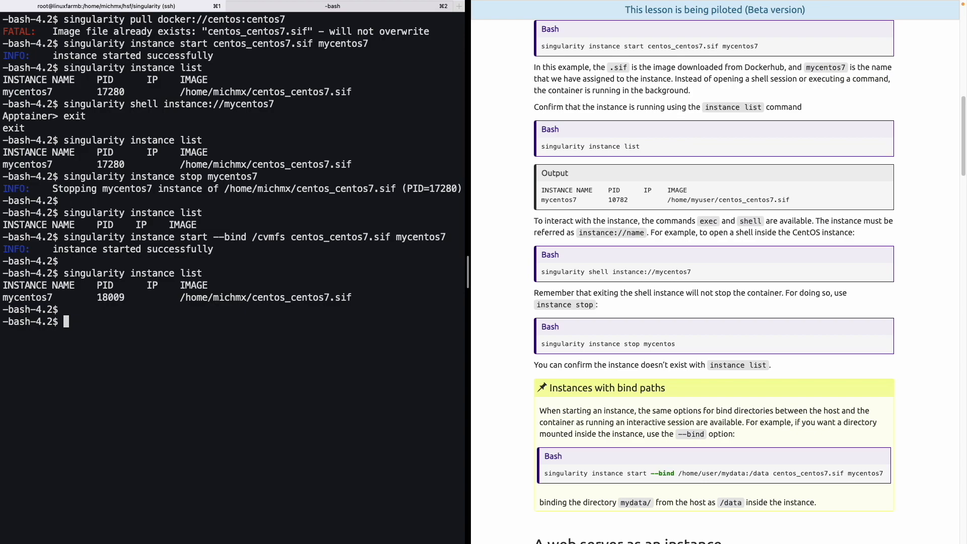
- Shell into instance://mycentos7 and run 'ls -l /' to view the container's root directory
{"action": "type", "text": "singul"}
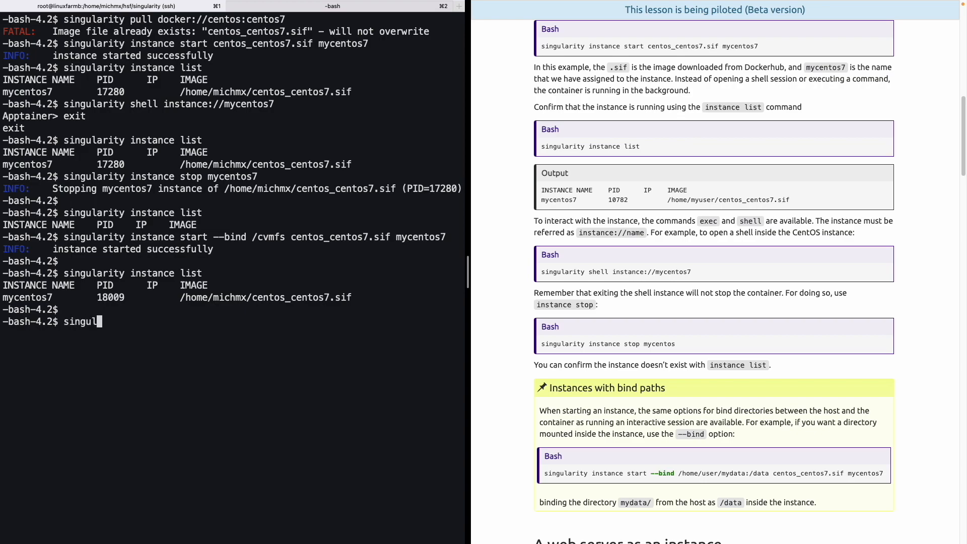
{"action": "type", "text": "arity shell"}
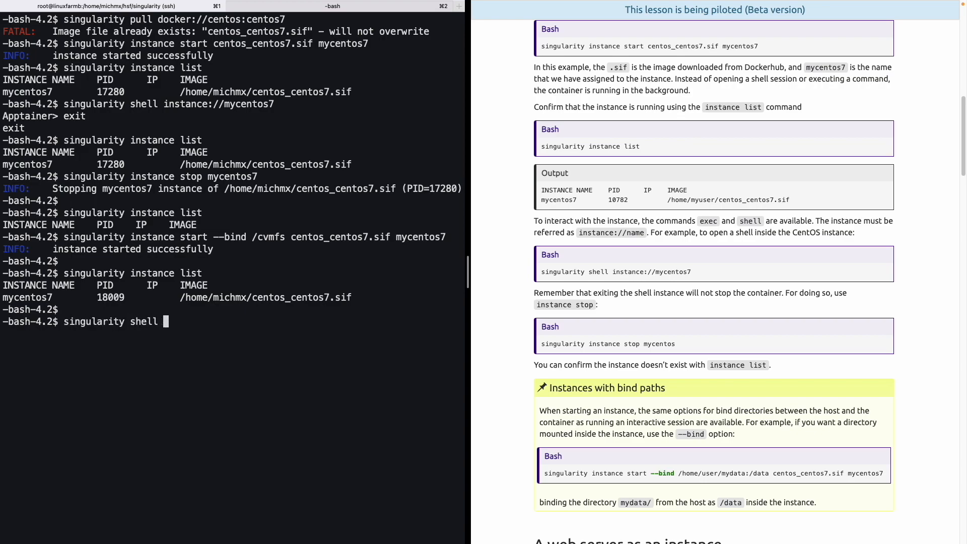
{"action": "type", "text": "instance://"}
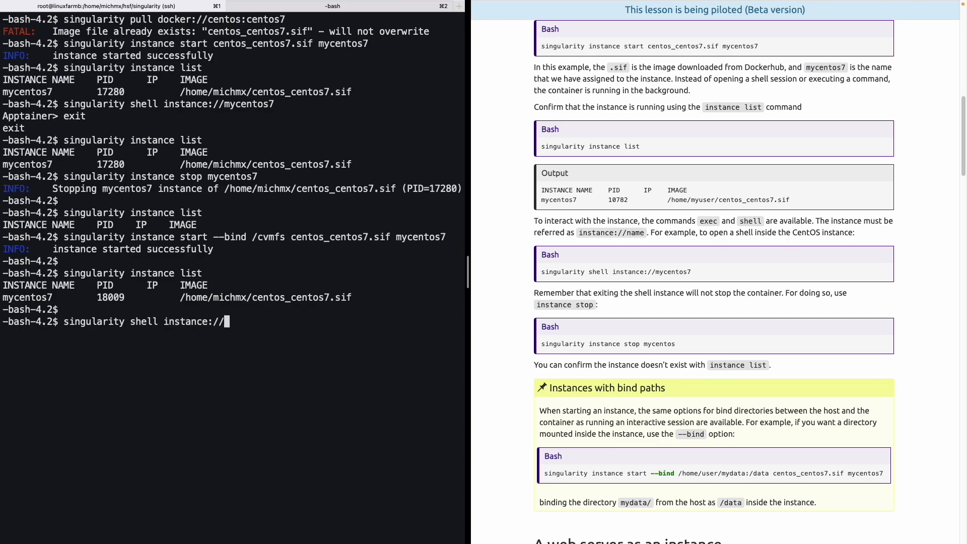
{"action": "type", "text": "mycentos7"}
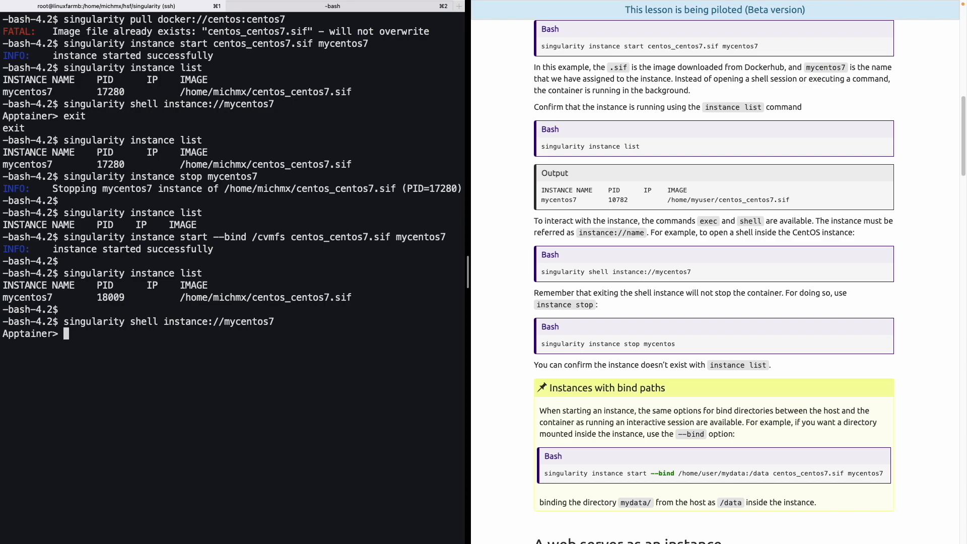
{"action": "type", "text": "ls /"}
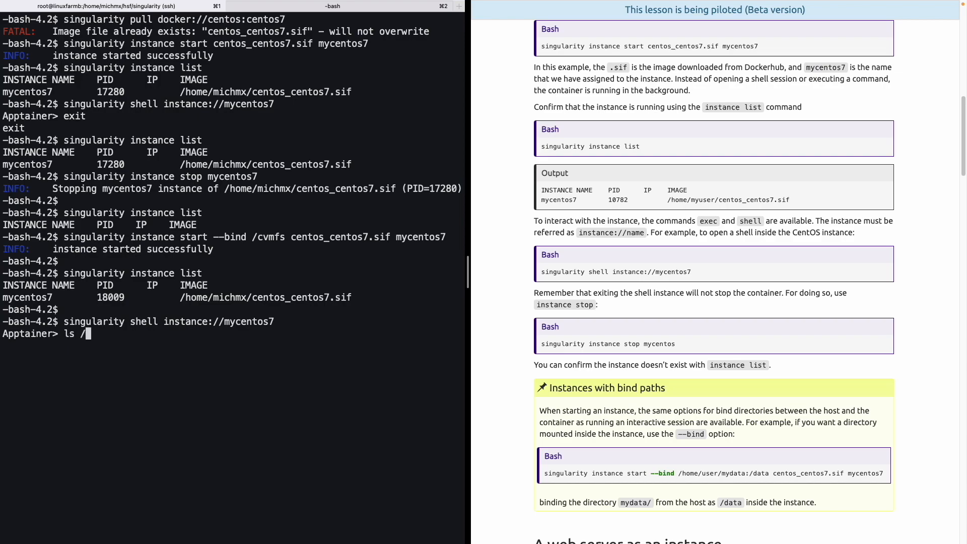
{"action": "type", "text": "-l"}
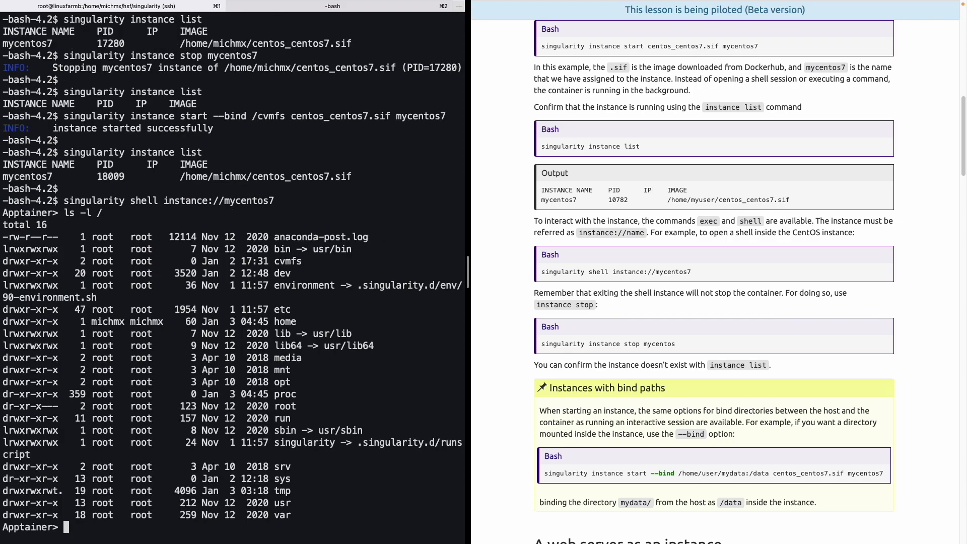
{"action": "double_click", "coordinate": [287, 260]}
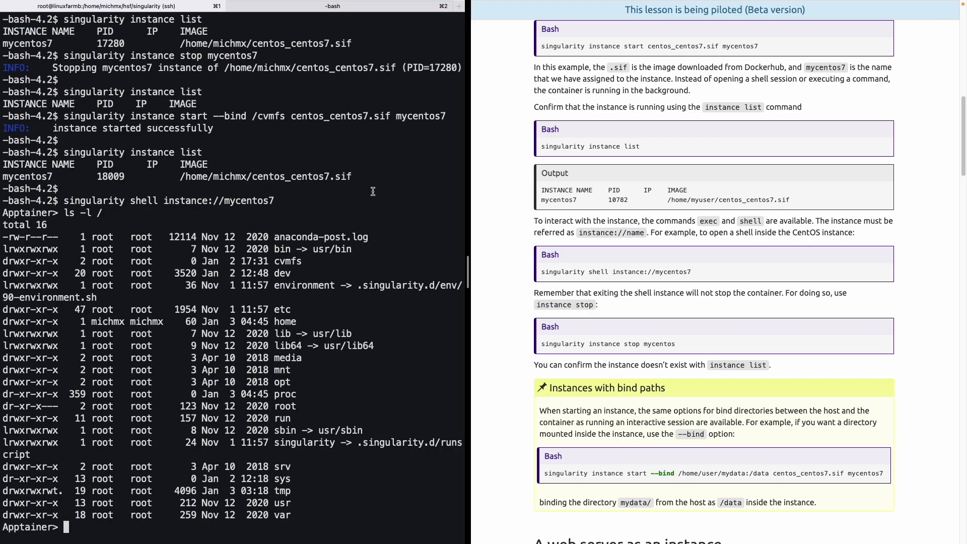
- List /cvmfs (empty) then /cvmfs/belle.cern.ch, showing its el7, grid and tools directories
{"action": "type", "text": "ls -l"}
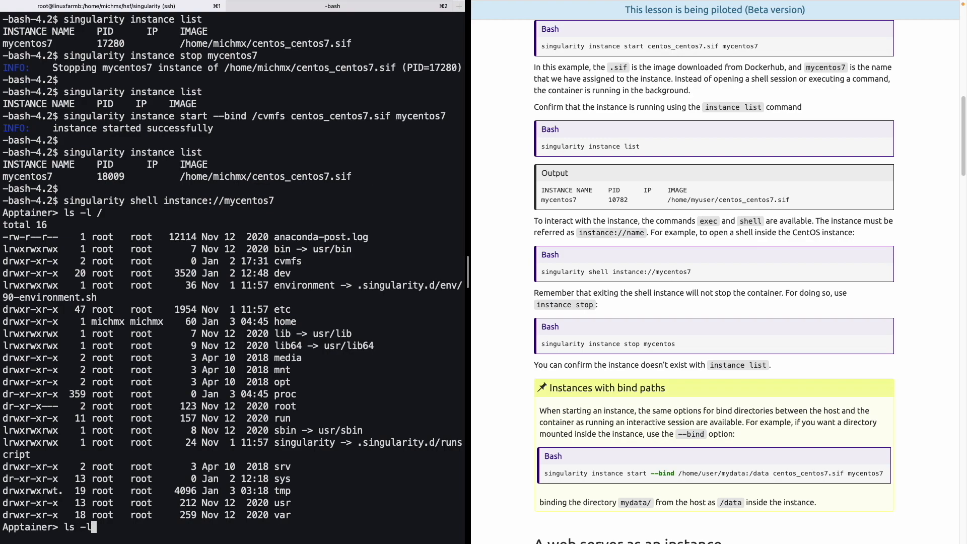
{"action": "type", "text": "/cvmfs"}
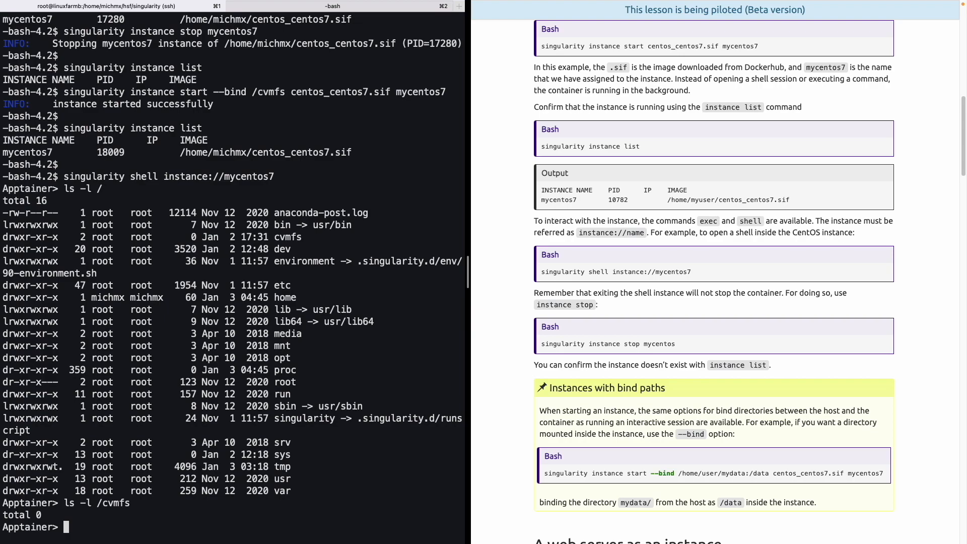
{"action": "type", "text": "ls -l /cvmfs/"}
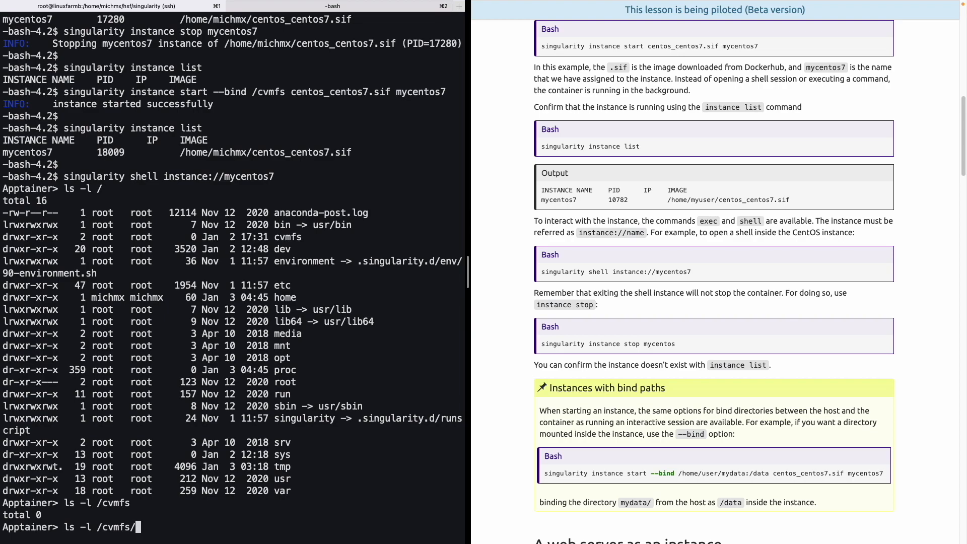
{"action": "type", "text": "belle.cern.ch"}
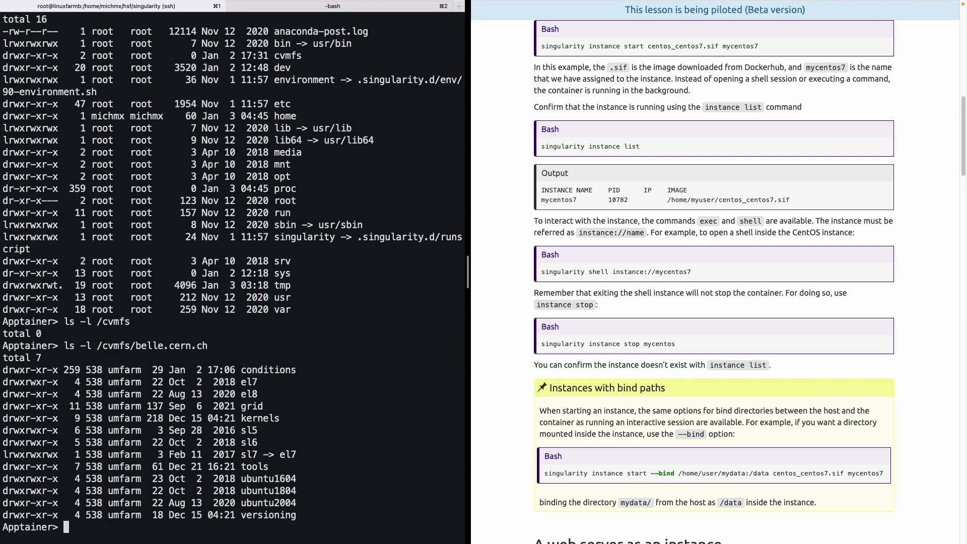
{"action": "double_click", "coordinate": [36, 333]}
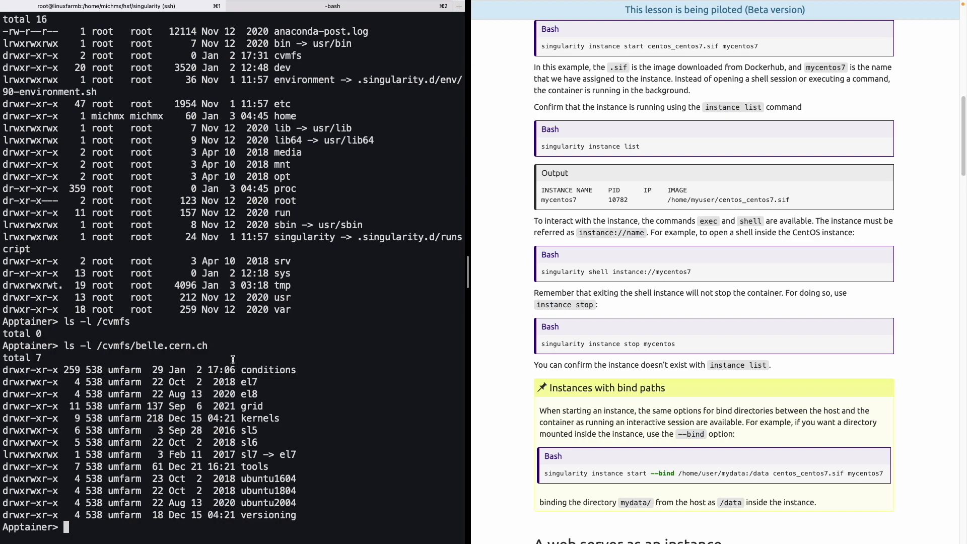
{"action": "mouse_move", "coordinate": [187, 381]}
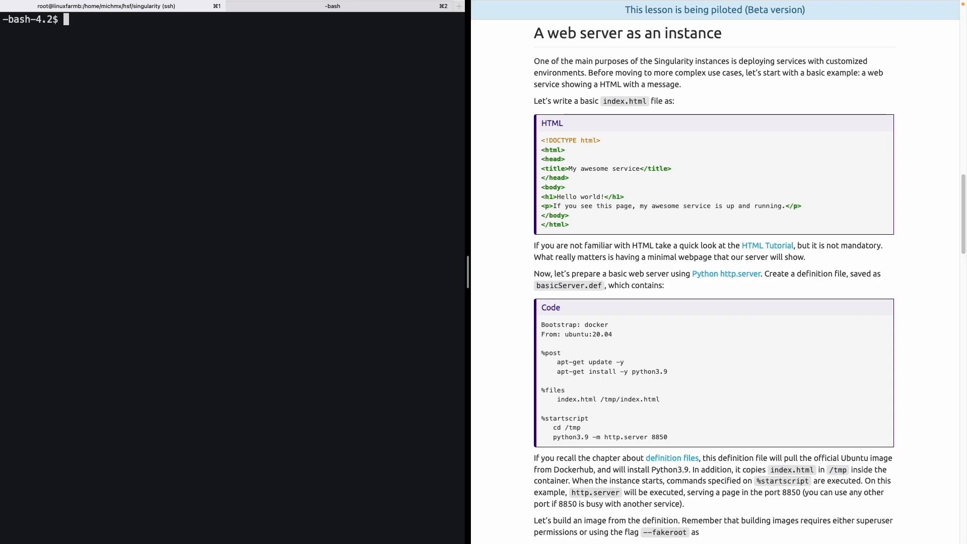
- Exit the container shell to a cleared host prompt and begin the 'vim' command
{"action": "type", "text": "vim"}
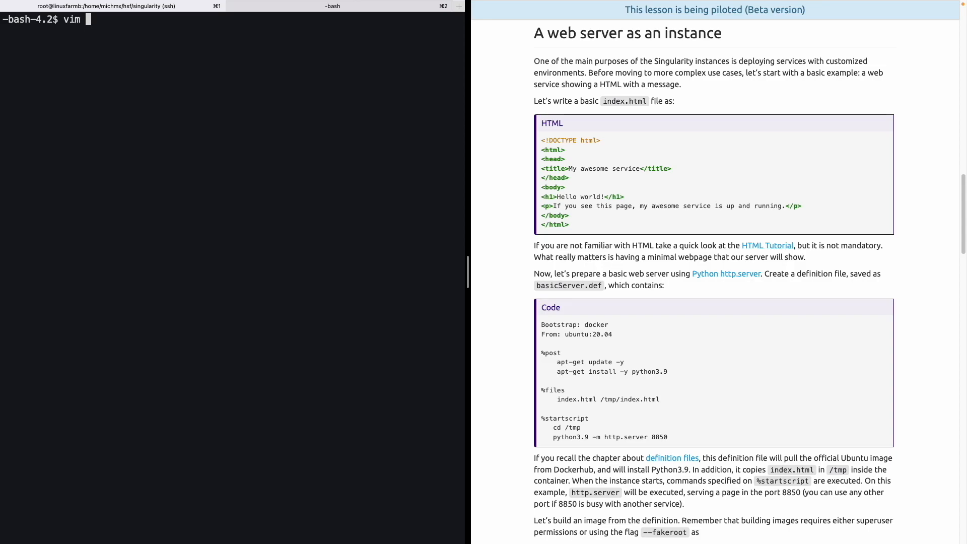
- In vim, paste the lesson's Hello world HTML into index.html with :set paste and save it
{"action": "type", "text": "index."}
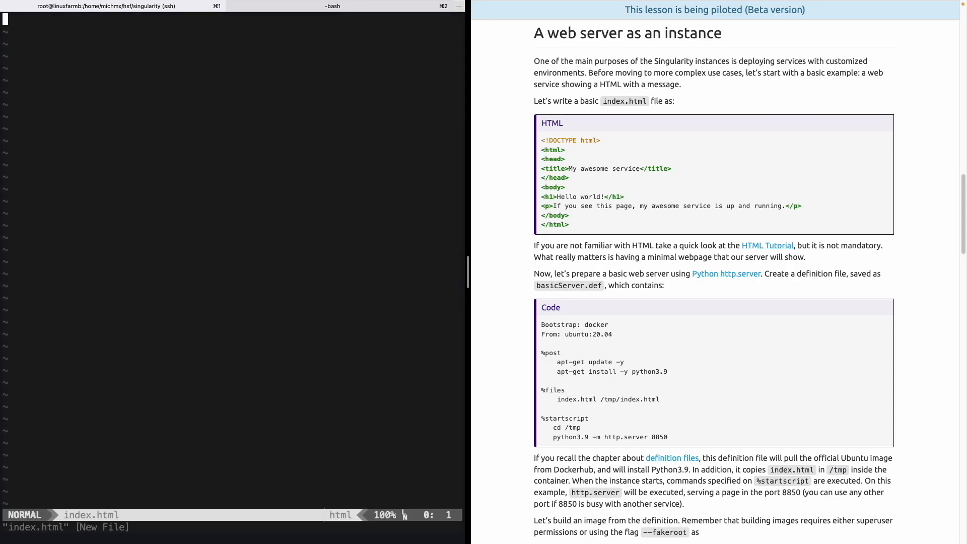
{"action": "type", "text": ":set pa"}
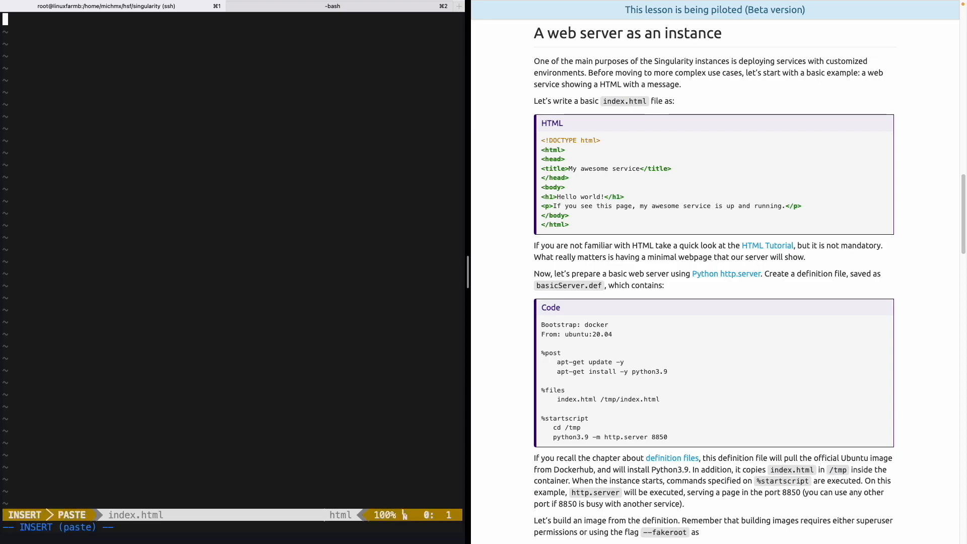
{"action": "left_click_drag", "start_coordinate": [542, 150], "coordinate": [569, 225]}
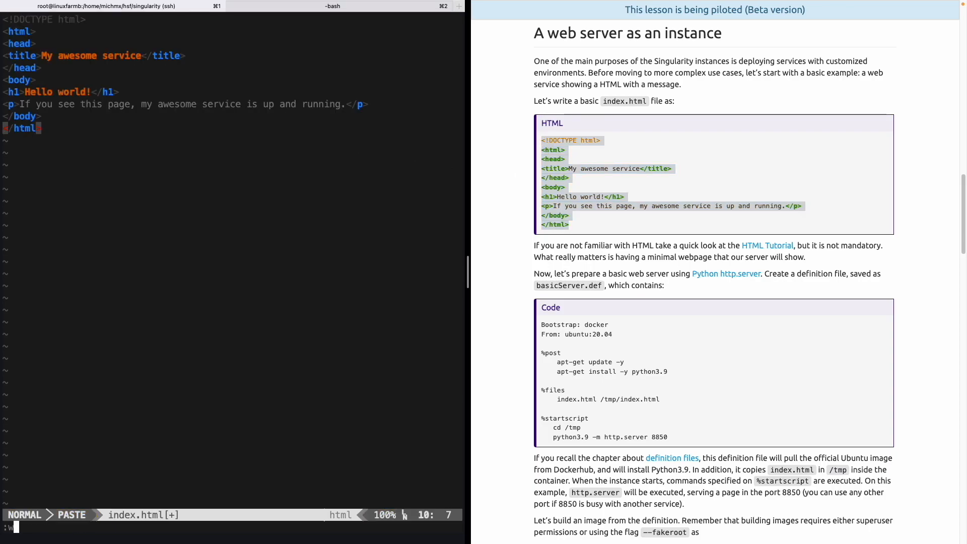
{"action": "key", "text": "Enter"}
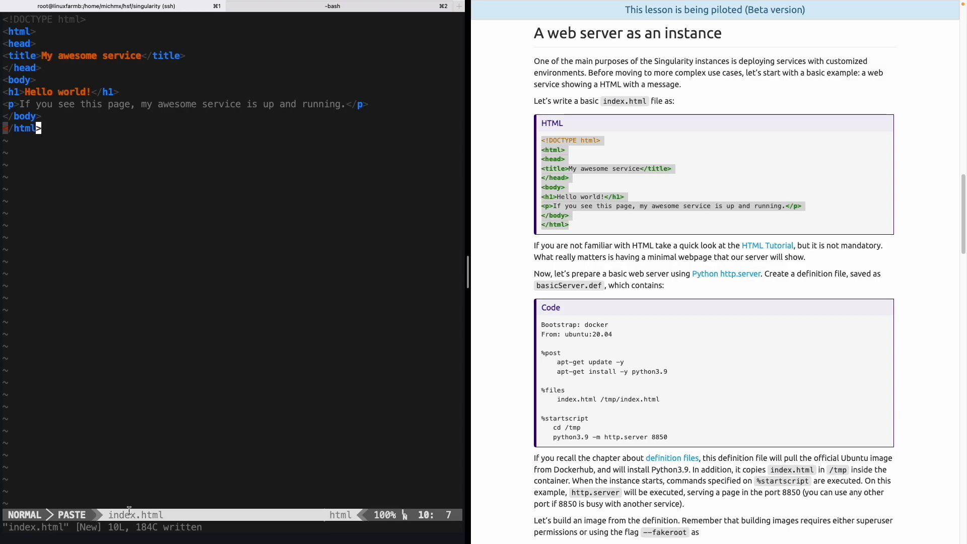
{"action": "mouse_move", "coordinate": [201, 384]}
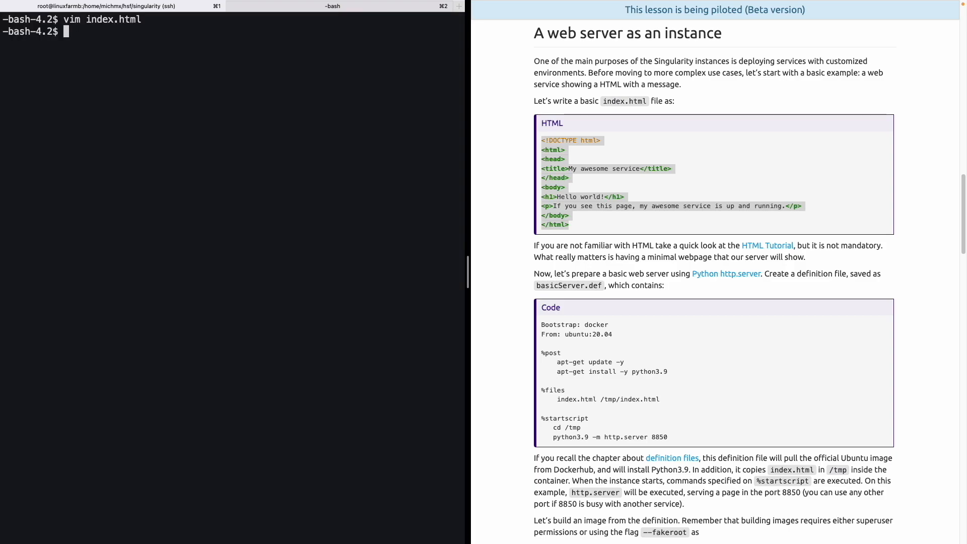
- Run 'ls -l' showing index.html (184 bytes) beside myUbuntu.def and rootInUbuntu.sif
{"action": "type", "text": "ls -l"}
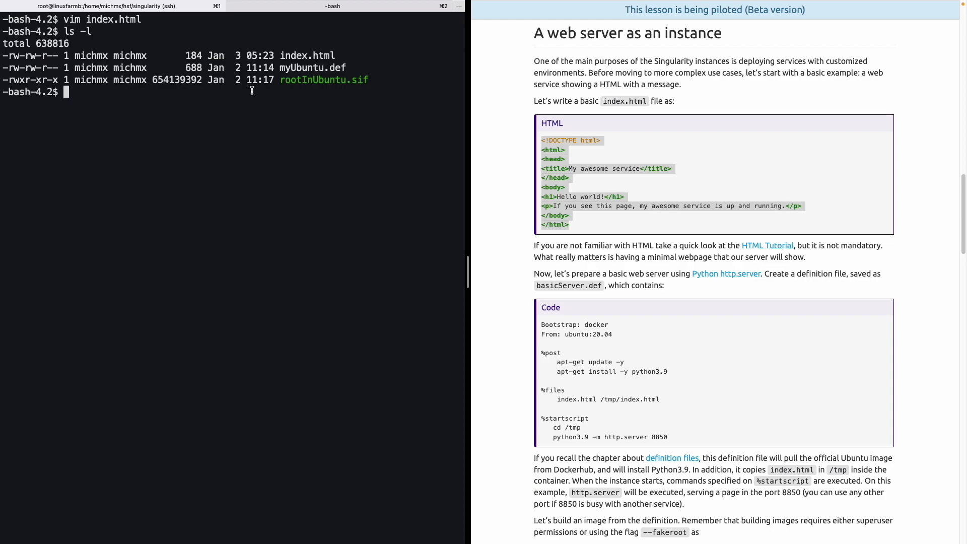
{"action": "mouse_move", "coordinate": [276, 138]}
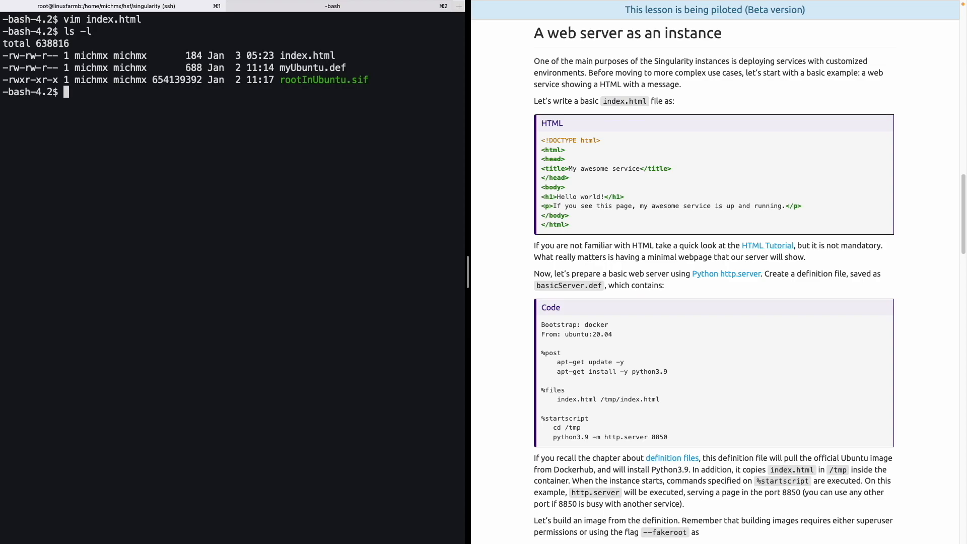
- Create basicServer.def in vim and paste in the lesson's Ubuntu 20.04 python3.9 http.server definition
{"action": "type", "text": "vim b"}
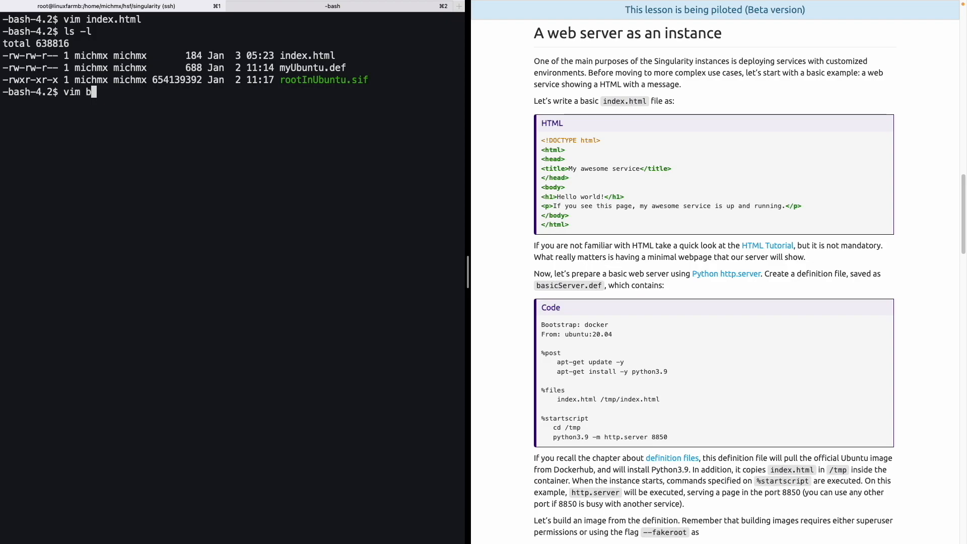
{"action": "type", "text": "e"}
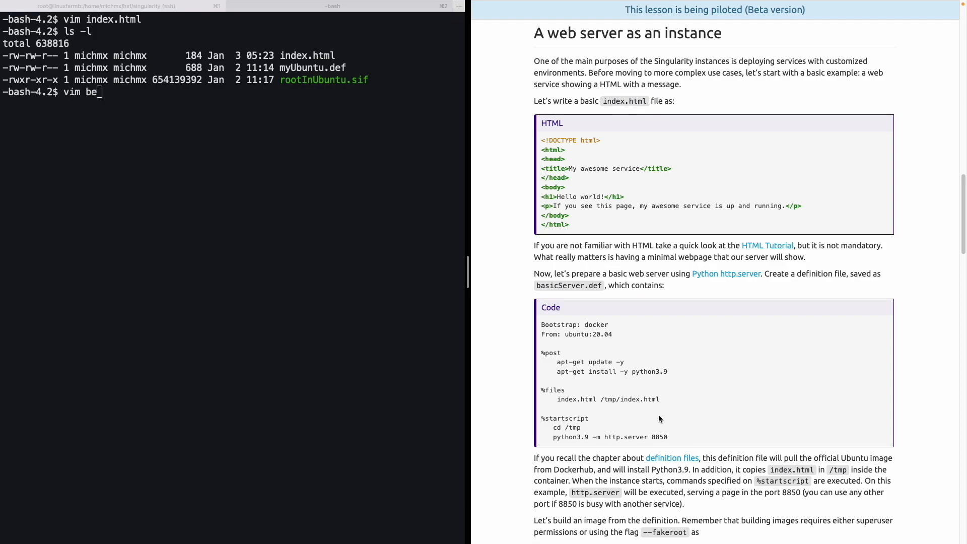
{"action": "mouse_move", "coordinate": [342, 314]}
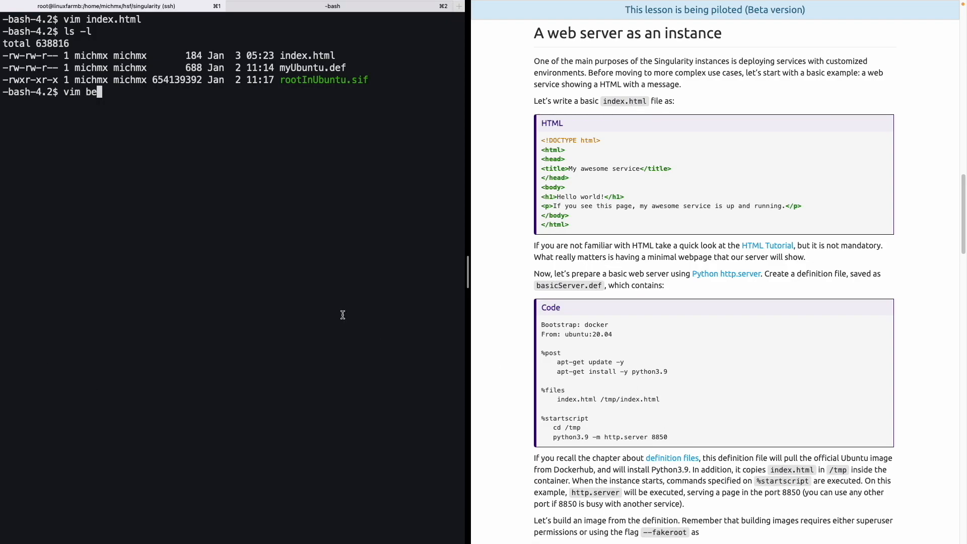
{"action": "type", "text": "asic"}
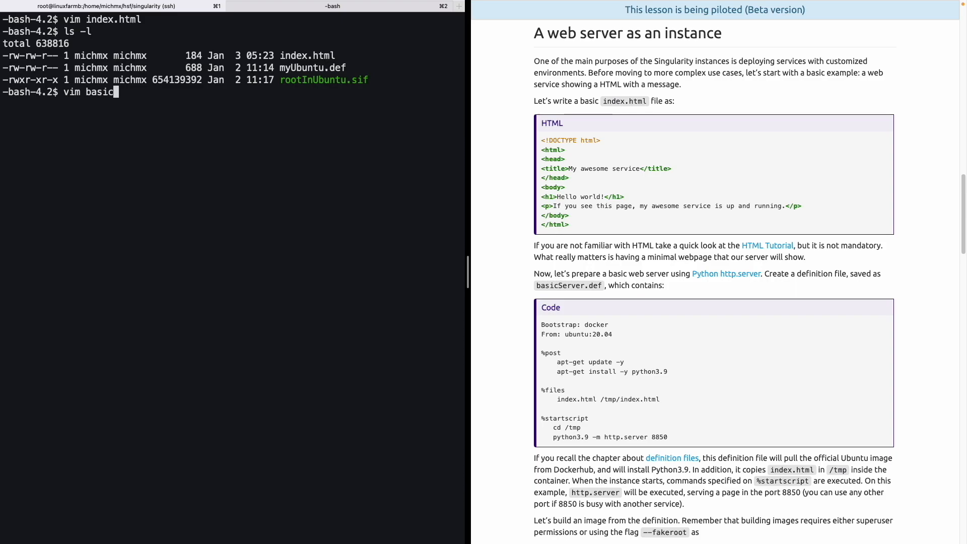
{"action": "type", "text": "Server.def"}
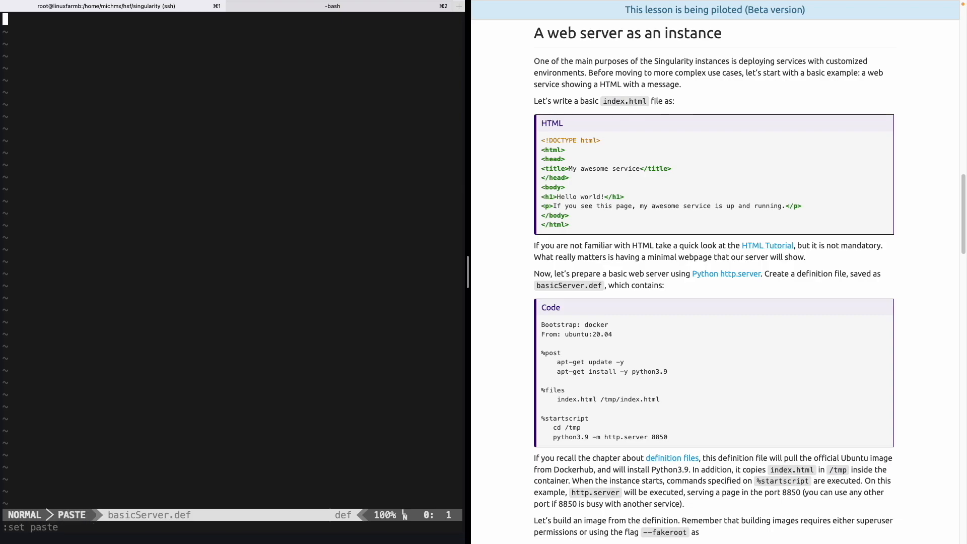
{"action": "key", "text": "i"}
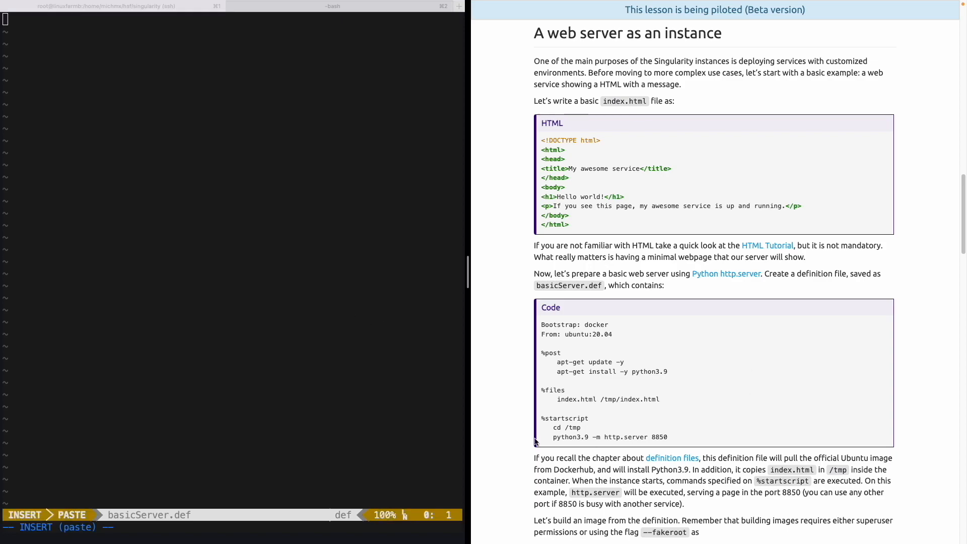
{"action": "left_click_drag", "start_coordinate": [542, 324], "coordinate": [667, 436]}
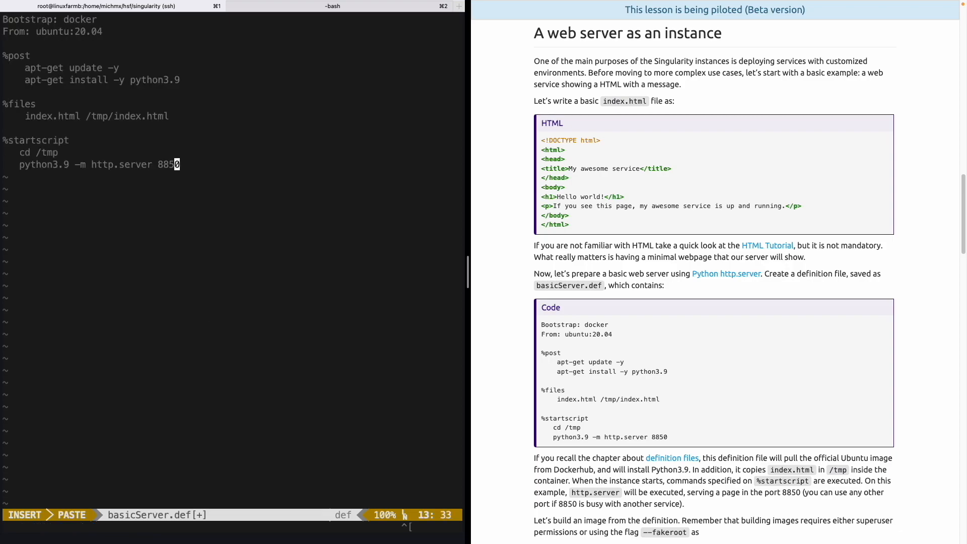
- Leave insert mode and write basicServer.def, returning to the bash prompt
{"action": "key", "text": "Escape"}
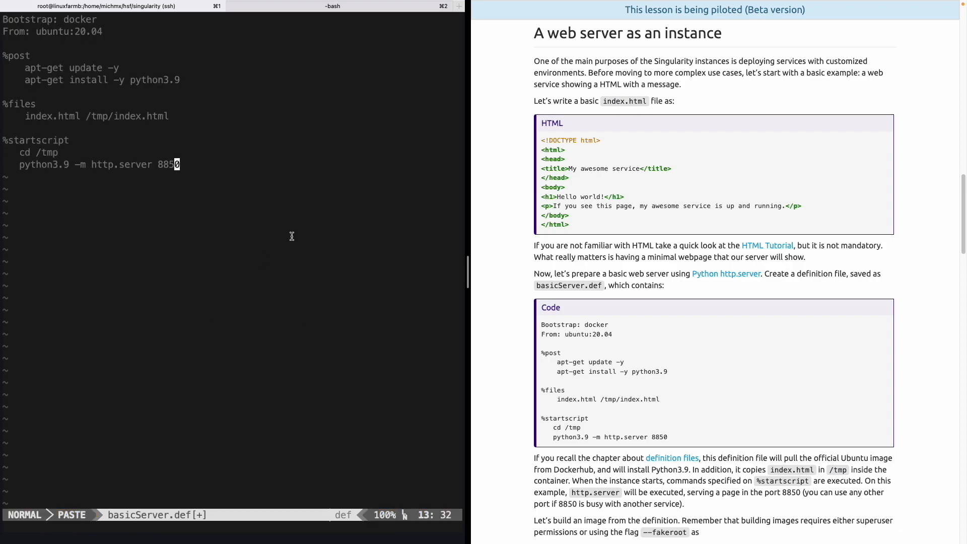
{"action": "mouse_move", "coordinate": [271, 183]}
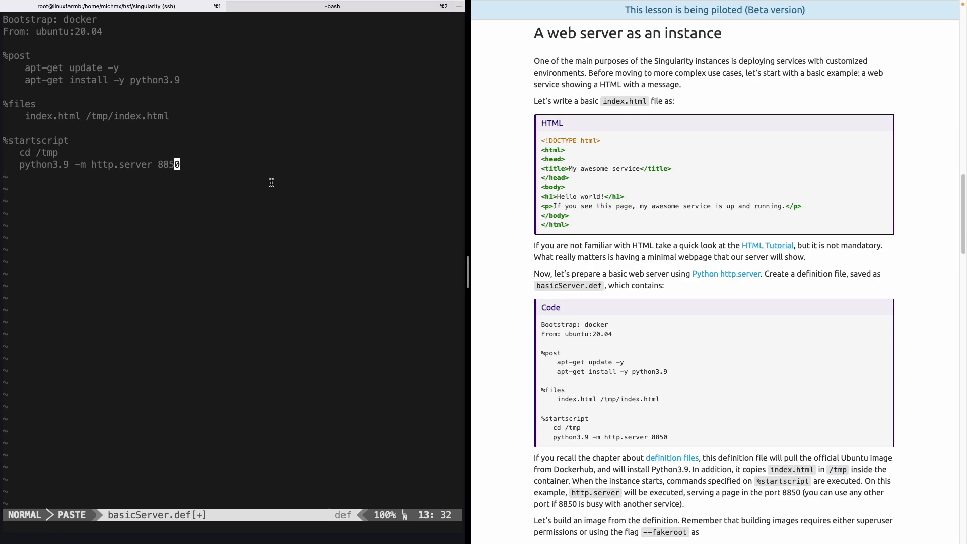
{"action": "mouse_move", "coordinate": [105, 28]}
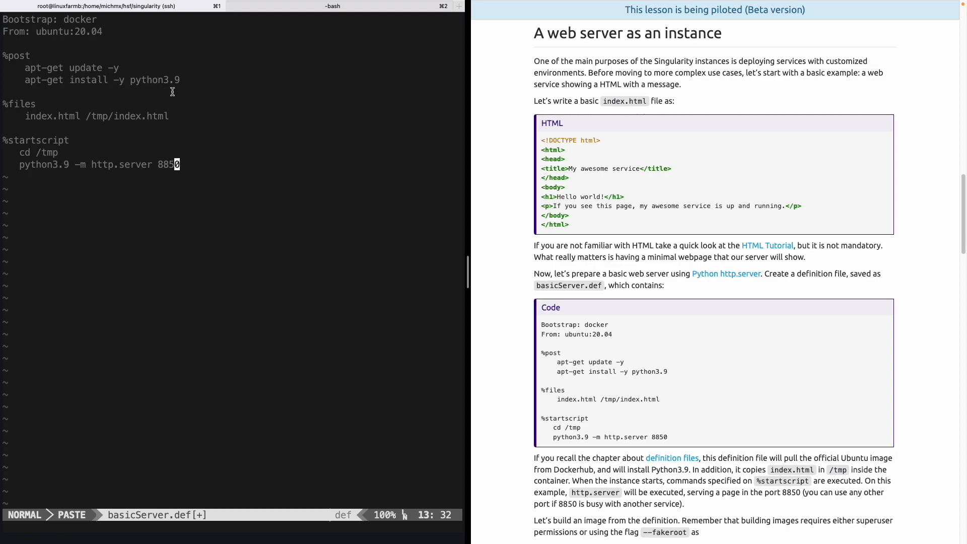
{"action": "mouse_move", "coordinate": [254, 136]}
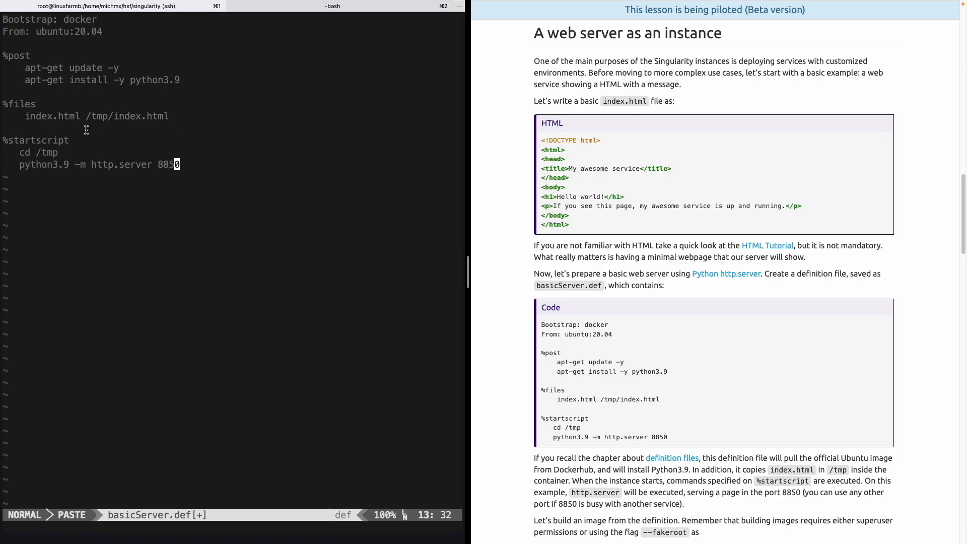
{"action": "mouse_move", "coordinate": [171, 125]}
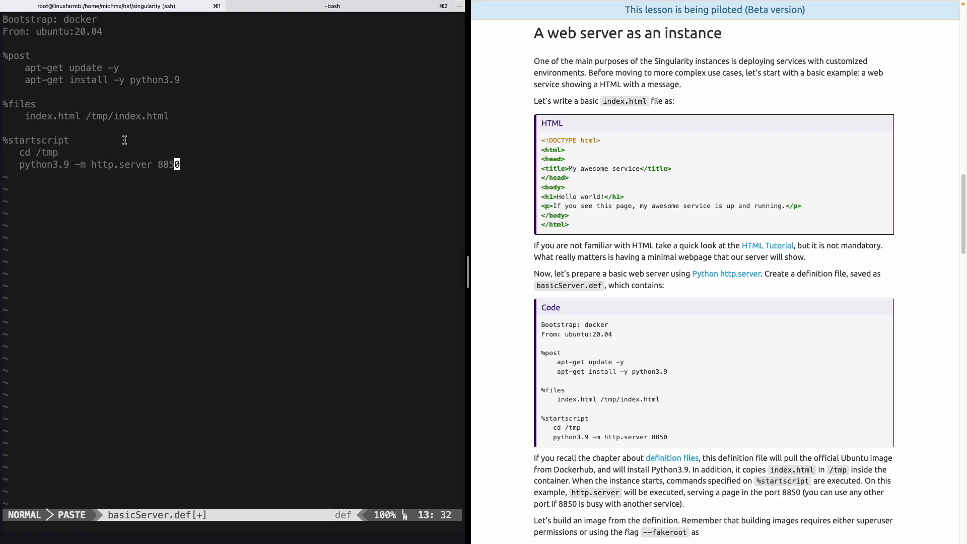
{"action": "mouse_move", "coordinate": [104, 147]}
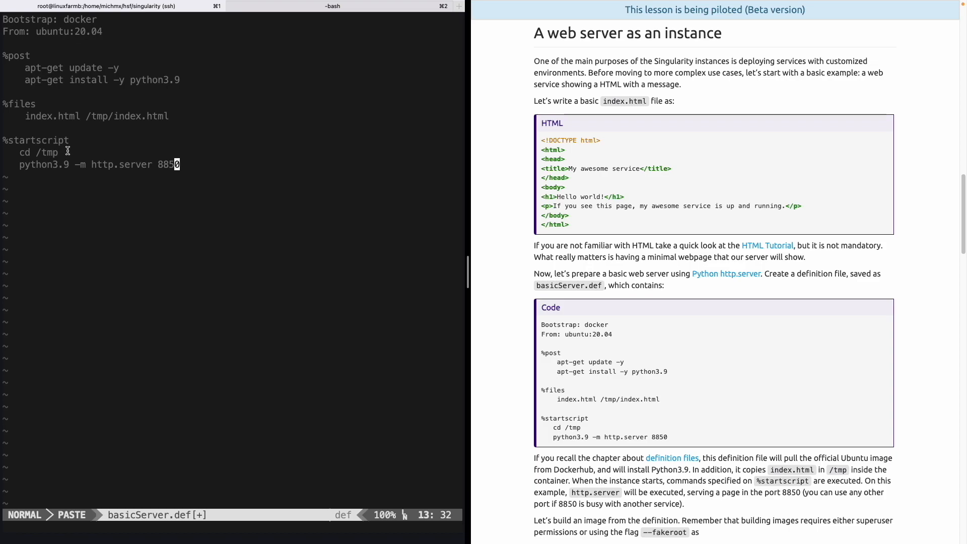
{"action": "mouse_move", "coordinate": [19, 175]}
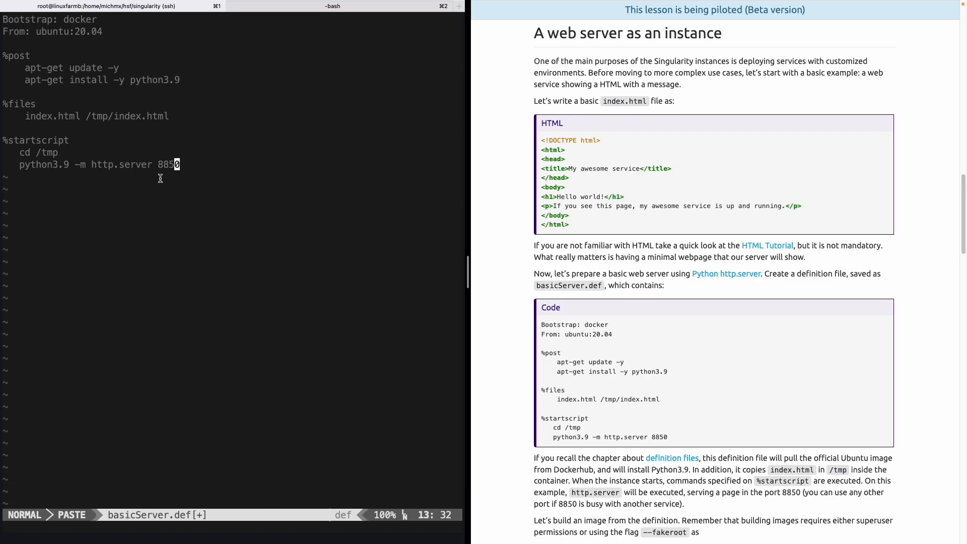
{"action": "mouse_move", "coordinate": [175, 175]}
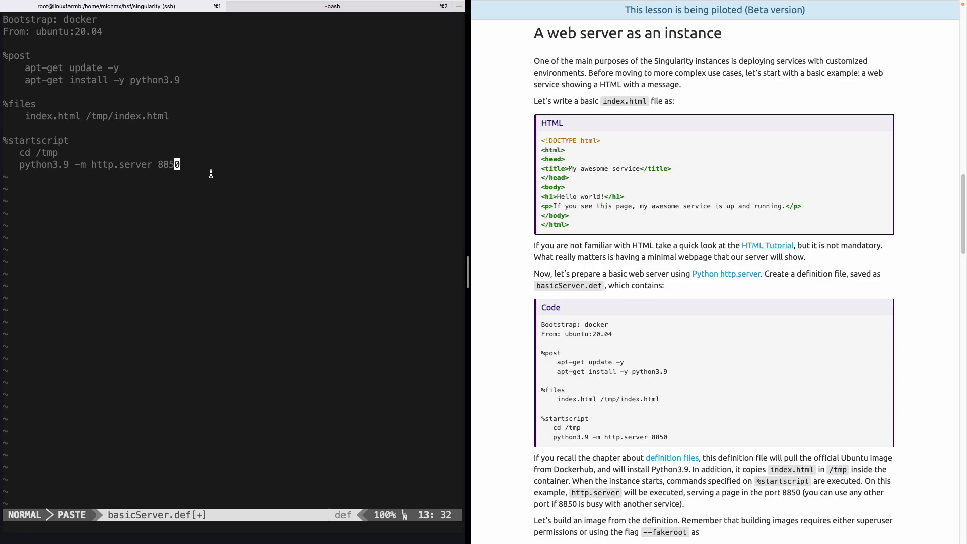
{"action": "mouse_move", "coordinate": [207, 172]}
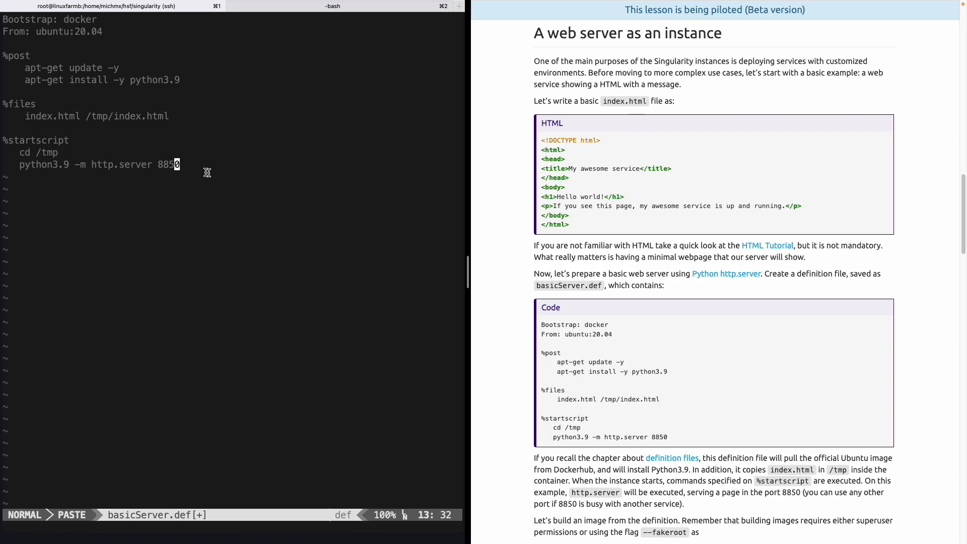
{"action": "scroll", "scroll_direction": "down", "scroll_amount": 3}
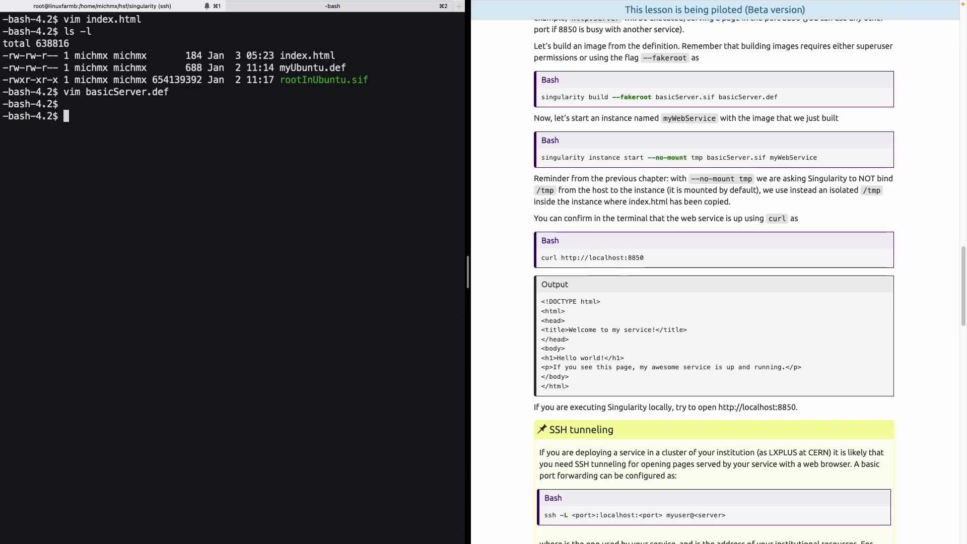
- Build basicServer.sif from basicServer.def with --fakeroot and list the directory to confirm the image
{"action": "type", "text": "singularity b"}
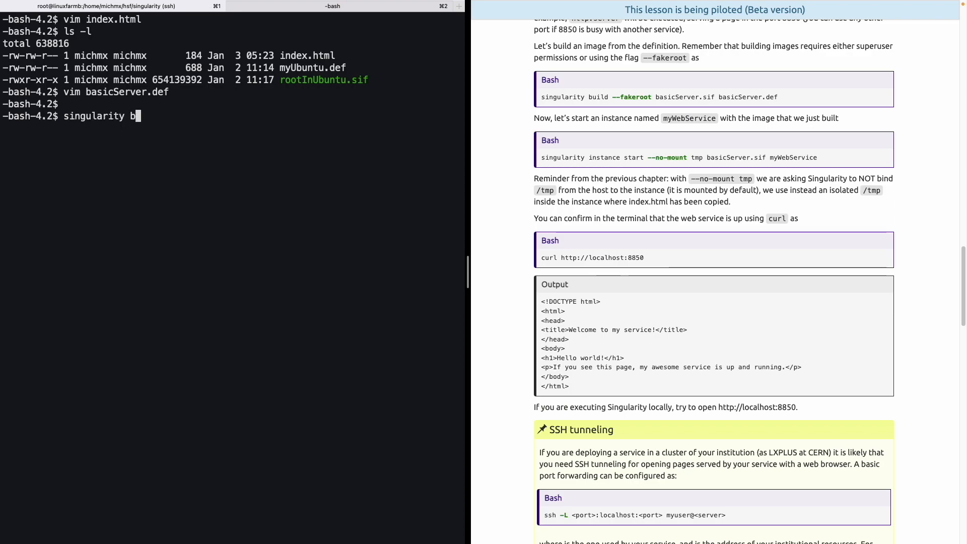
{"action": "type", "text": "uild --"}
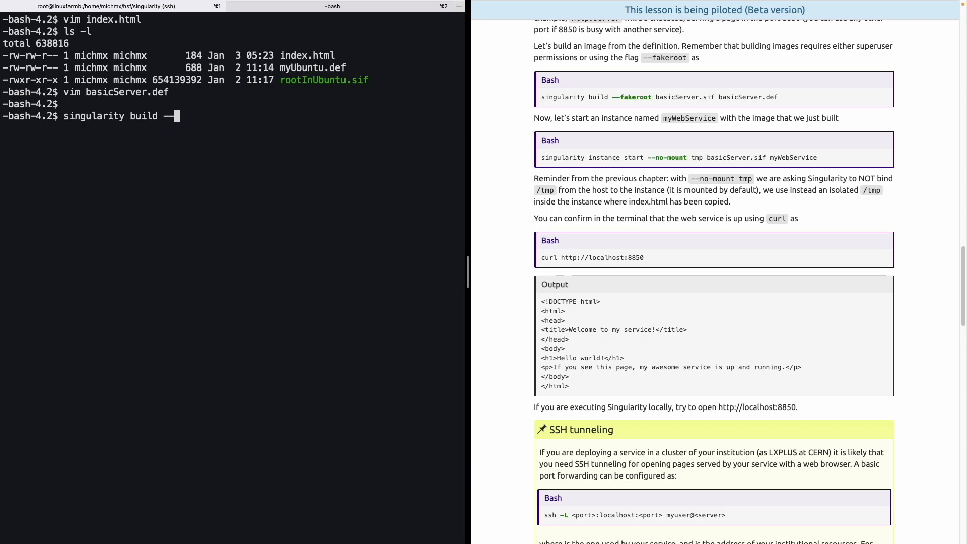
{"action": "type", "text": "fake"}
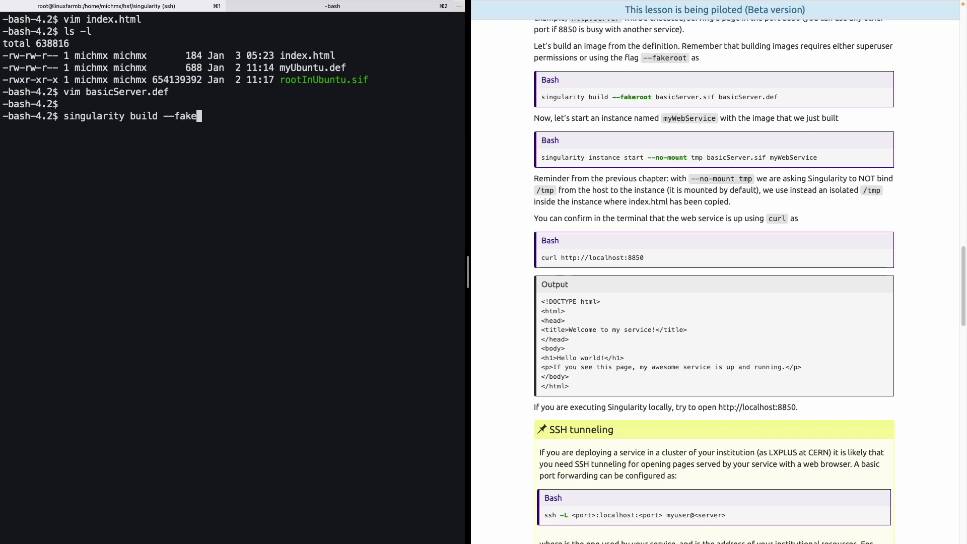
{"action": "type", "text": "root"}
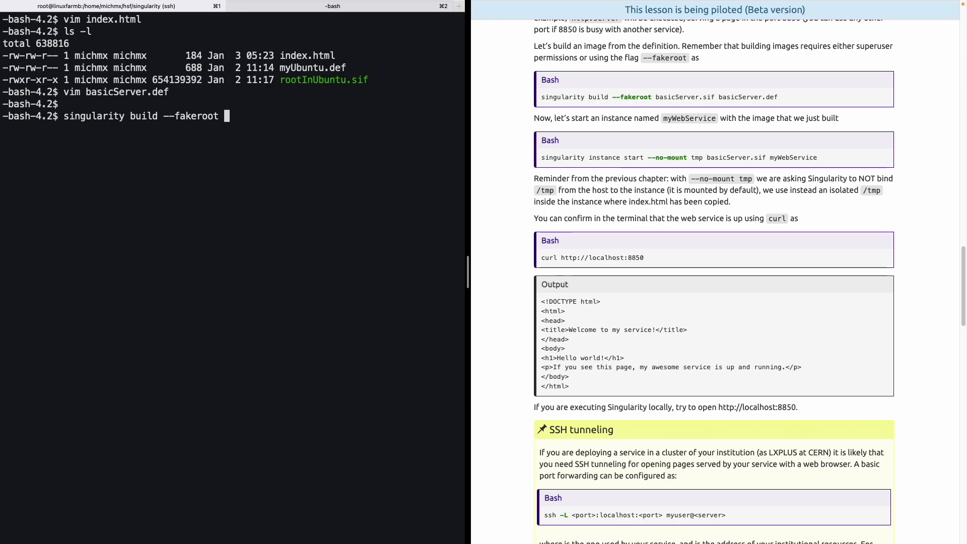
{"action": "type", "text": "basicServe"}
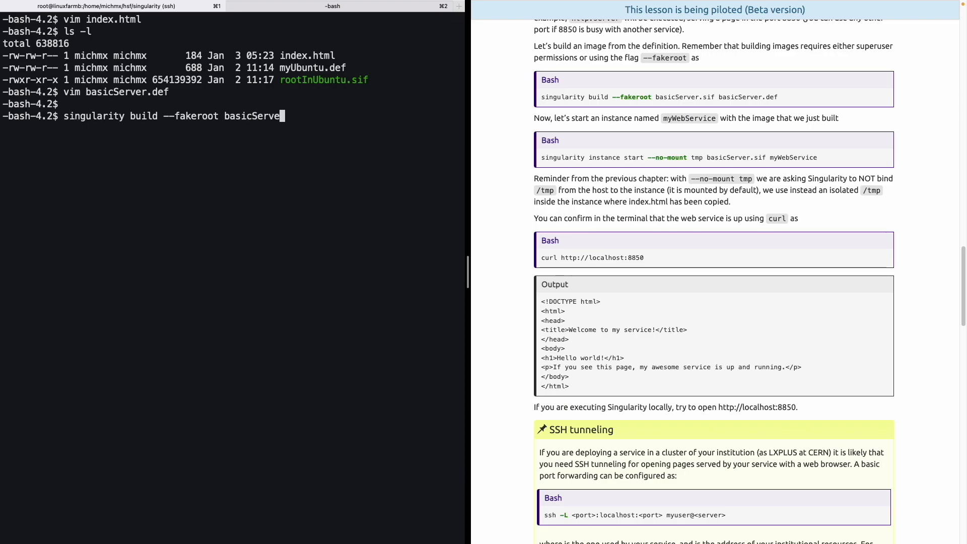
{"action": "type", "text": ".sif"}
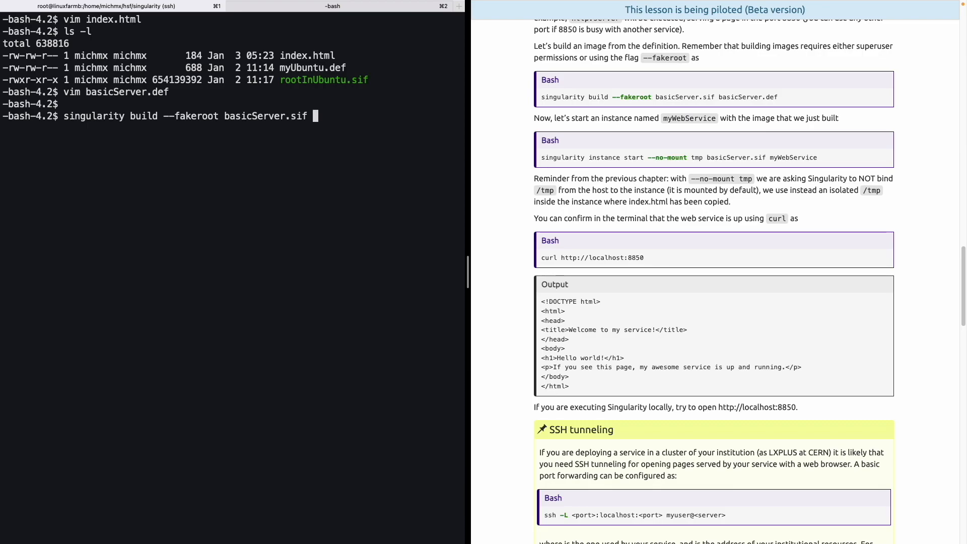
{"action": "type", "text": "basicSer"}
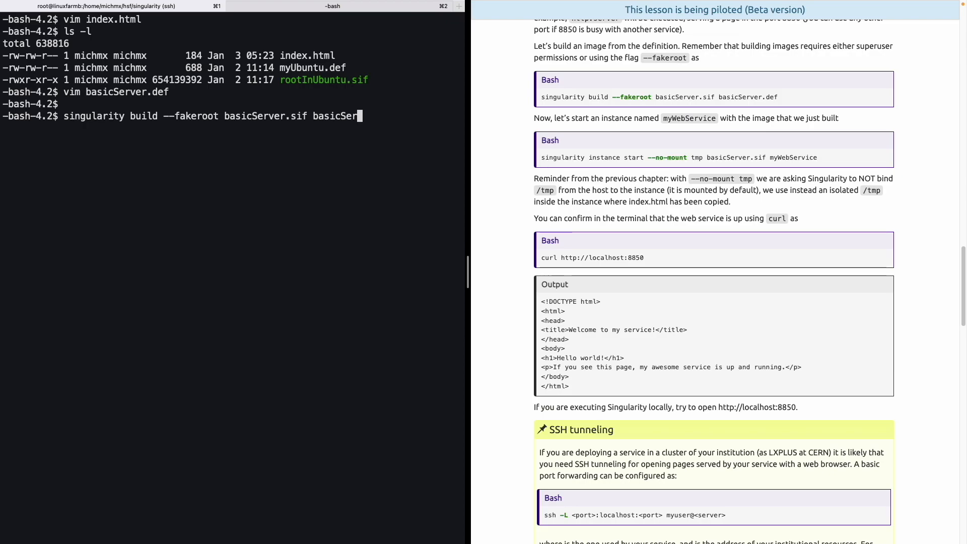
{"action": "type", "text": "ver.def"}
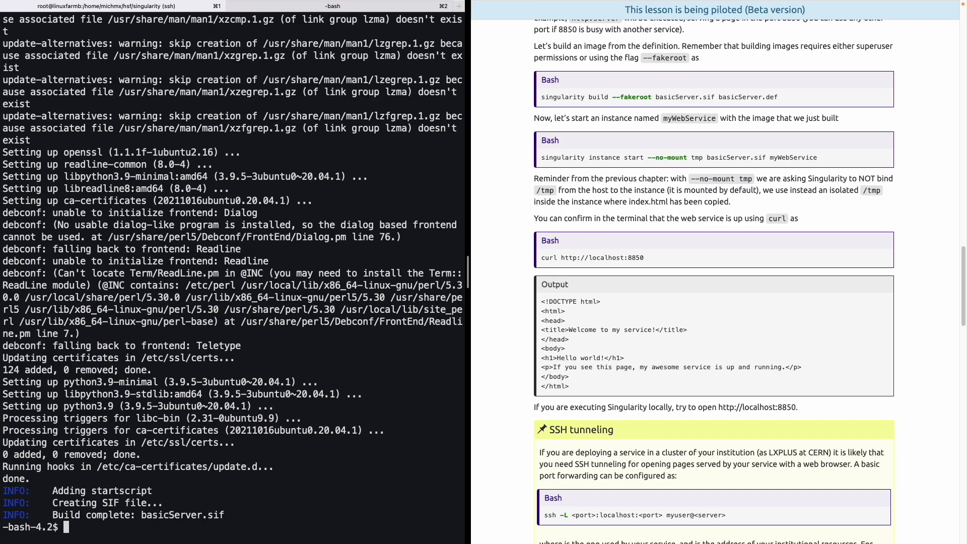
{"action": "type", "text": "ls -l"}
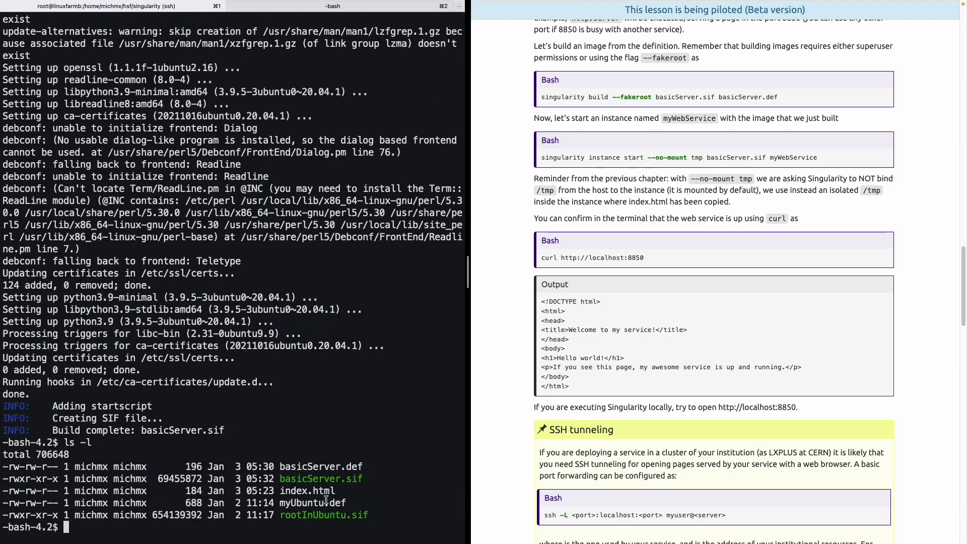
{"action": "mouse_move", "coordinate": [373, 474]}
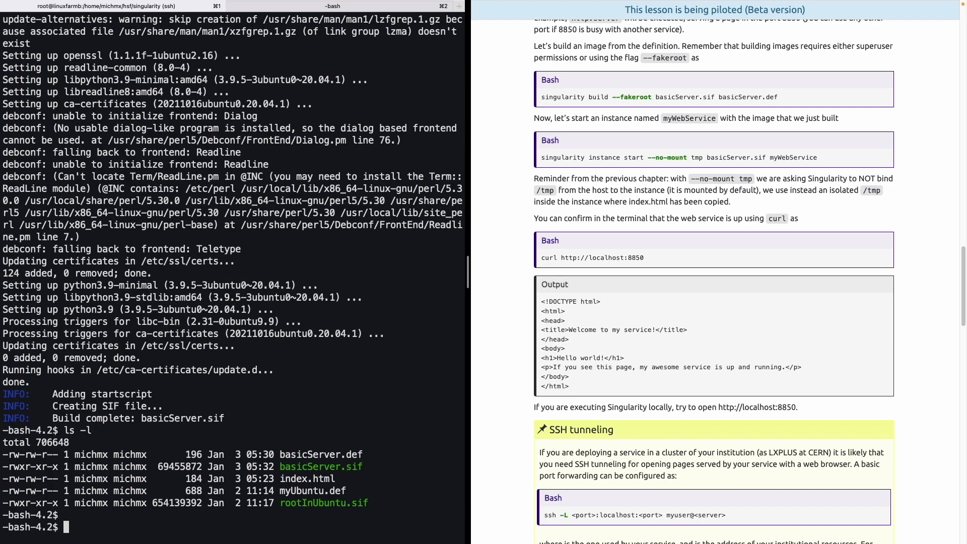
- Start instance myWebService from basicServer.sif with --no-mount tmp
{"action": "type", "text": "s"}
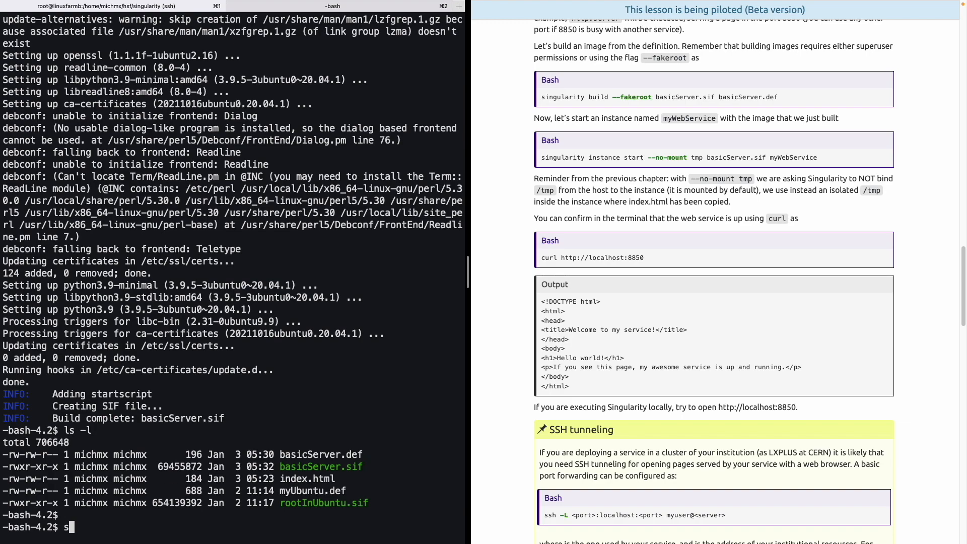
{"action": "type", "text": "singularity instance start"}
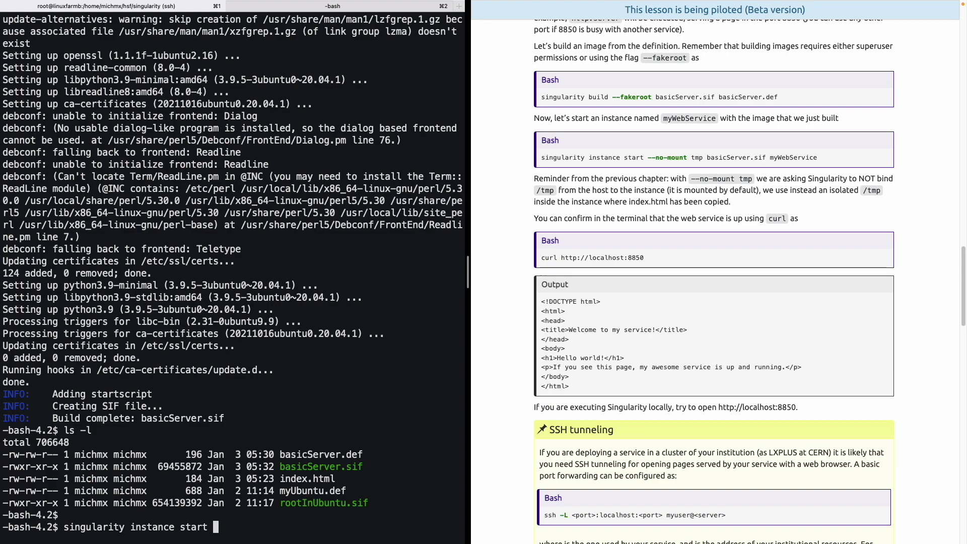
{"action": "type", "text": "--no-mount tmp"}
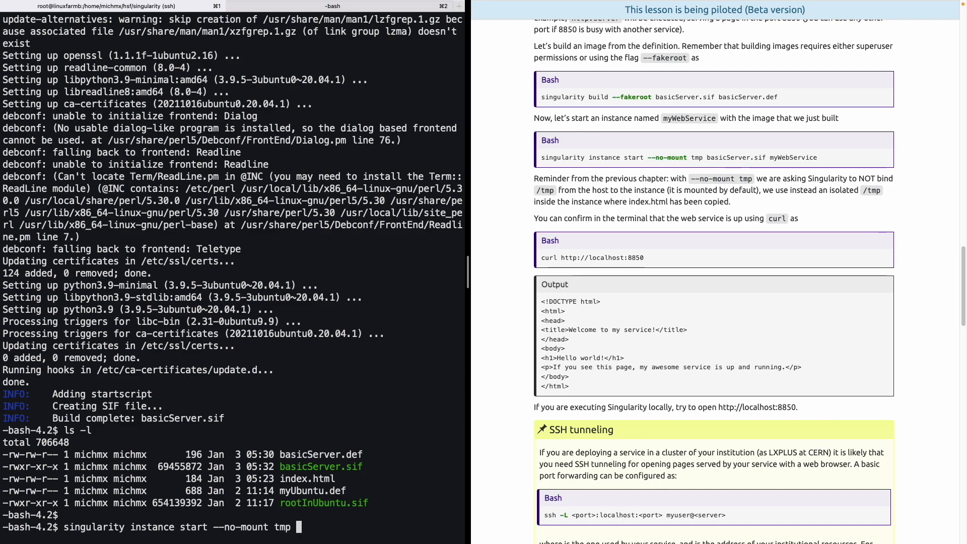
{"action": "type", "text": "basicS"}
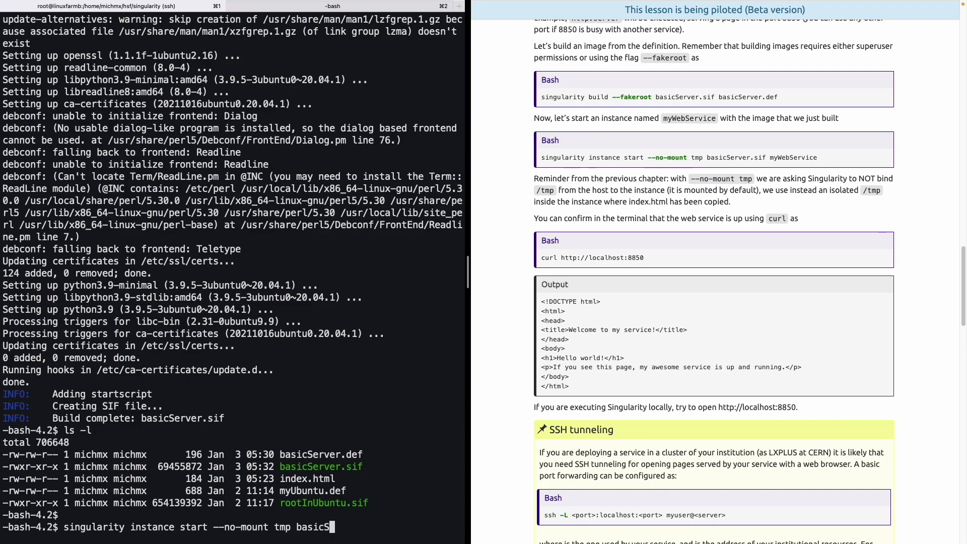
{"action": "type", "text": "erver."}
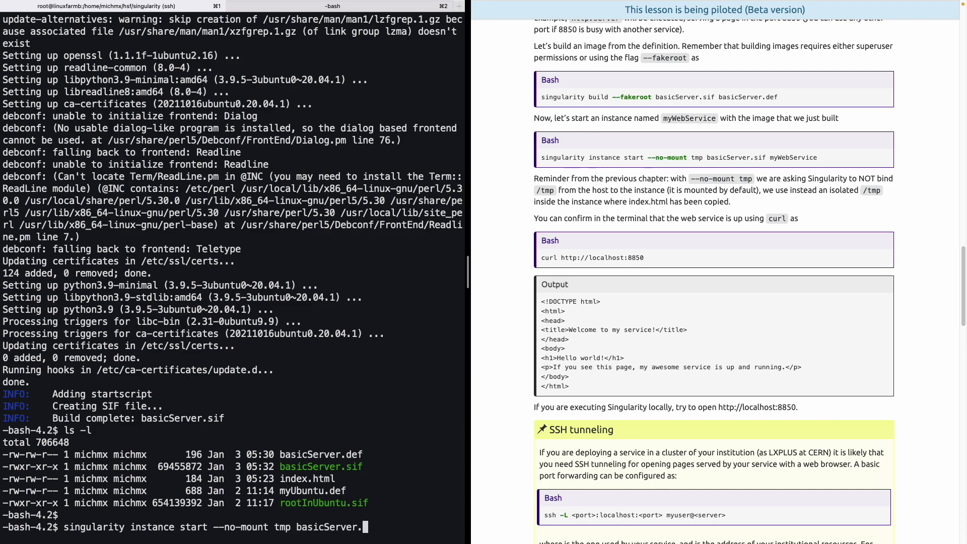
{"action": "type", "text": "sif"}
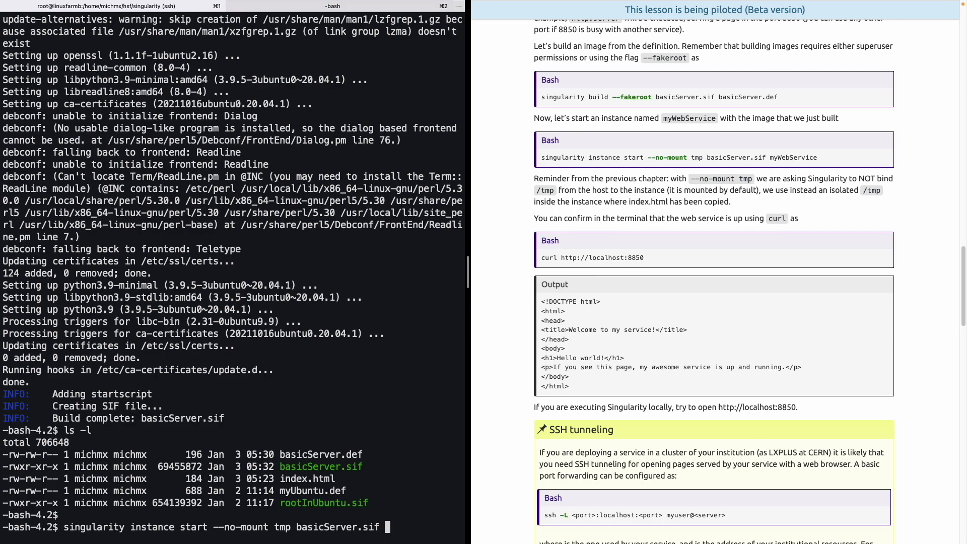
{"action": "type", "text": "myWe"}
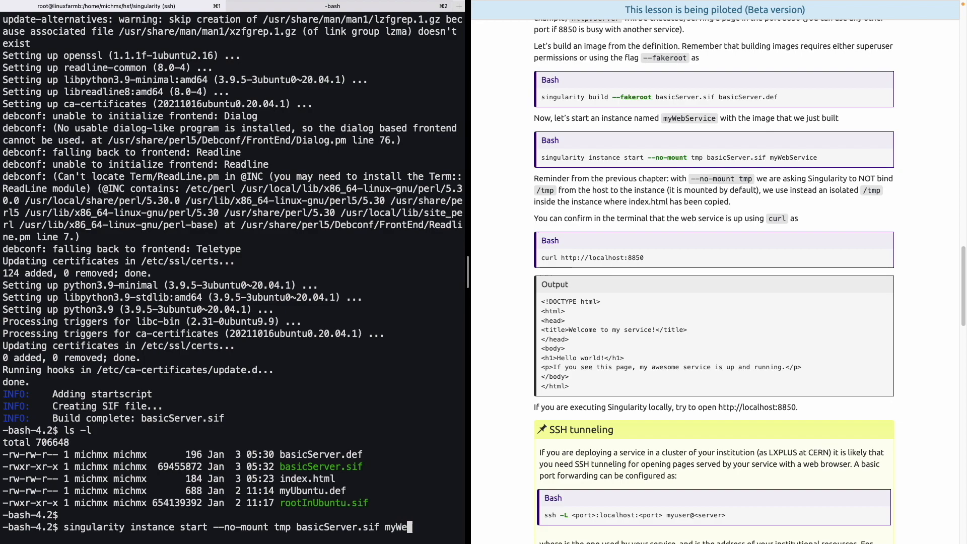
{"action": "type", "text": "bService"}
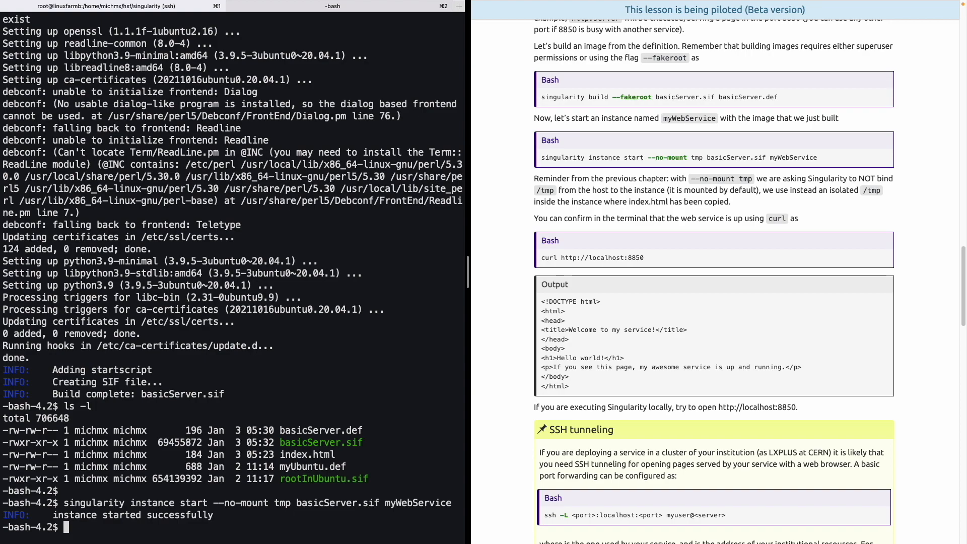
- List the Singularity instances, showing myWebService running beside mycentos7
{"action": "type", "text": "singularity instance list"}
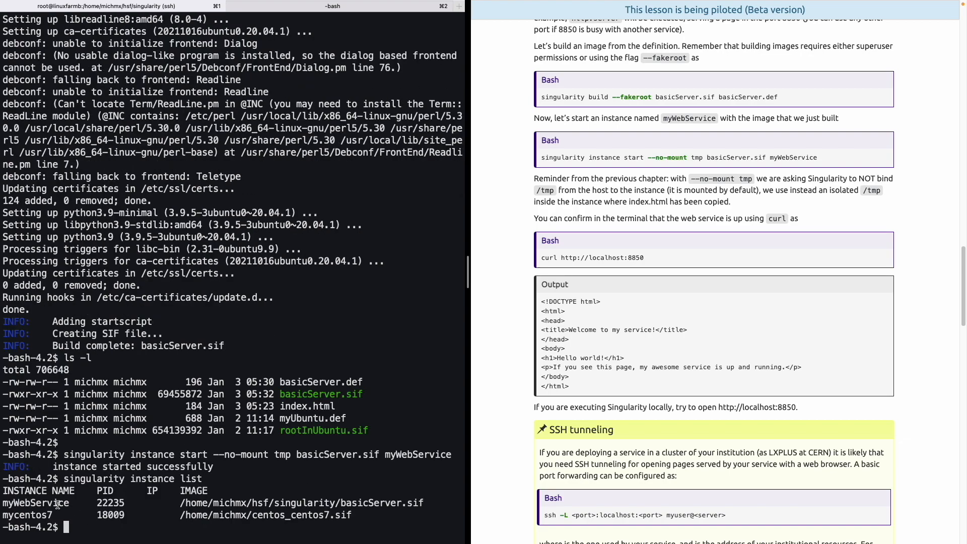
{"action": "mouse_move", "coordinate": [446, 497]}
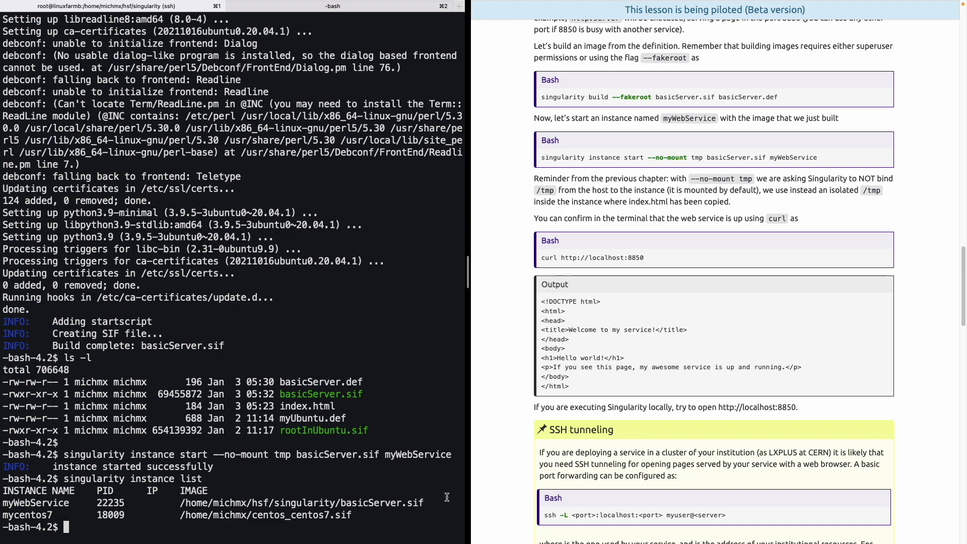
{"action": "left_click_drag", "start_coordinate": [180, 503], "coordinate": [423, 503]}
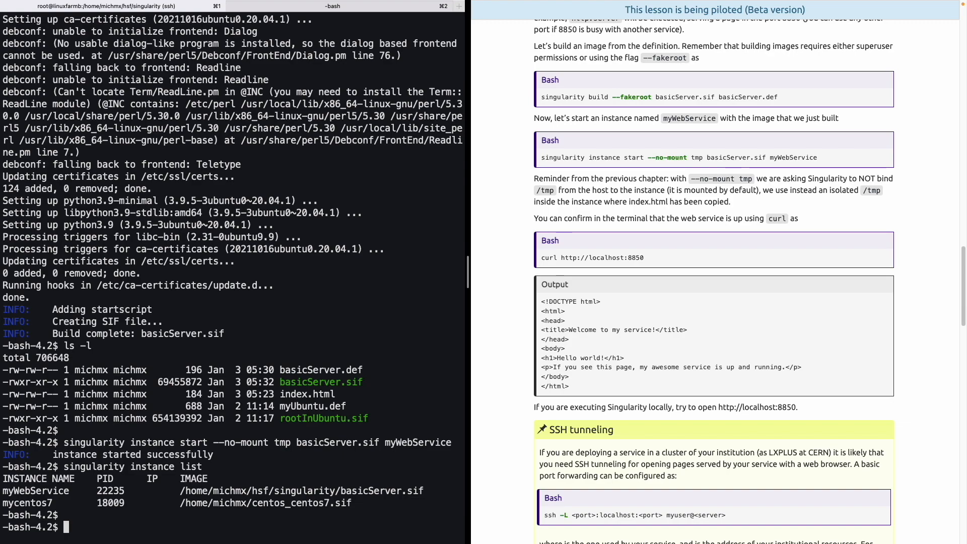
{"action": "type", "text": "curl"}
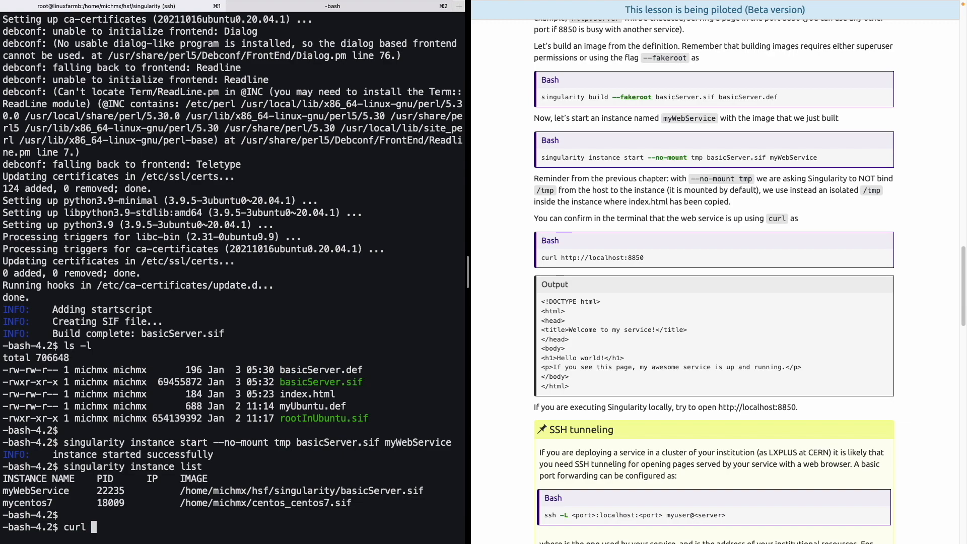
{"action": "type", "text": "http:/"}
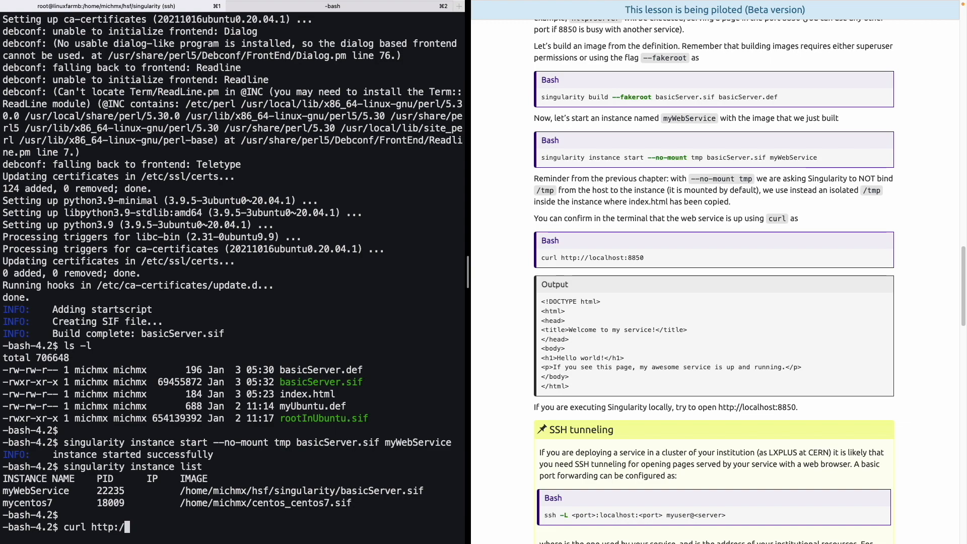
{"action": "type", "text": "/localhost"}
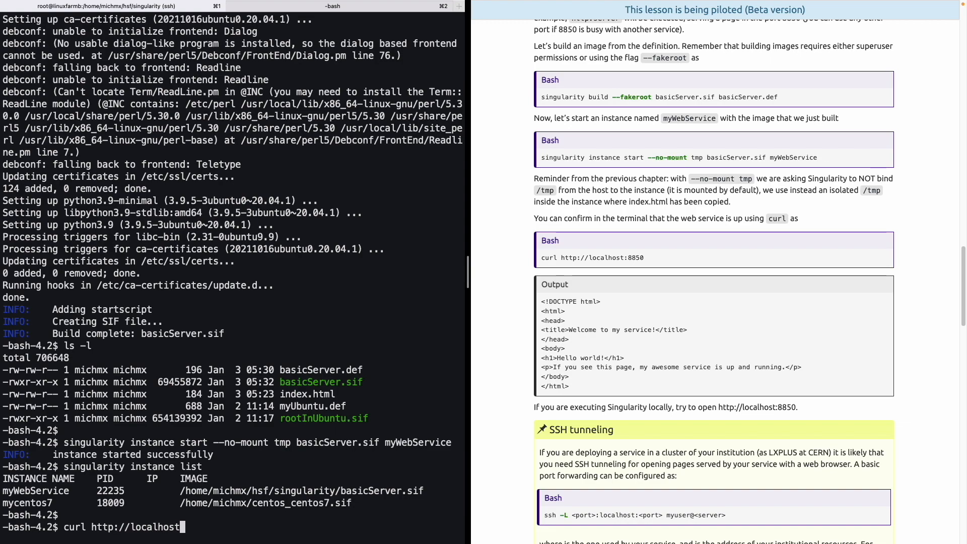
{"action": "type", "text": ":8850"}
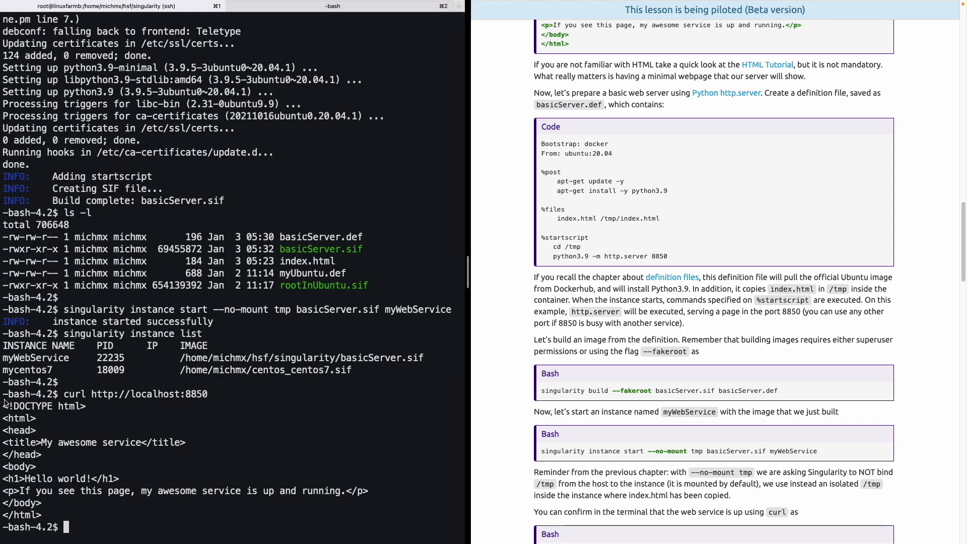
{"action": "mouse_move", "coordinate": [106, 456]}
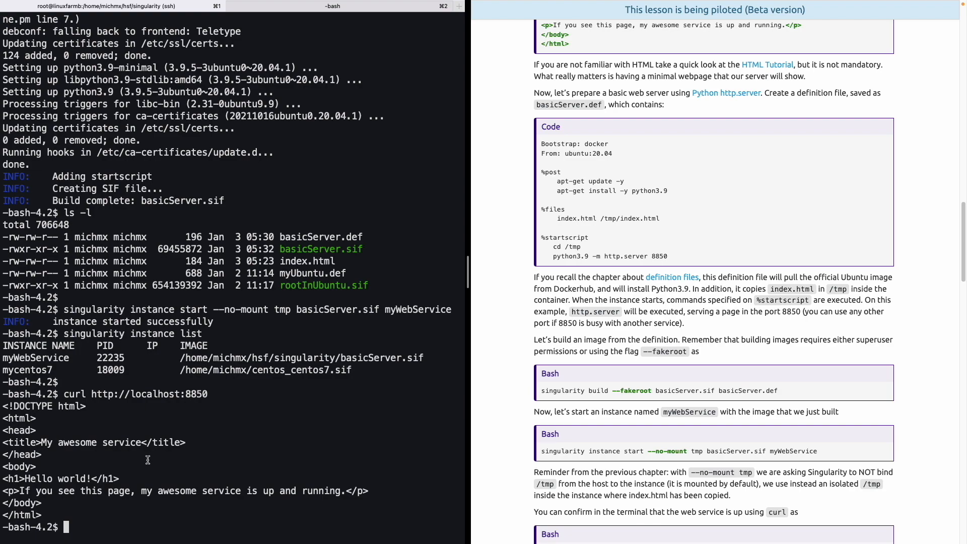
{"action": "mouse_move", "coordinate": [381, 424]}
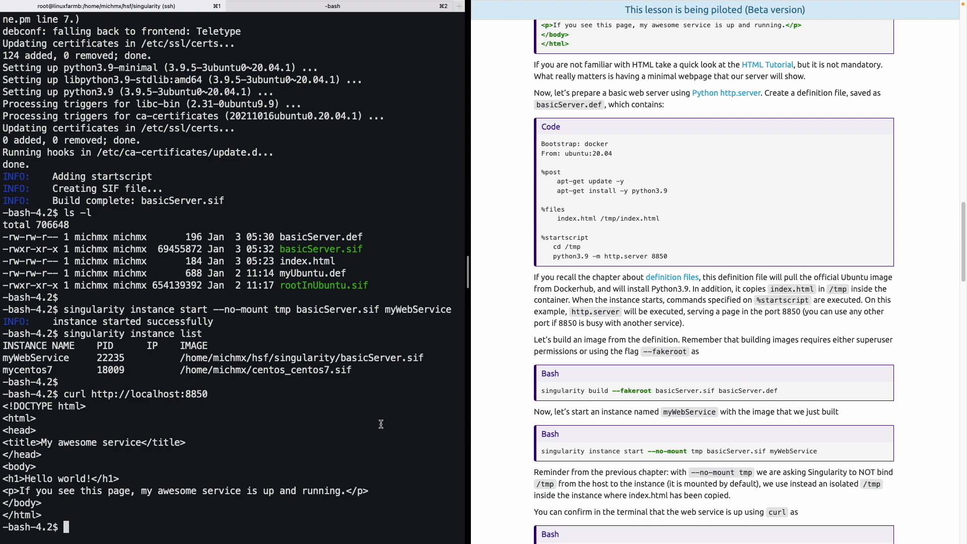
{"action": "scroll", "scroll_direction": "down", "scroll_amount": 3}
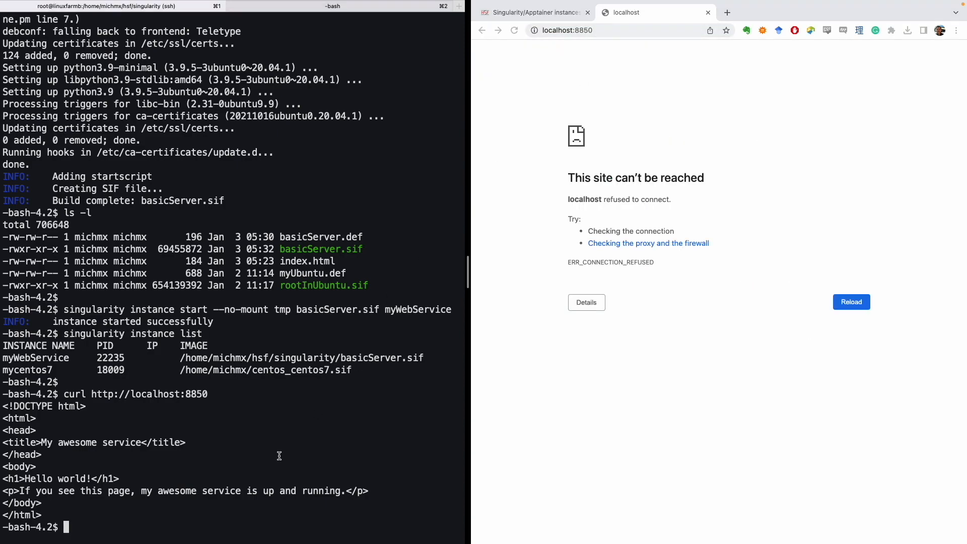
{"action": "mouse_move", "coordinate": [688, 87]}
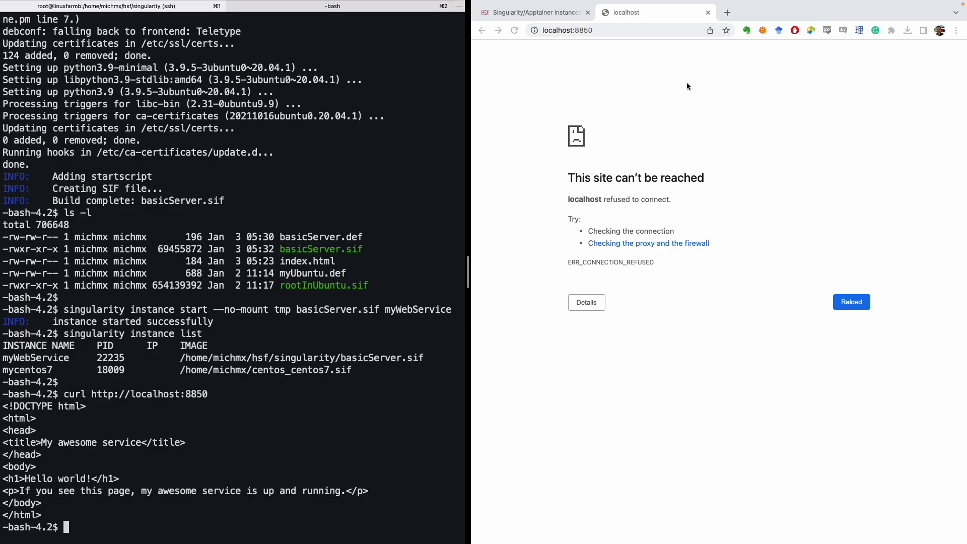
{"action": "mouse_move", "coordinate": [216, 350]}
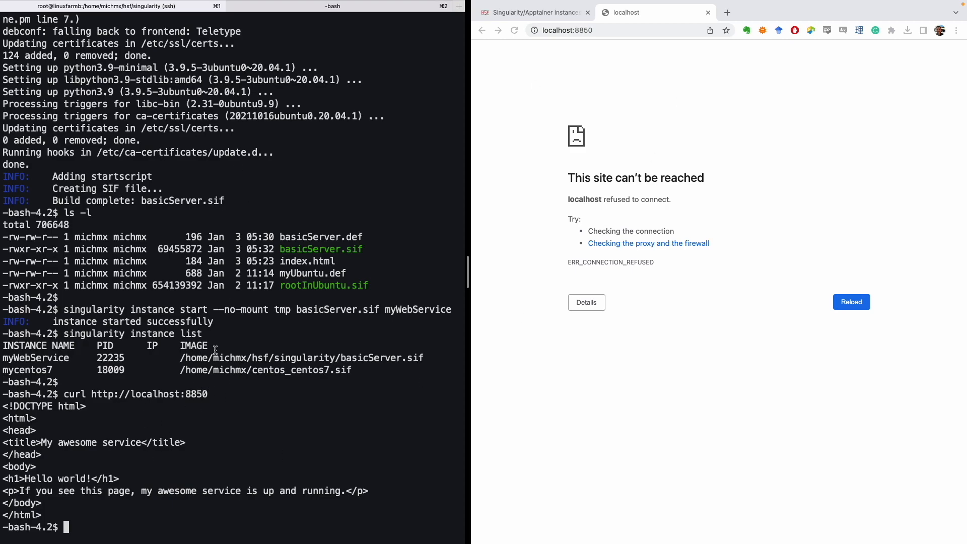
{"action": "mouse_move", "coordinate": [321, 406]}
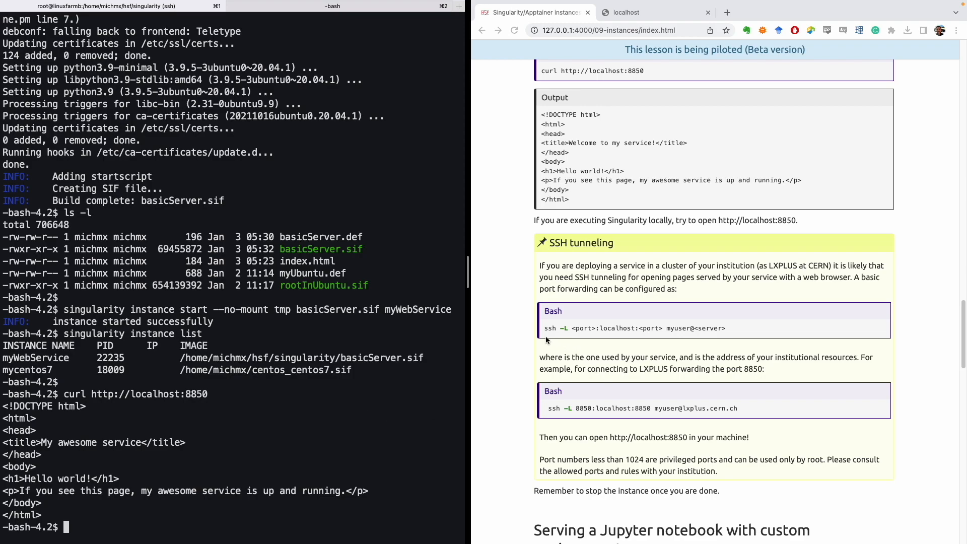
{"action": "mouse_move", "coordinate": [701, 339]}
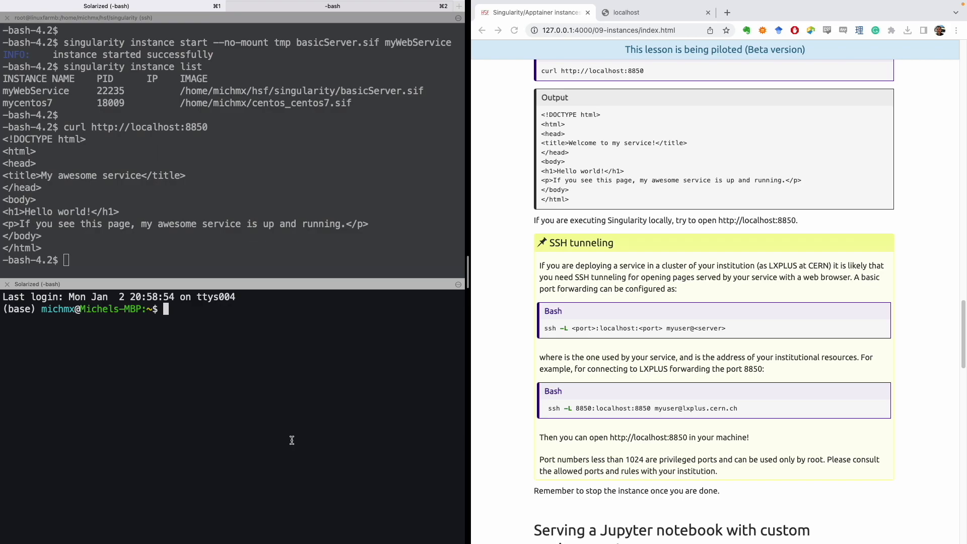
- SSH into michmx@linuxfarmb with -L 8850:localhost:8850 port forwarding and enter the passphrase
{"action": "type", "text": "ssh"}
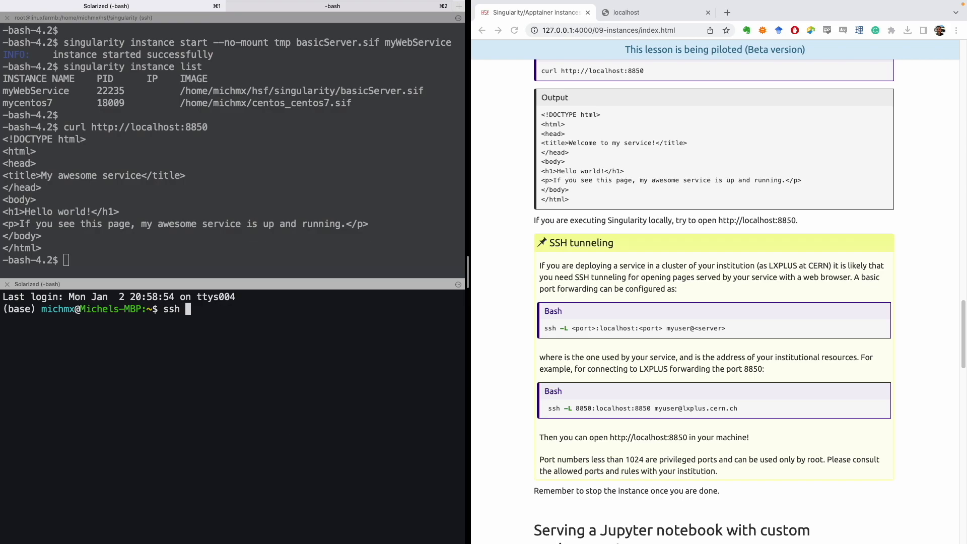
{"action": "type", "text": "-L"}
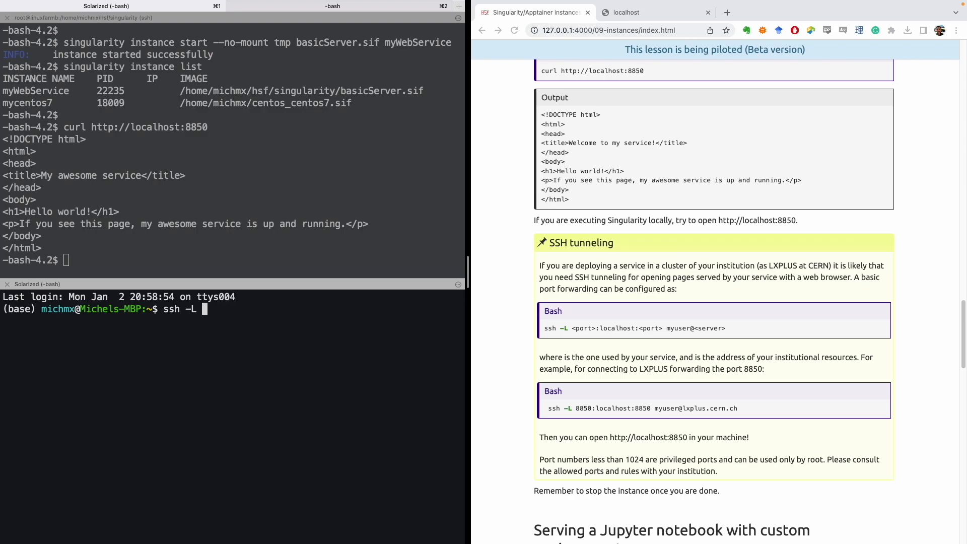
{"action": "type", "text": "8850"}
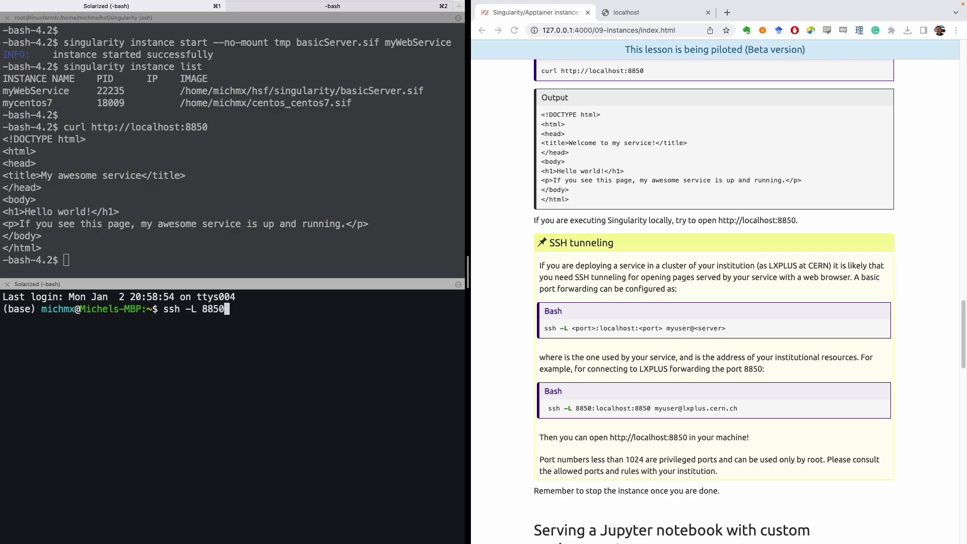
{"action": "type", "text": ":"}
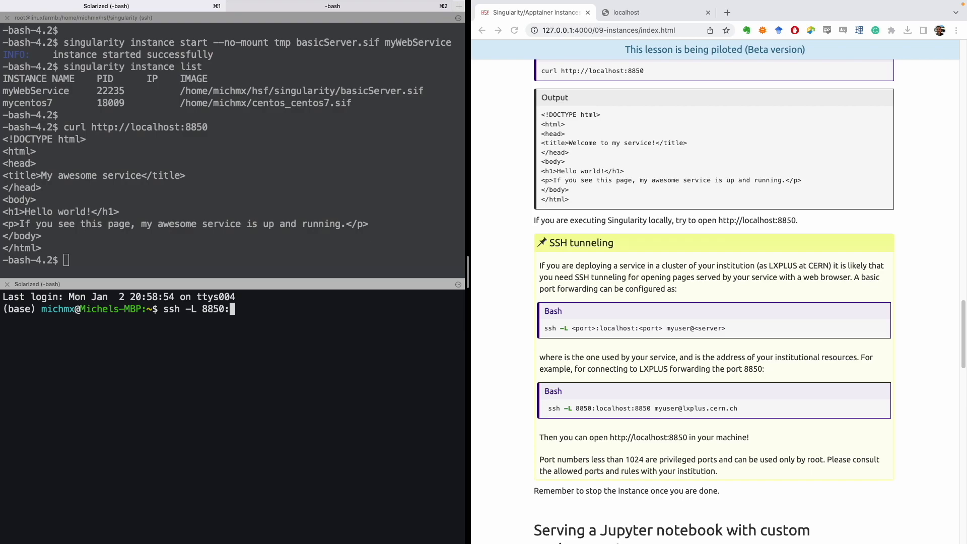
{"action": "type", "text": "localhost:8"}
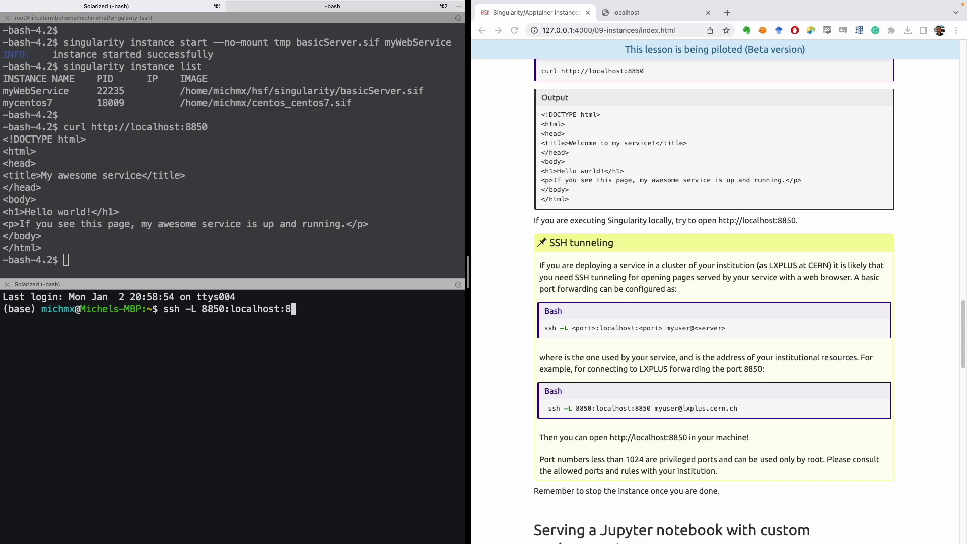
{"action": "type", "text": "50"}
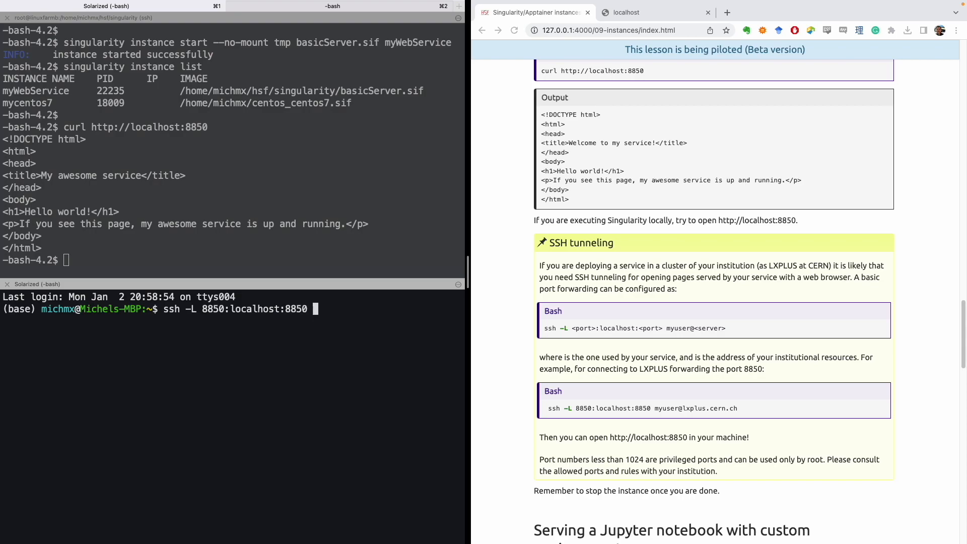
{"action": "type", "text": "michmx@"}
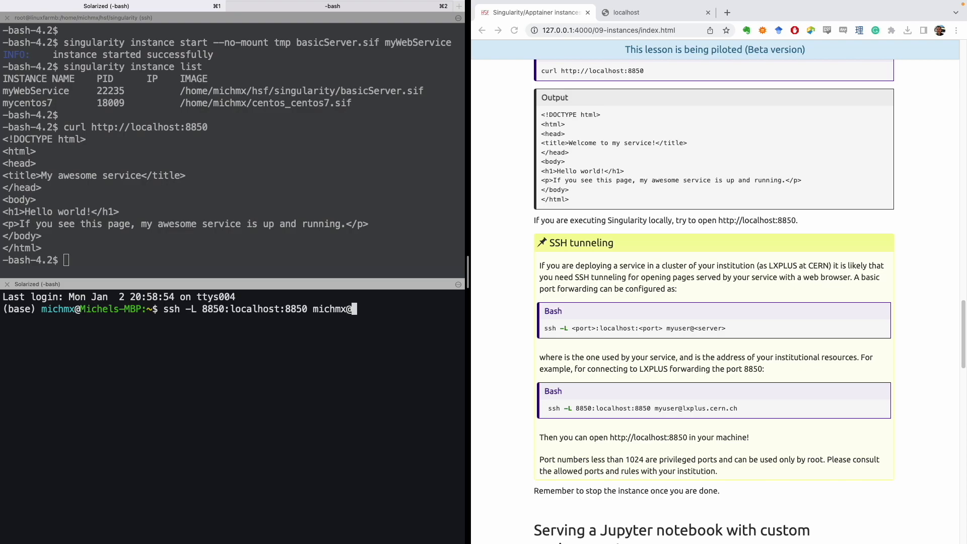
{"action": "type", "text": "linus"}
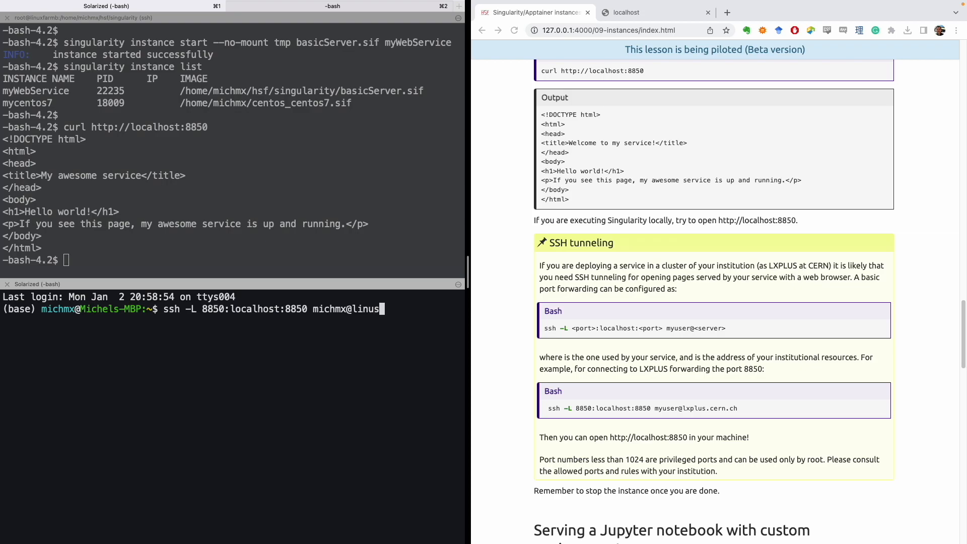
{"action": "type", "text": "farmb"}
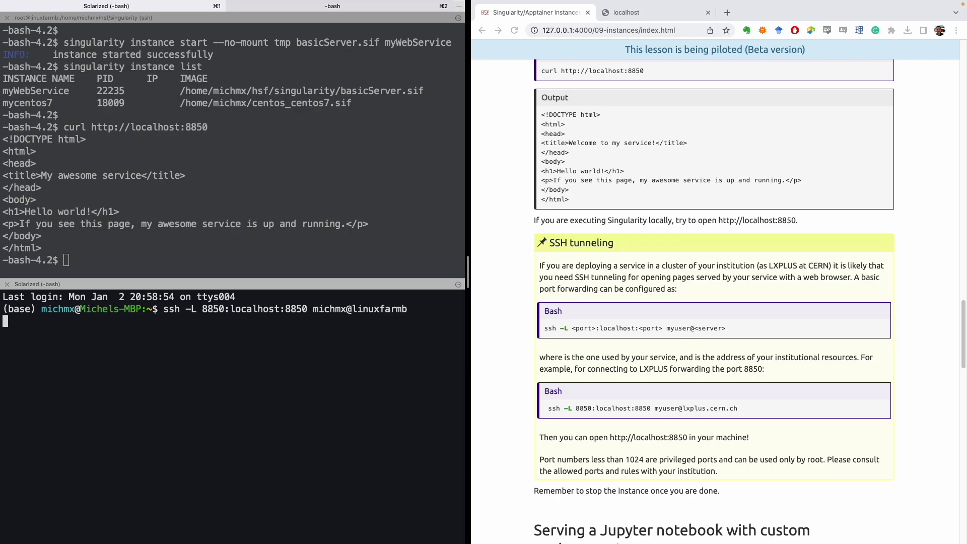
{"action": "key", "text": "Return"}
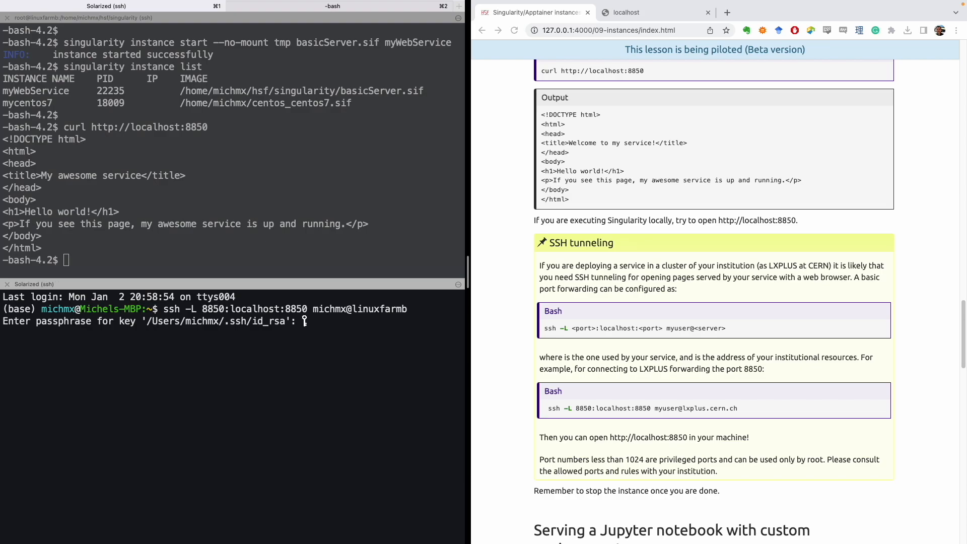
{"action": "key", "text": "enter"}
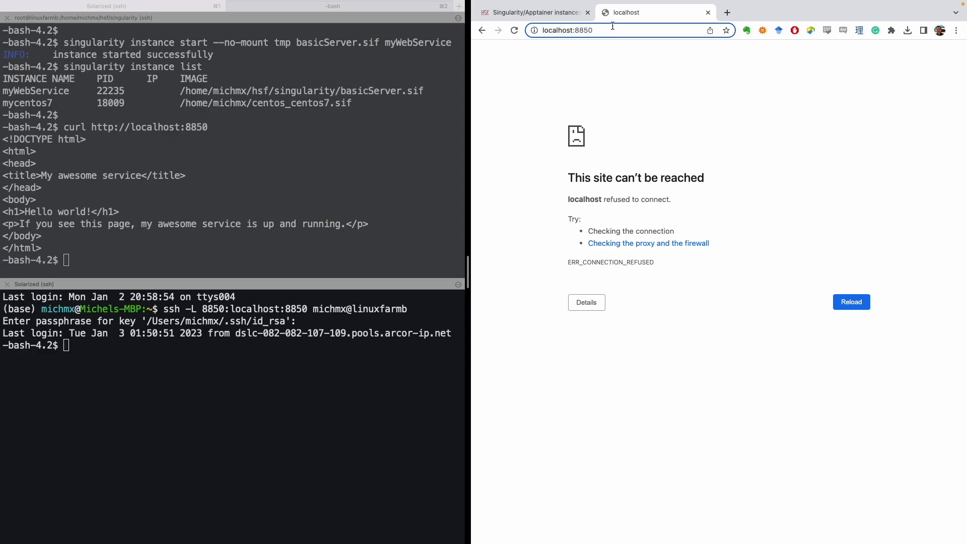
- Reload localhost:8850 in Chrome to load the Hello world page through the tunnel
{"action": "left_click", "coordinate": [850, 302]}
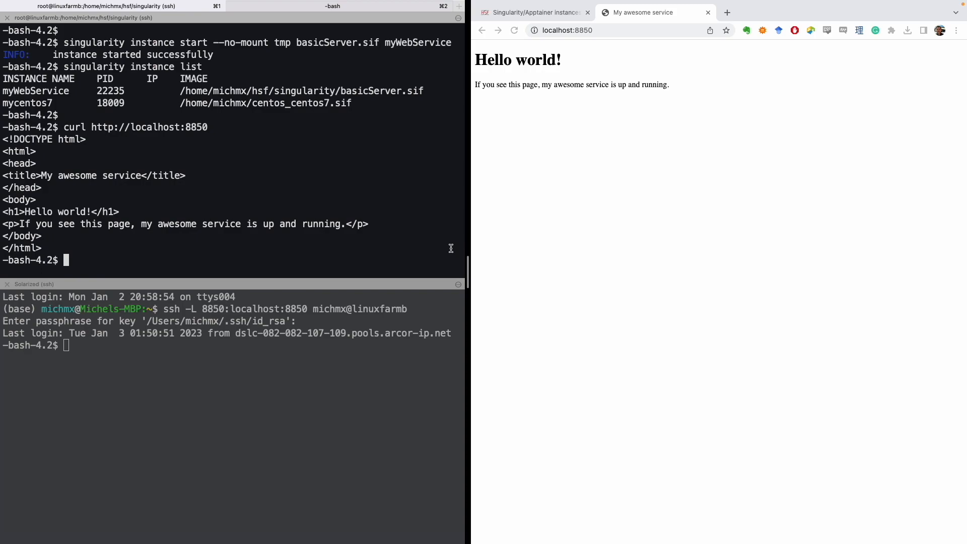
- Stop the myWebService instance with singularity instance stop
{"action": "type", "text": "s"}
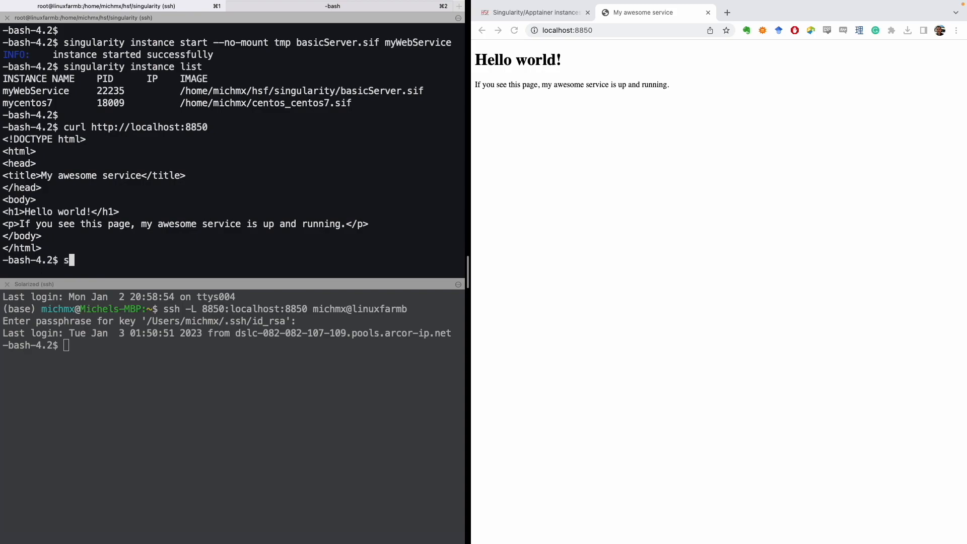
{"action": "type", "text": "ingularity instance stop myWe"}
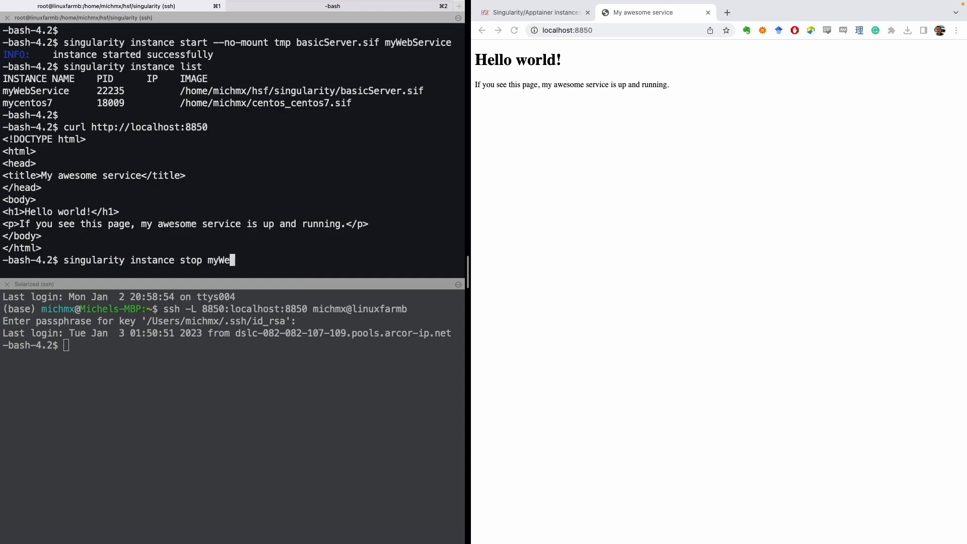
{"action": "type", "text": "bService"}
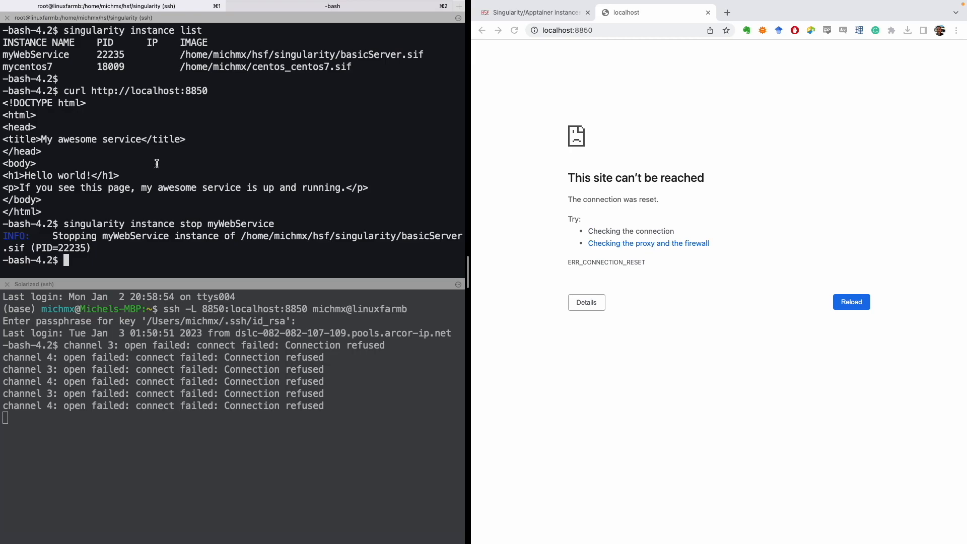
{"action": "mouse_move", "coordinate": [191, 220]}
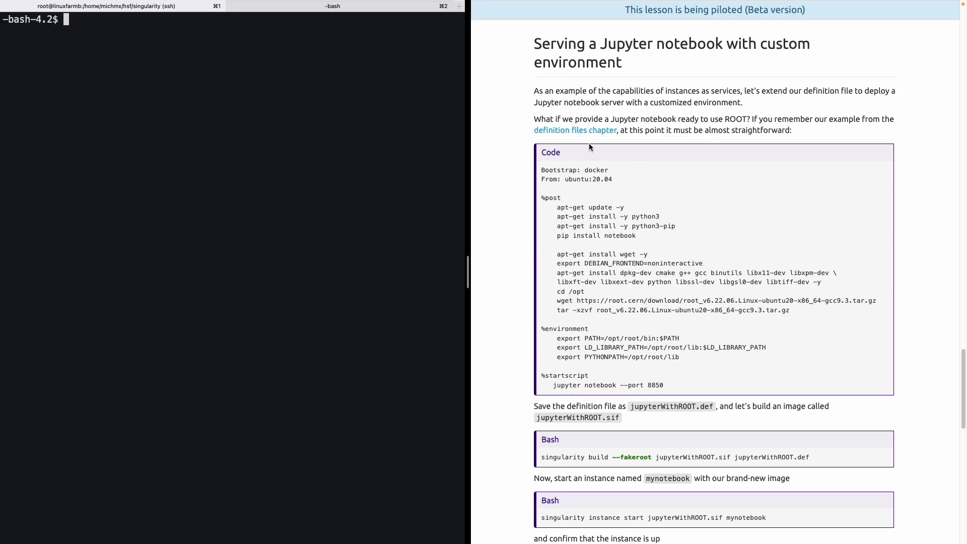
{"action": "mouse_move", "coordinate": [524, 195]}
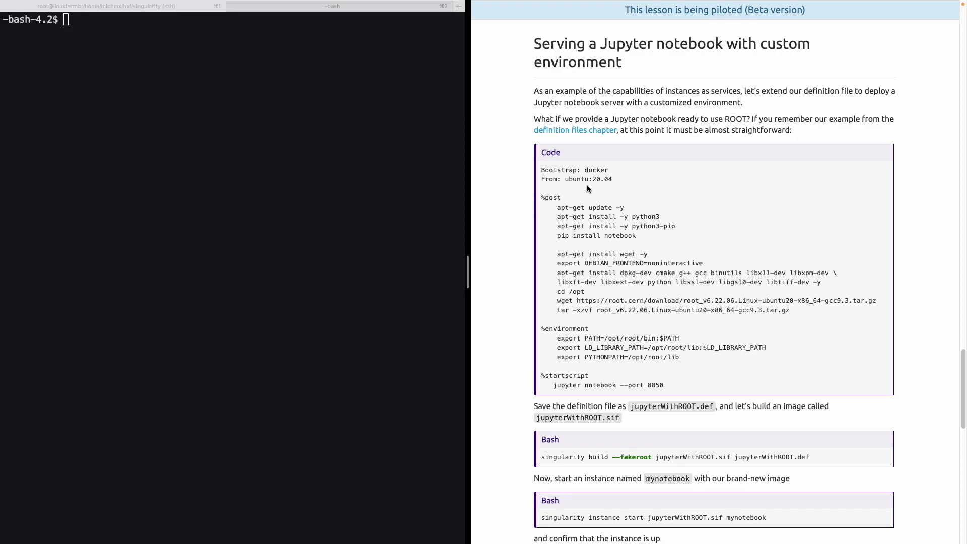
{"action": "mouse_move", "coordinate": [613, 184]}
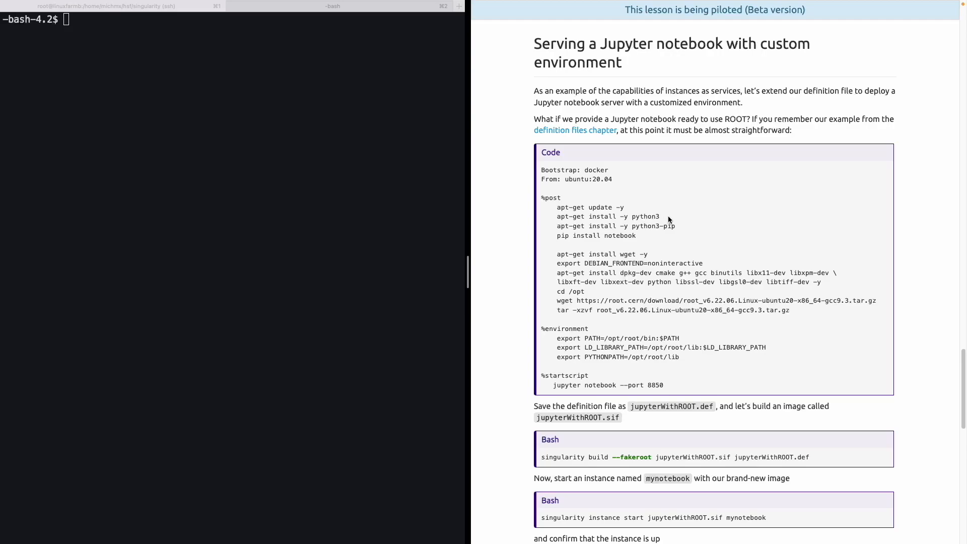
{"action": "mouse_move", "coordinate": [670, 239]}
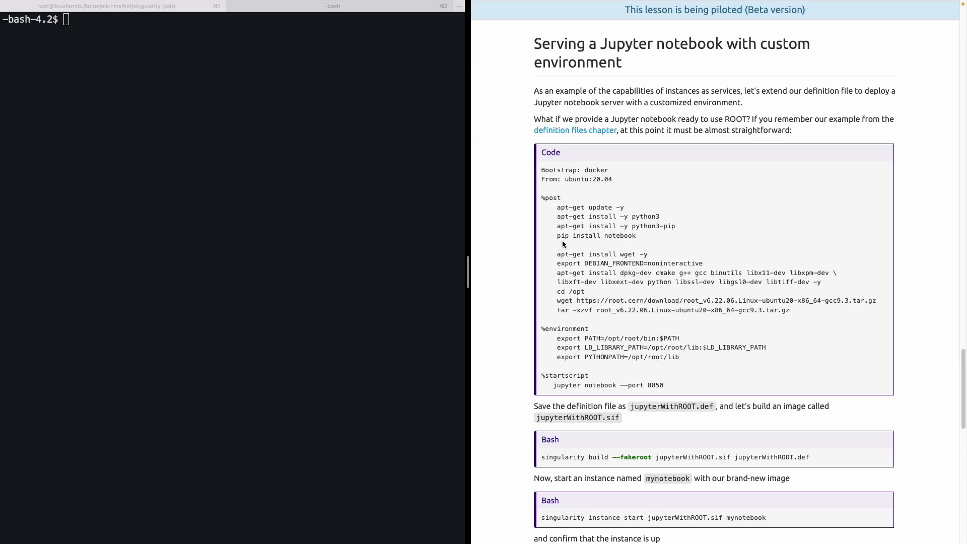
{"action": "mouse_move", "coordinate": [621, 244]}
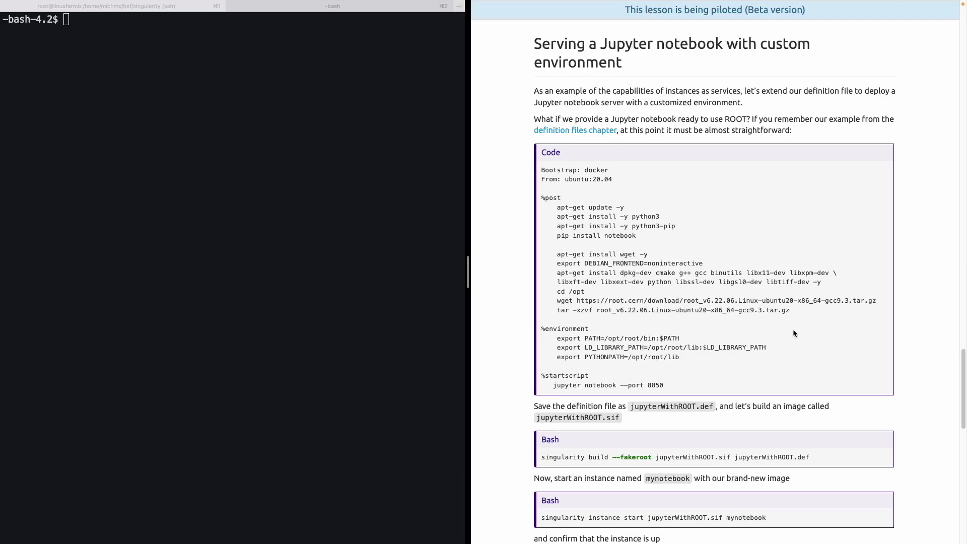
{"action": "mouse_move", "coordinate": [780, 370]}
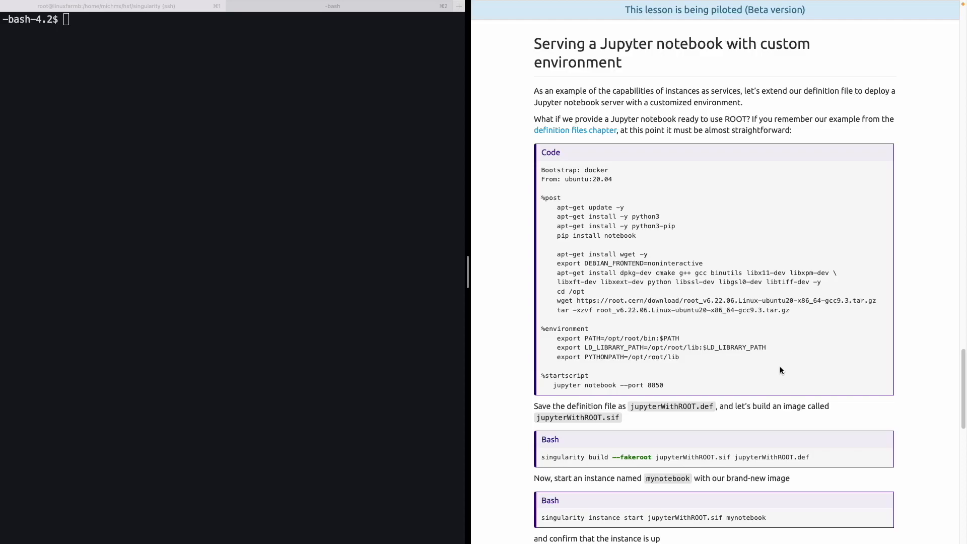
{"action": "mouse_move", "coordinate": [681, 380]}
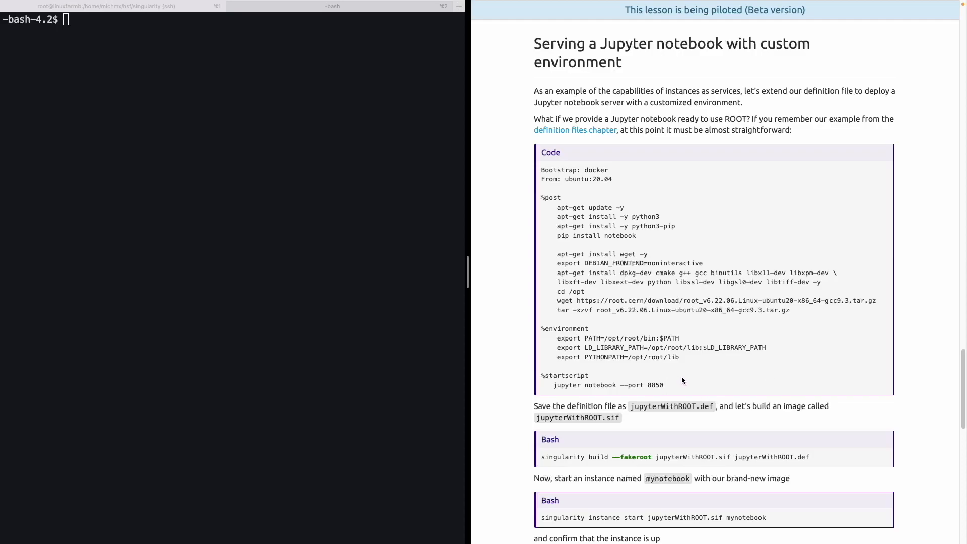
{"action": "mouse_move", "coordinate": [692, 393]}
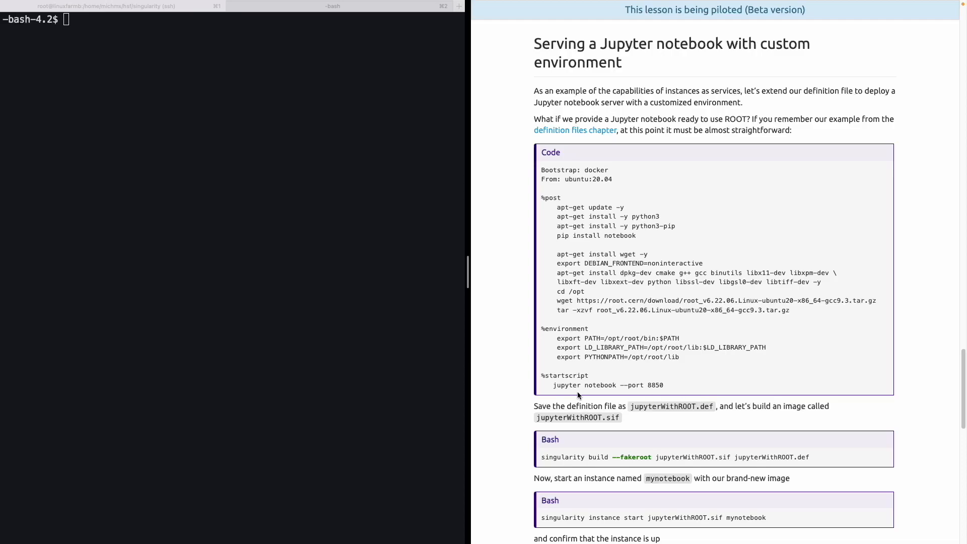
{"action": "mouse_move", "coordinate": [616, 394]}
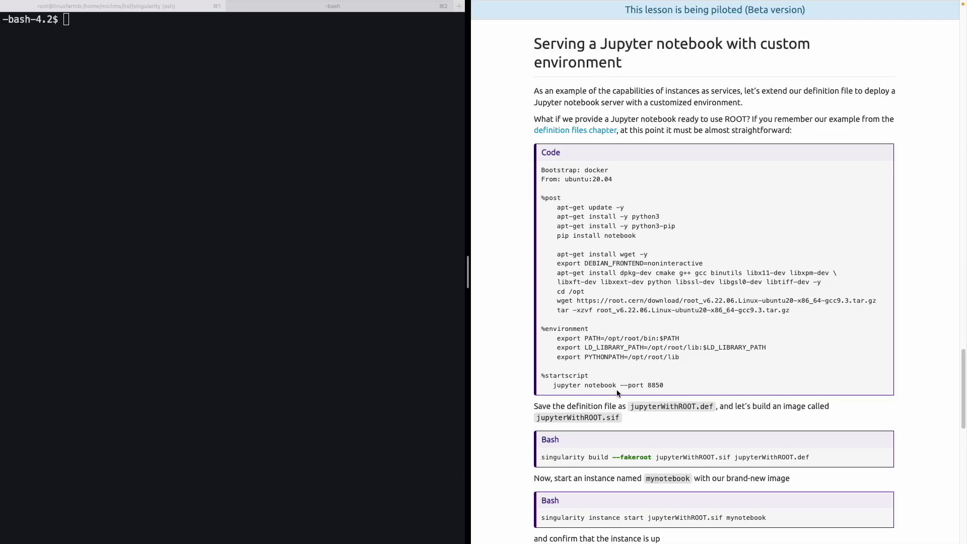
{"action": "mouse_move", "coordinate": [638, 393]}
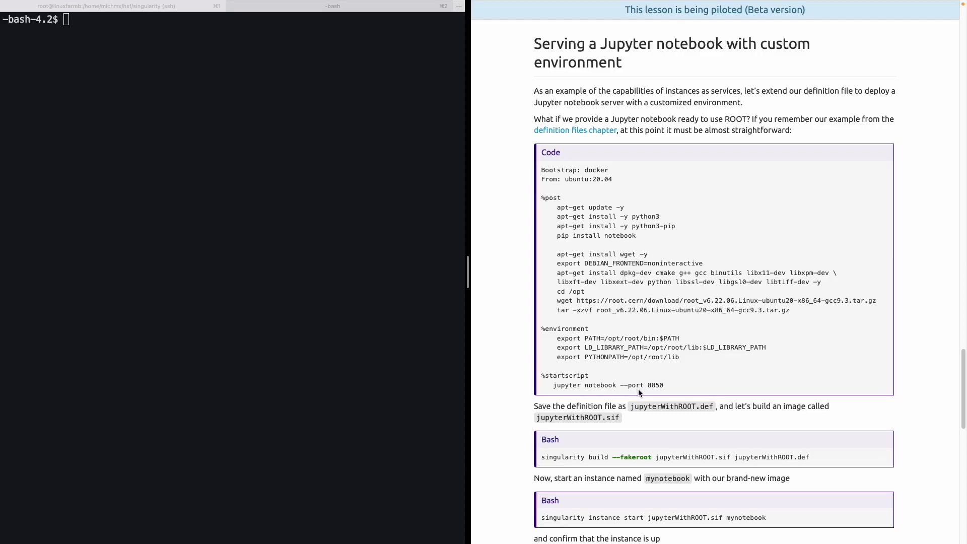
{"action": "mouse_move", "coordinate": [658, 394]}
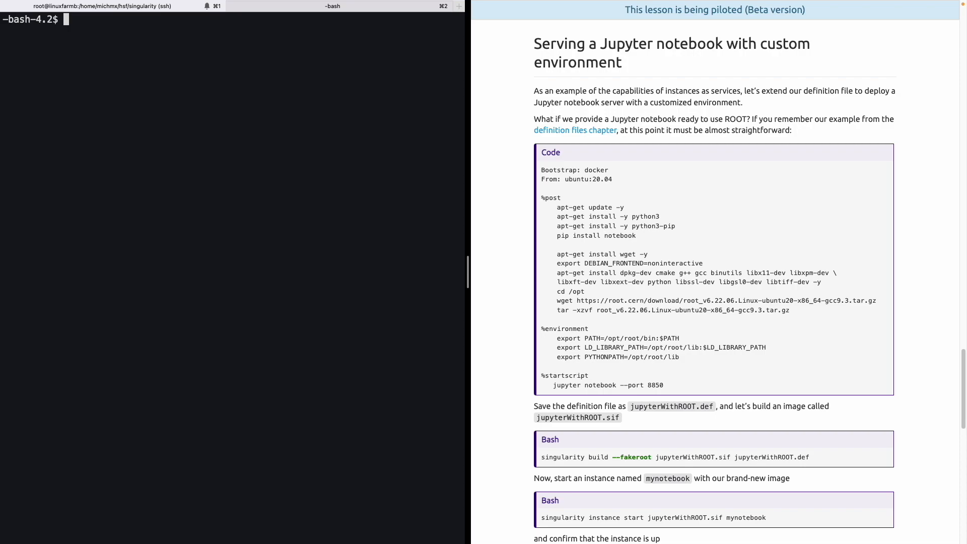
- Create jupyterWithRoot.def in vim with the lesson's ROOT Jupyter definition and save it
{"action": "type", "text": "vim"}
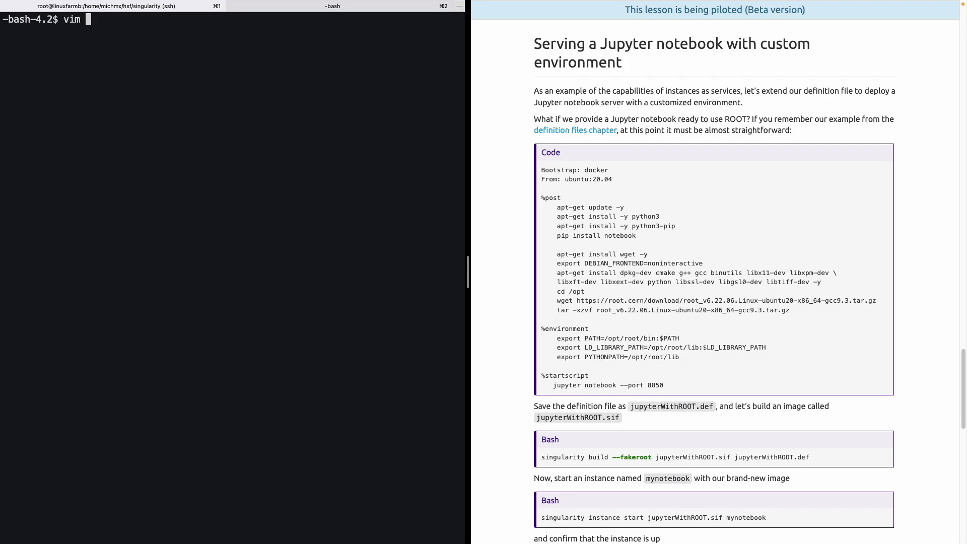
{"action": "type", "text": "jupyterWit"}
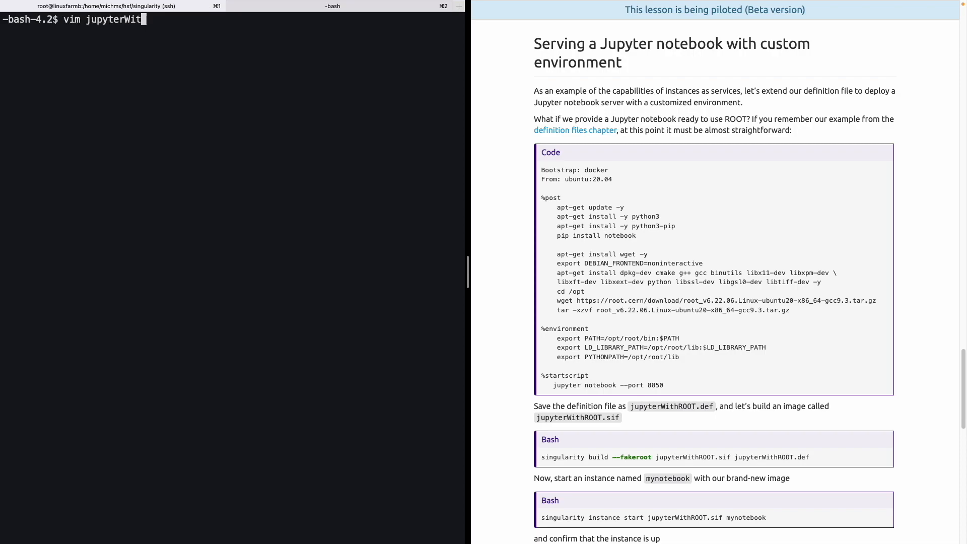
{"action": "type", "text": "hRoot."}
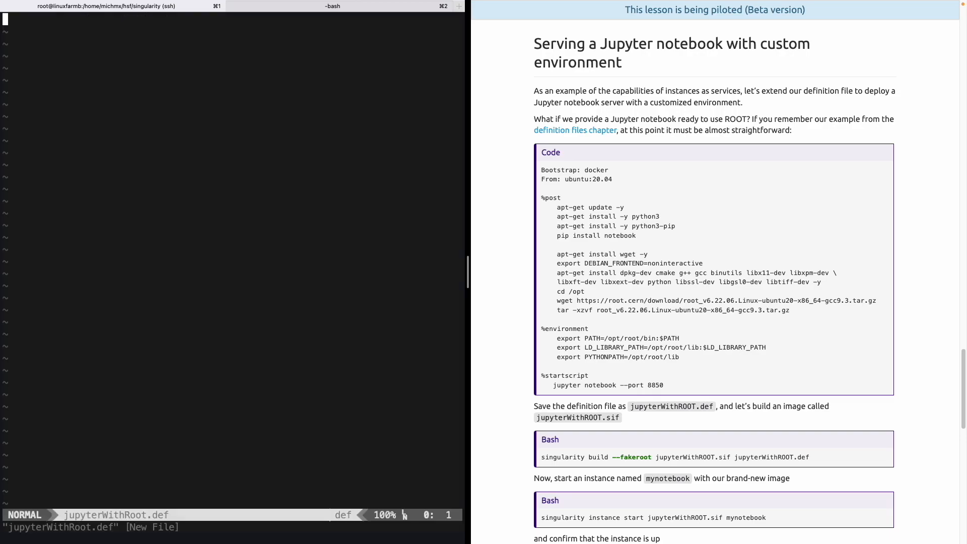
{"action": "key", "text": "i"}
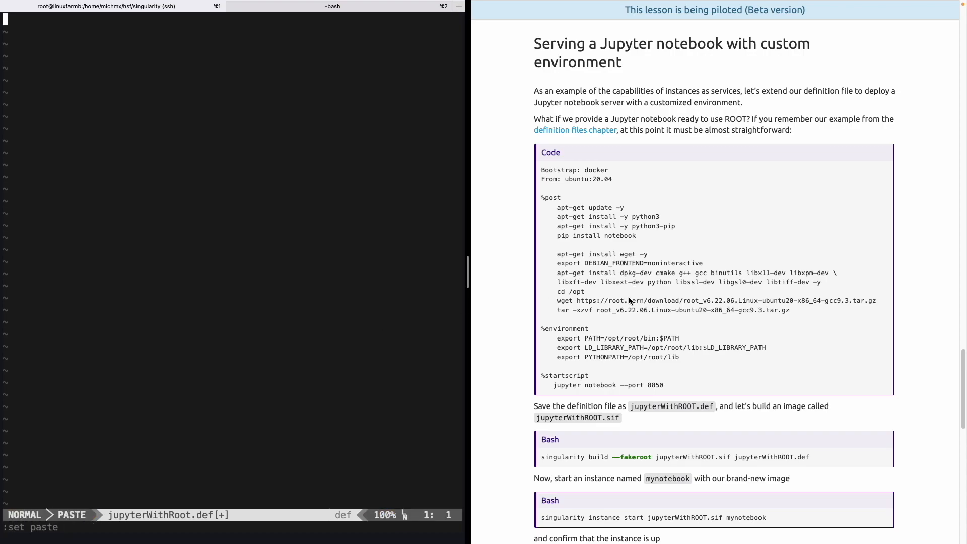
{"action": "left_click_drag", "start_coordinate": [541, 169], "coordinate": [663, 385]}
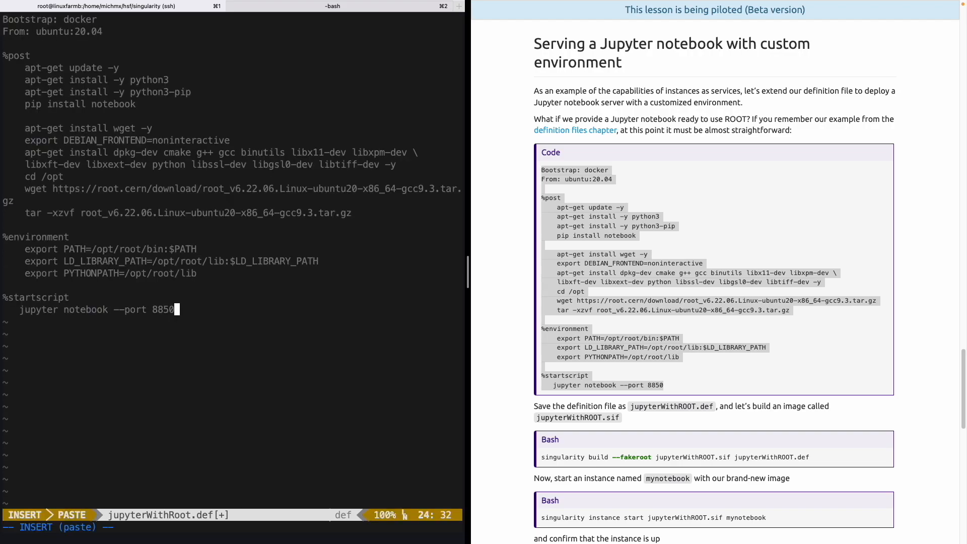
{"action": "key", "text": "Escape"}
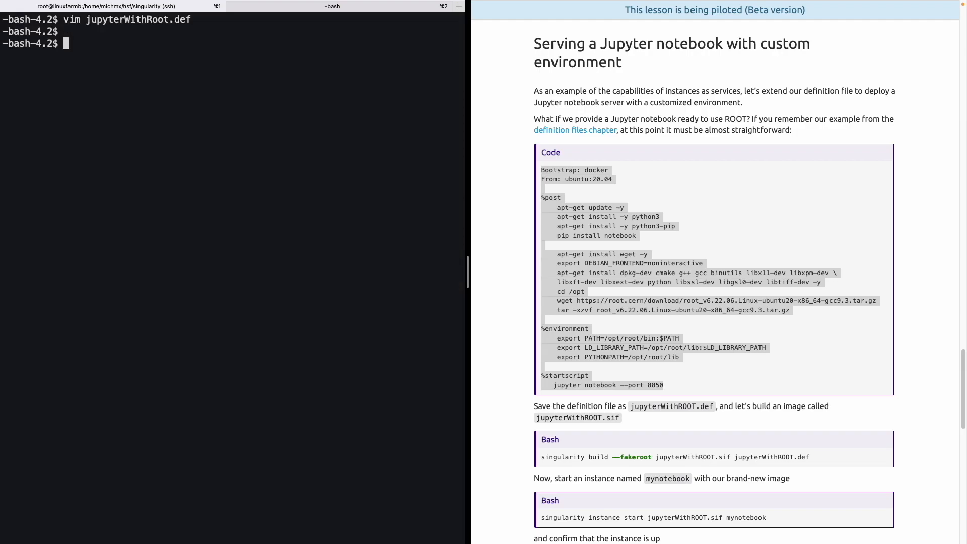
- Run singularity build --fakeroot to produce jupyterWithROOT.sif from jupyterWithRoot.def and wait for Build complete
{"action": "type", "text": "s"}
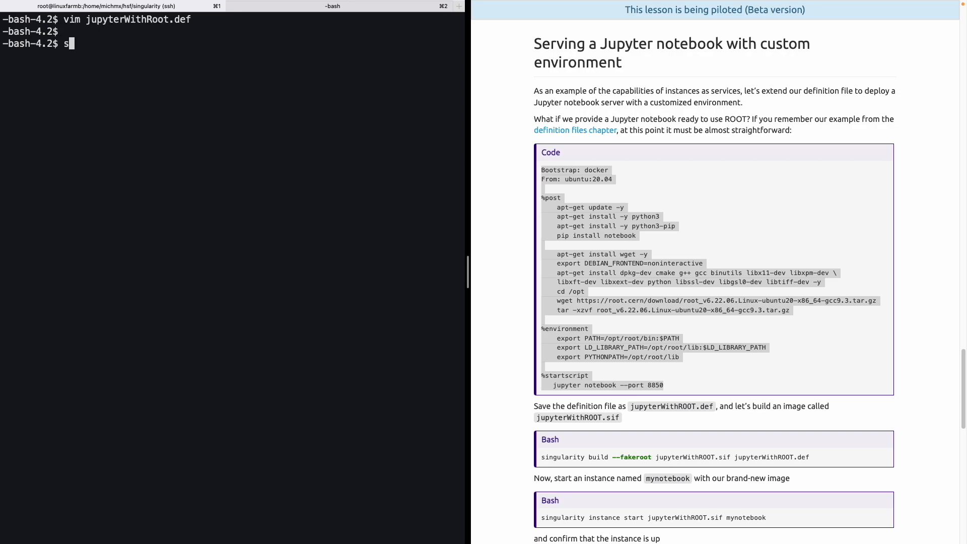
{"action": "type", "text": "ingularity buil"}
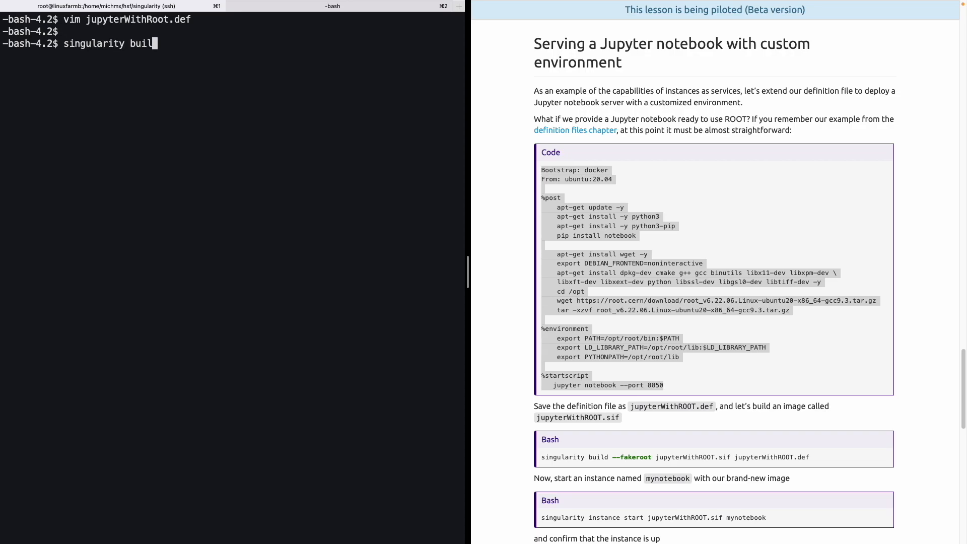
{"action": "type", "text": "d --fakeroot"}
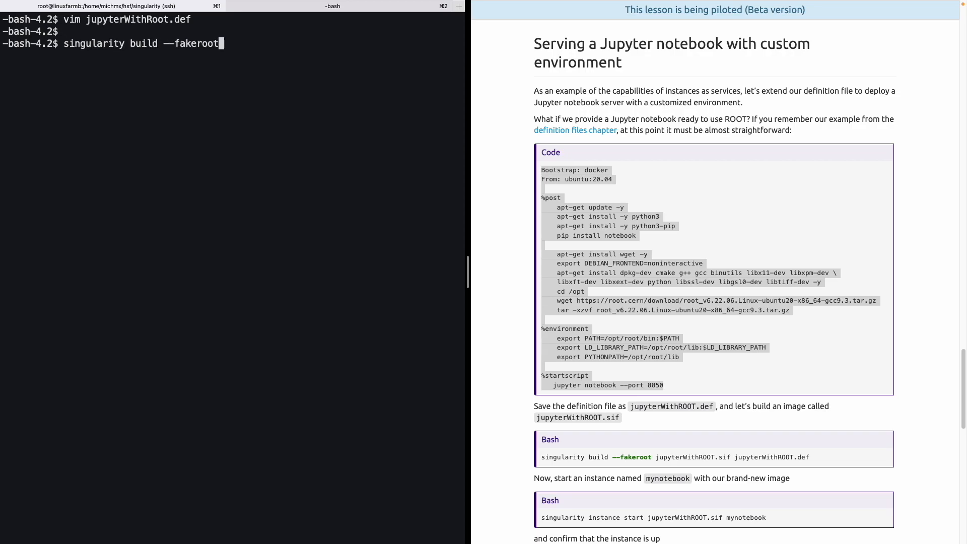
{"action": "type", "text": "jupyterWithRoot.def"}
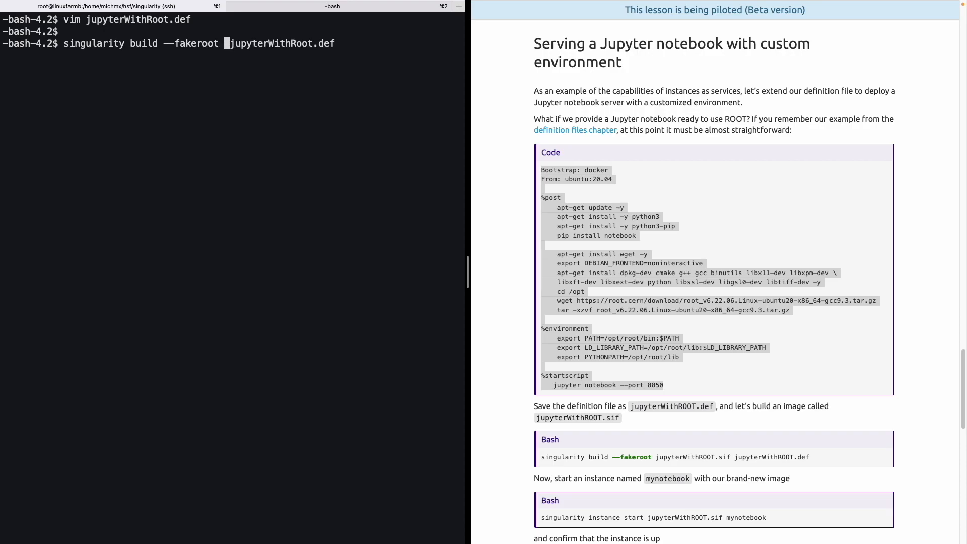
{"action": "type", "text": "jupyterWi"}
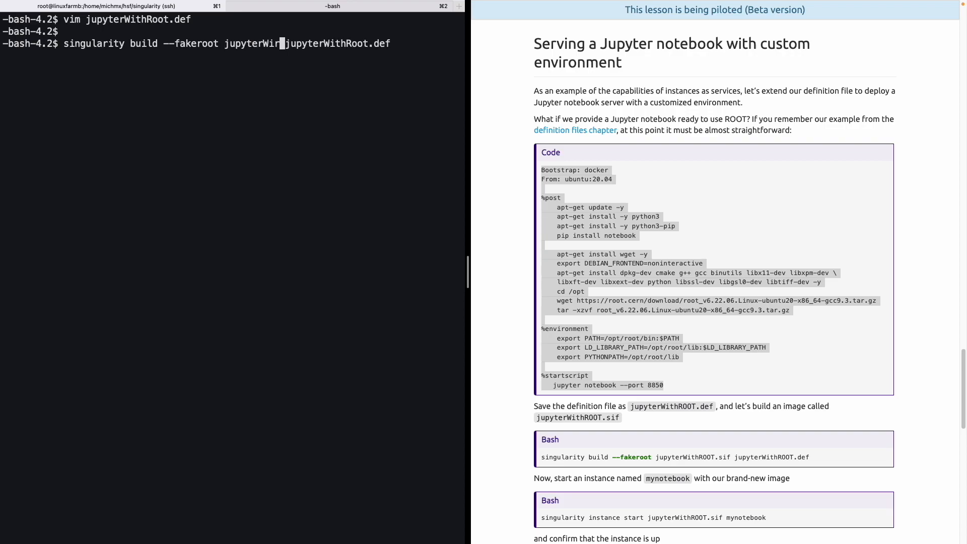
{"action": "type", "text": "ROOT.s"}
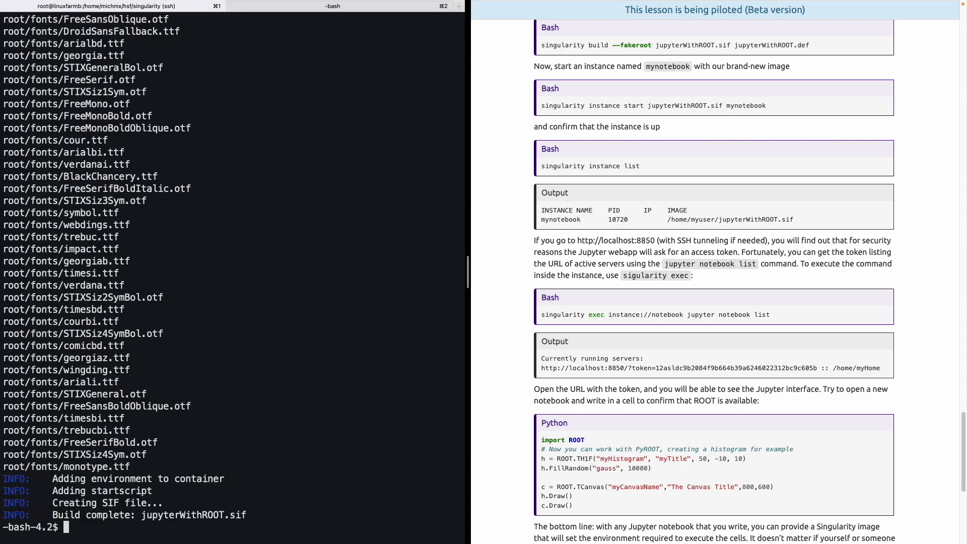
- Start a Singularity instance named mynotebook from jupyterWithROOT.sif
{"action": "type", "text": "singu"}
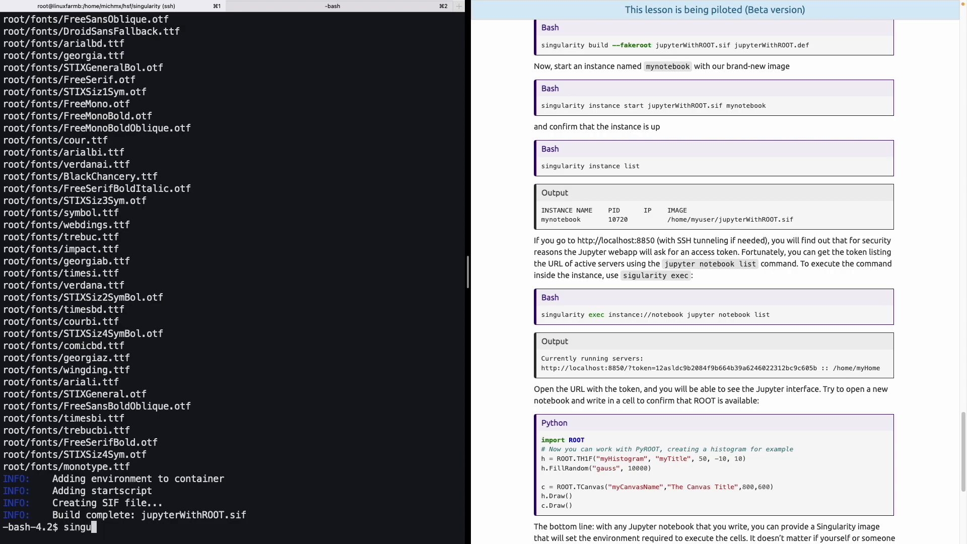
{"action": "type", "text": "larity instance"}
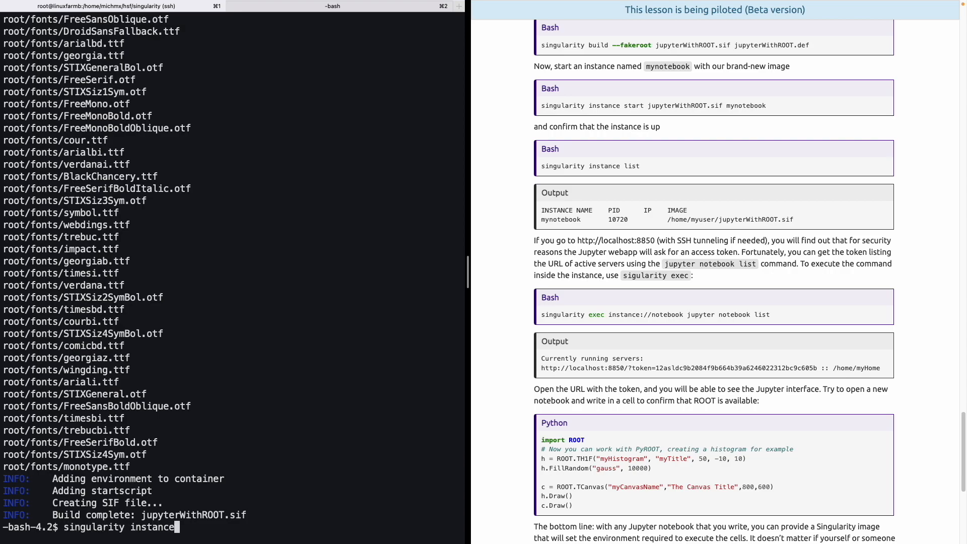
{"action": "type", "text": "start"}
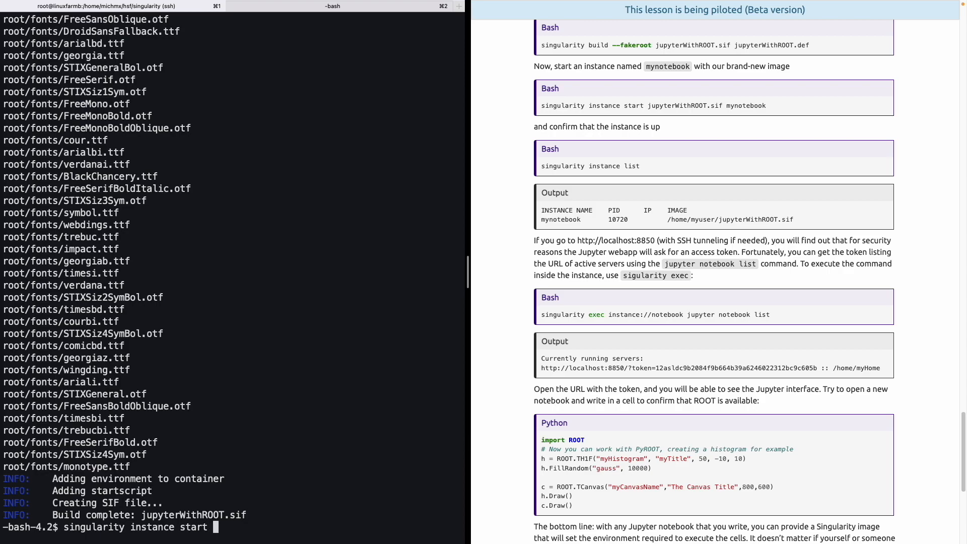
{"action": "type", "text": "jupyterWithROOT.sif"}
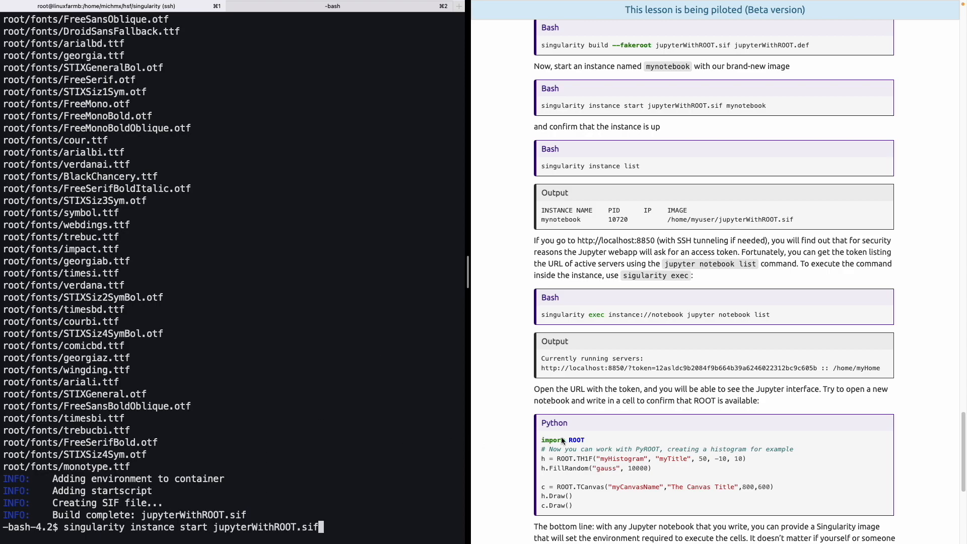
{"action": "mouse_move", "coordinate": [611, 437]}
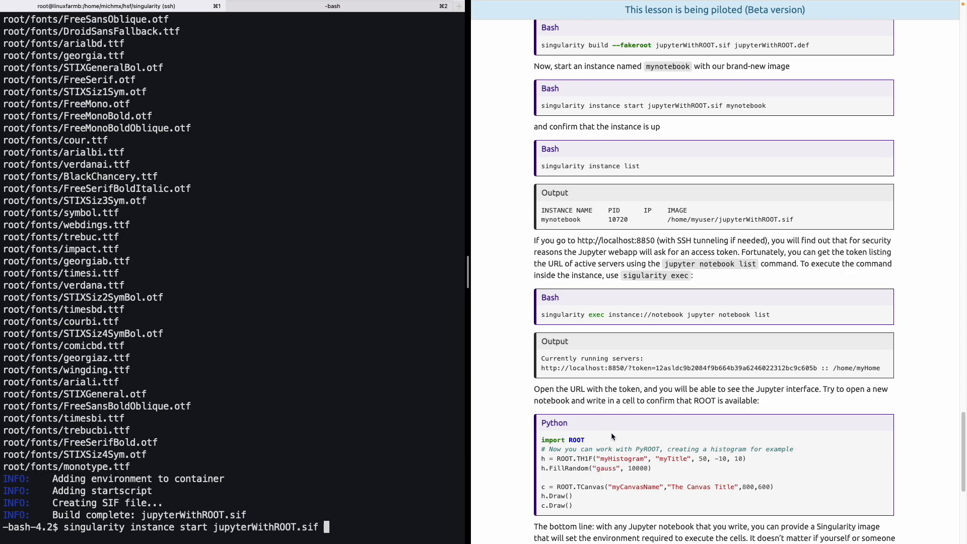
{"action": "type", "text": "my"}
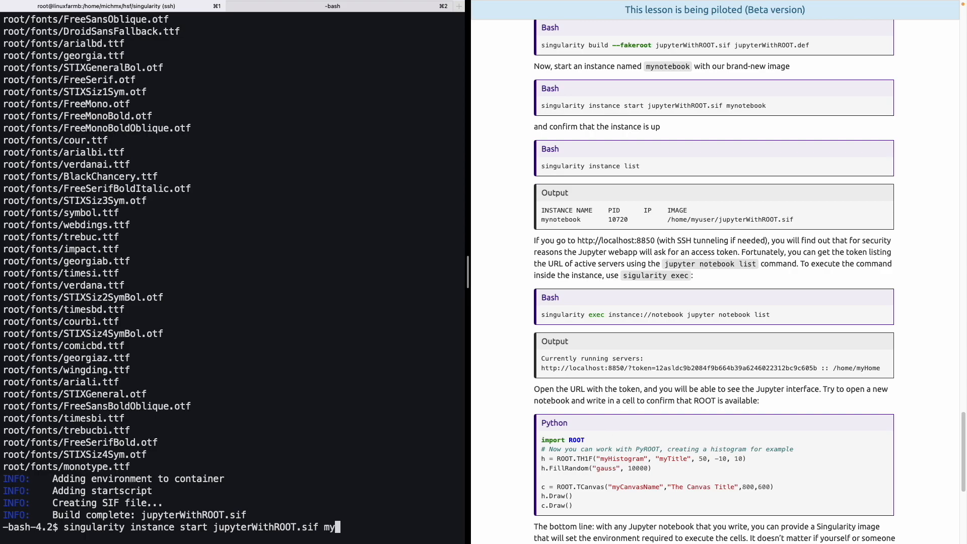
{"action": "type", "text": "notebook"}
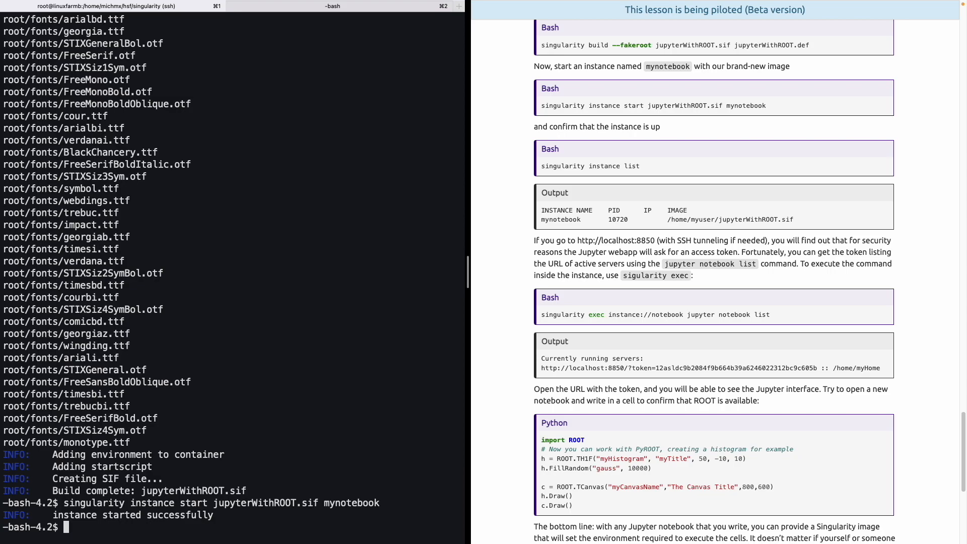
- List running instances to confirm mynotebook appears with PID 26016
{"action": "scroll", "scroll_direction": "down", "scroll_amount": 3}
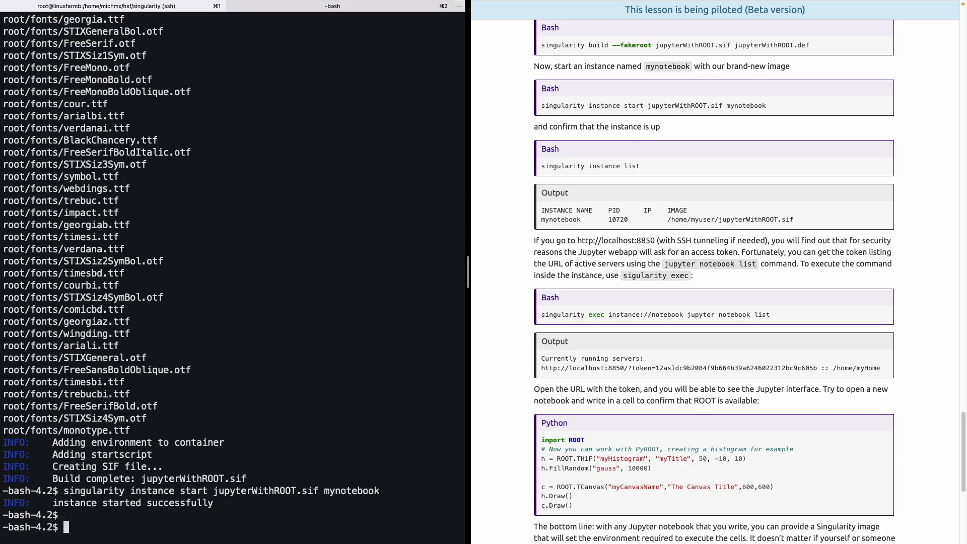
{"action": "type", "text": "singularity instance list"}
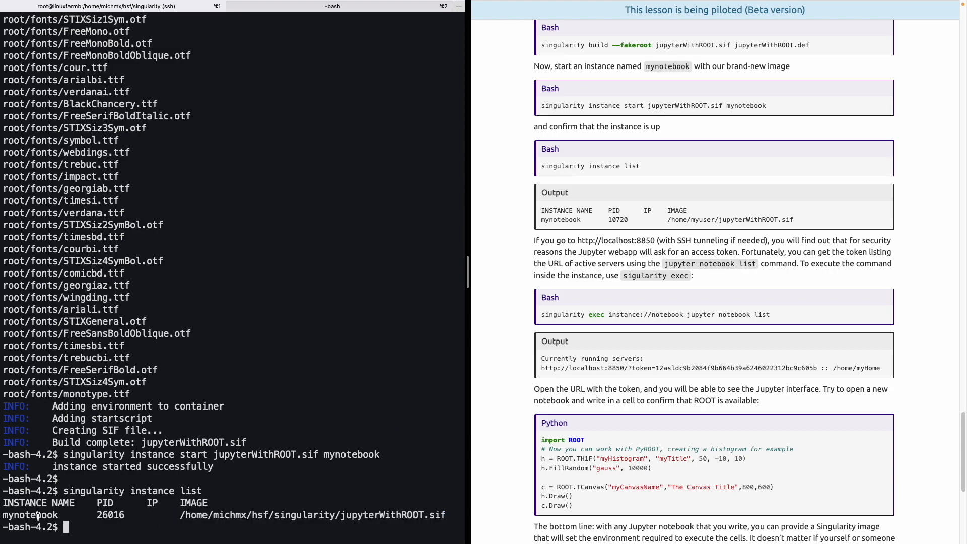
{"action": "mouse_move", "coordinate": [441, 335]}
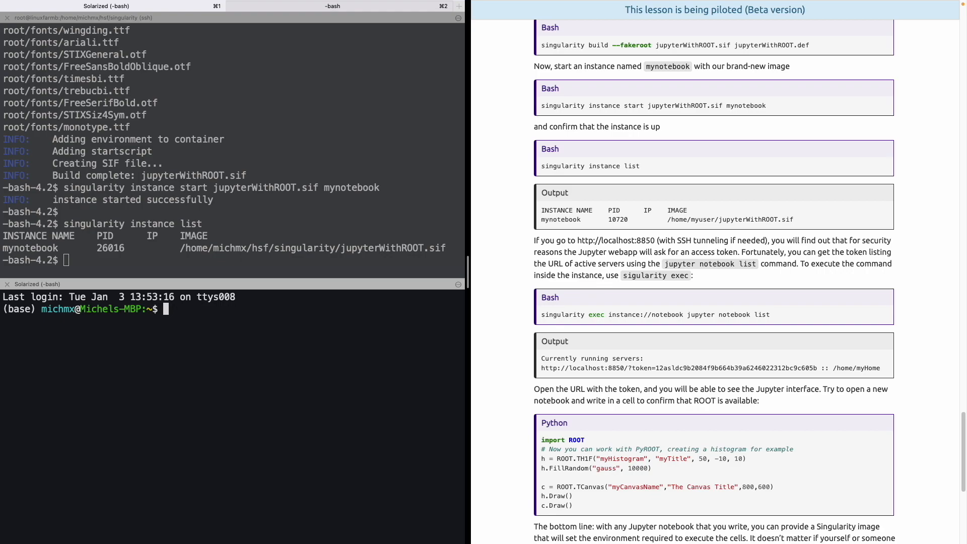
- Open an SSH tunnel forwarding local port 8850 to linuxfarmb's 8850 as michmx, entering the key passphrase
{"action": "type", "text": "ssh -L"}
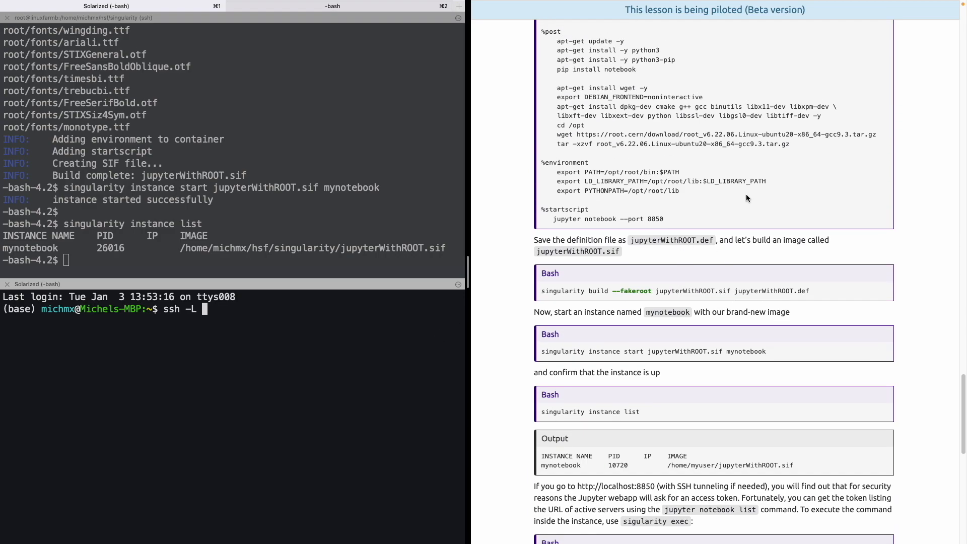
{"action": "mouse_move", "coordinate": [303, 419]}
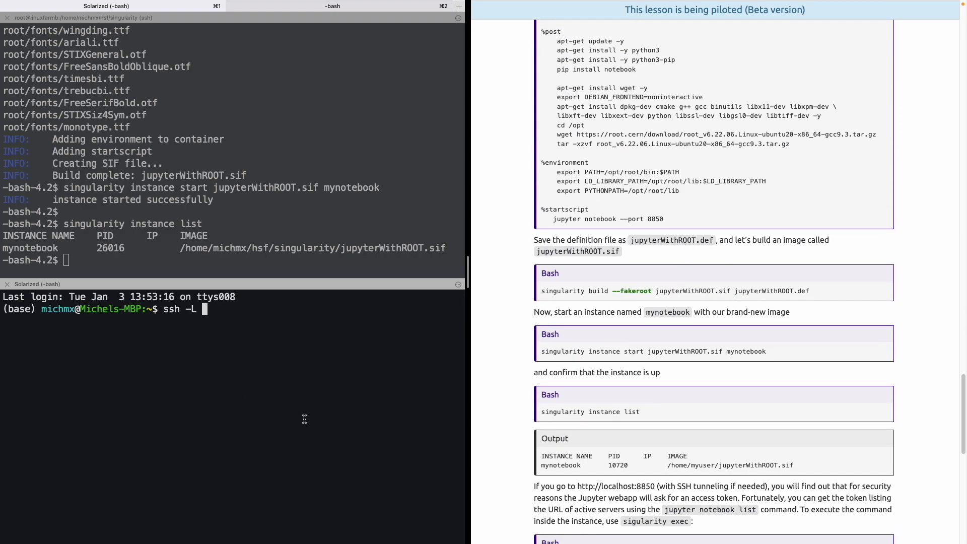
{"action": "type", "text": "8850:lo"}
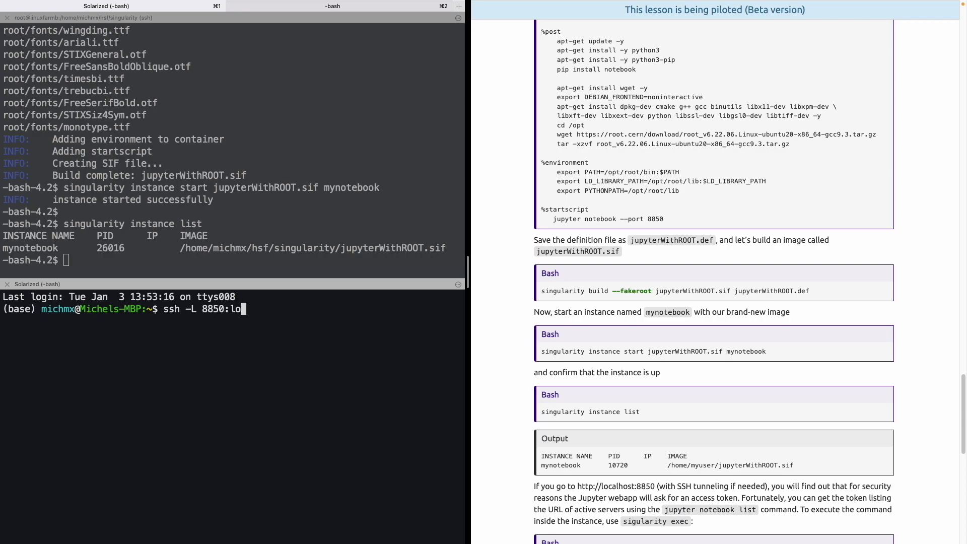
{"action": "type", "text": "calhost:8"}
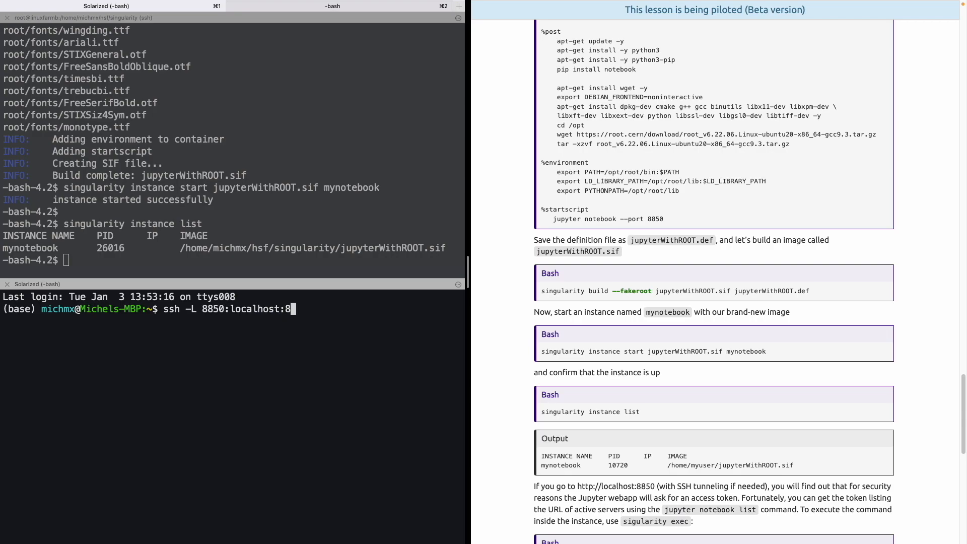
{"action": "type", "text": "50"}
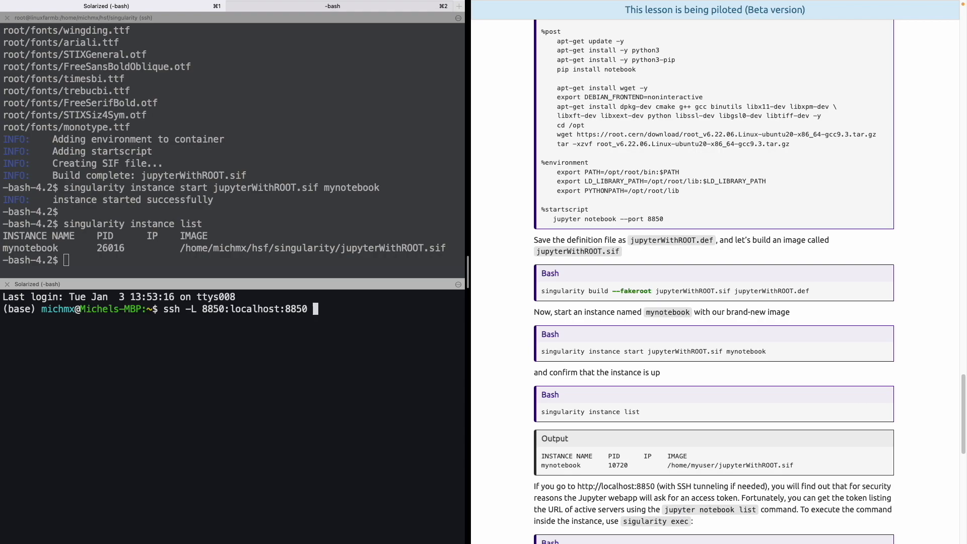
{"action": "type", "text": "michmx@"}
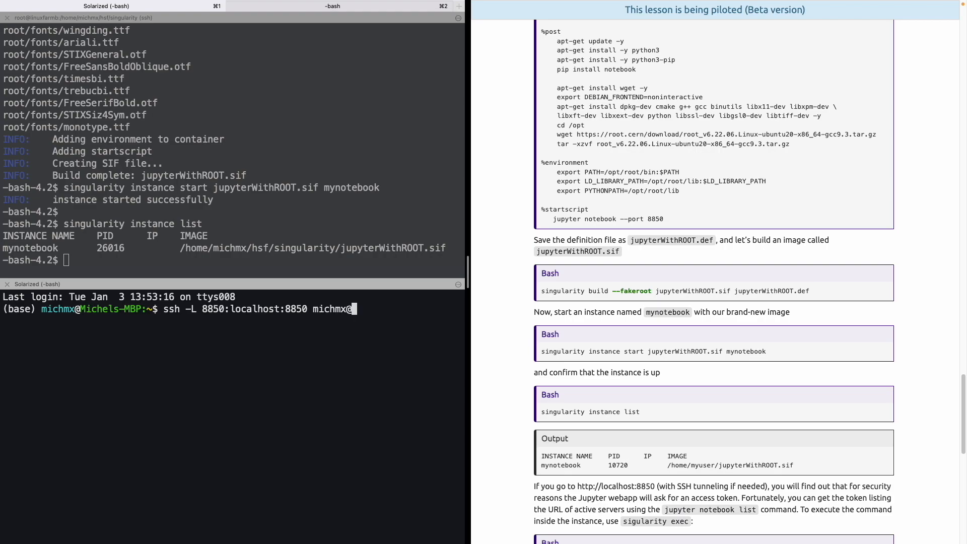
{"action": "type", "text": "linuxfarmb"}
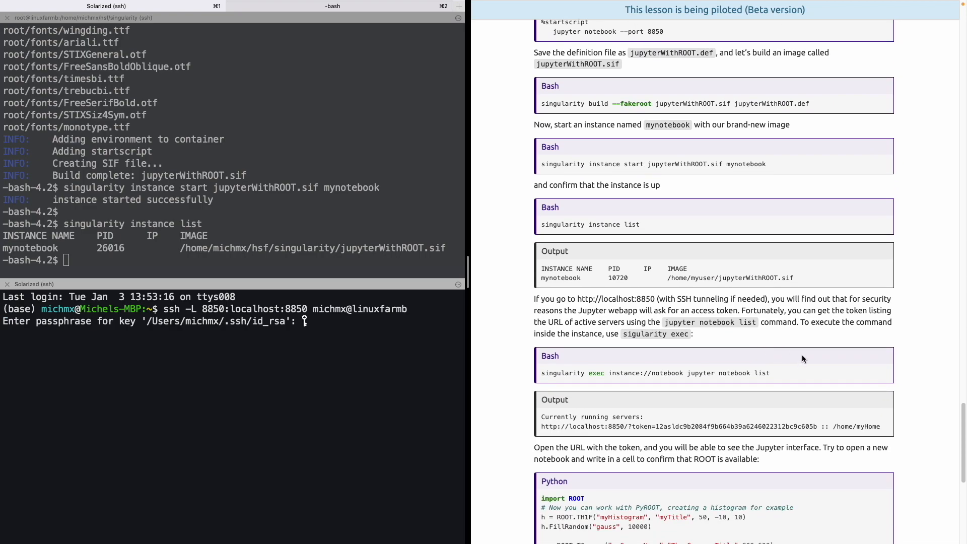
{"action": "mouse_move", "coordinate": [803, 359]}
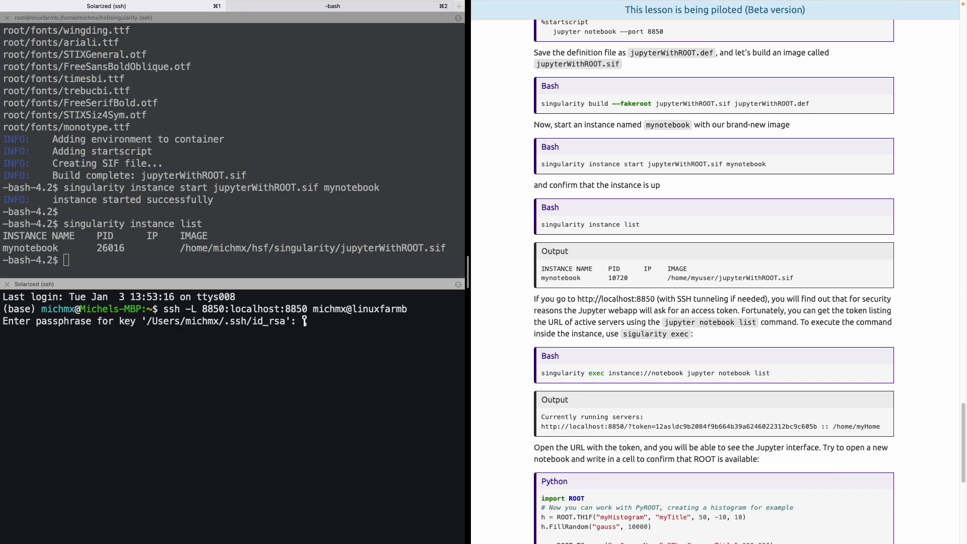
{"action": "key", "text": "Return"}
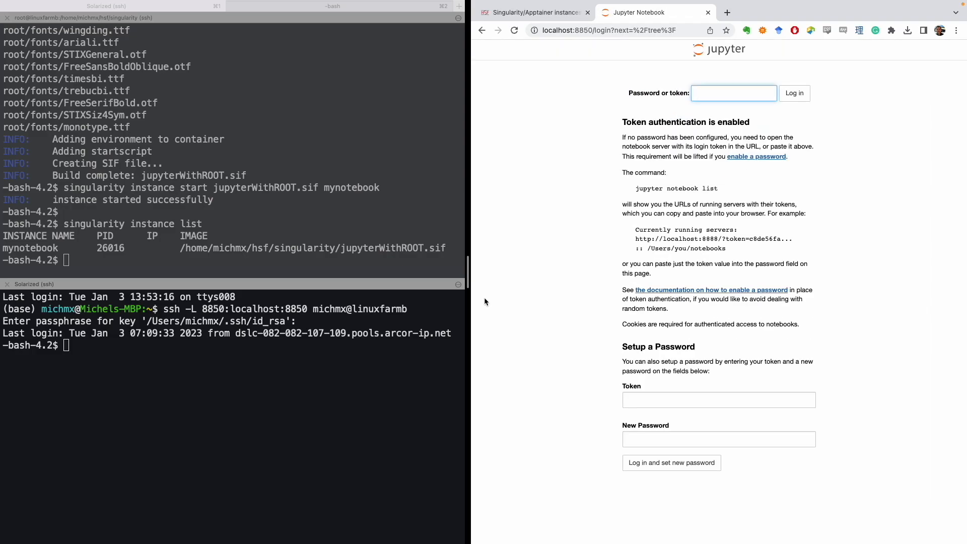
{"action": "mouse_move", "coordinate": [861, 224]}
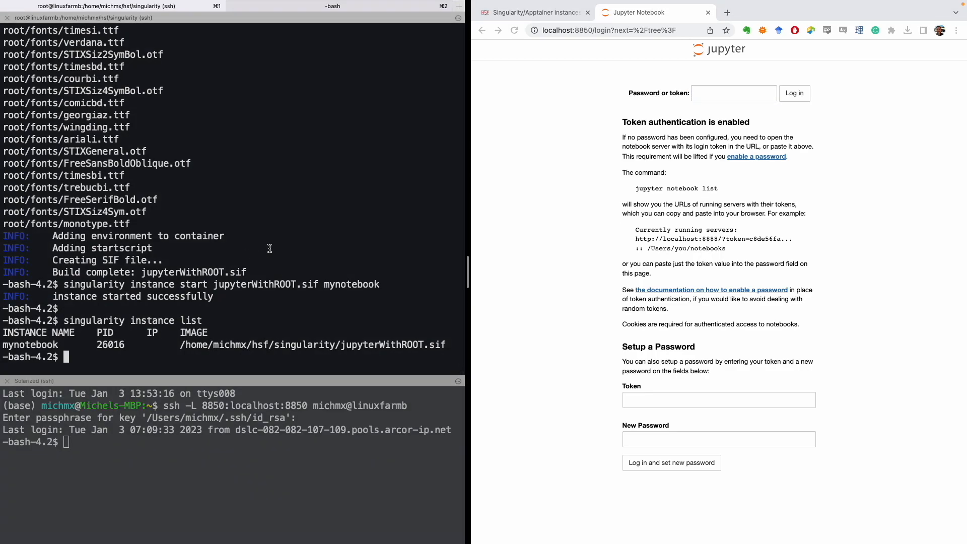
{"action": "mouse_move", "coordinate": [280, 223]}
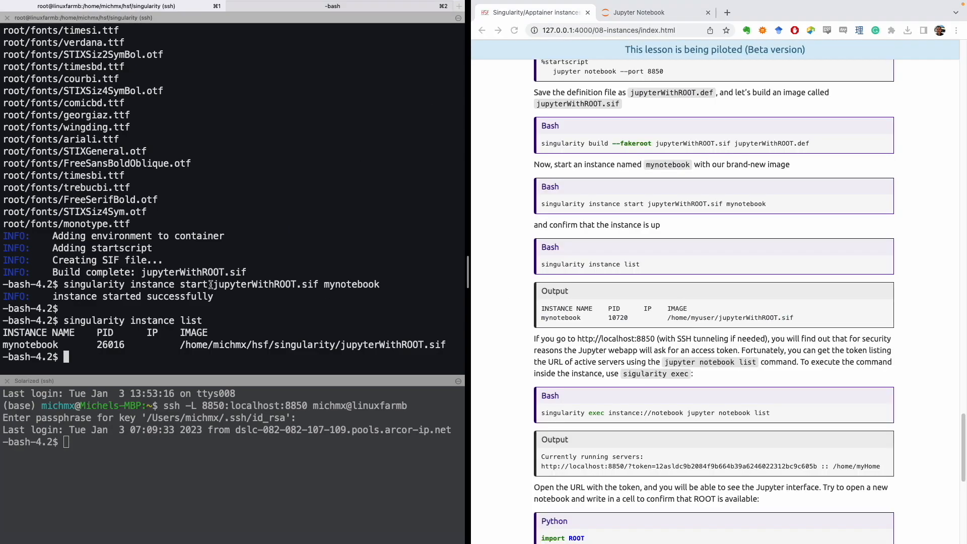
- Run jupyter notebook list via singularity exec inside instance://mynotebook to print the tokened server URL
{"action": "type", "text": "singularity"}
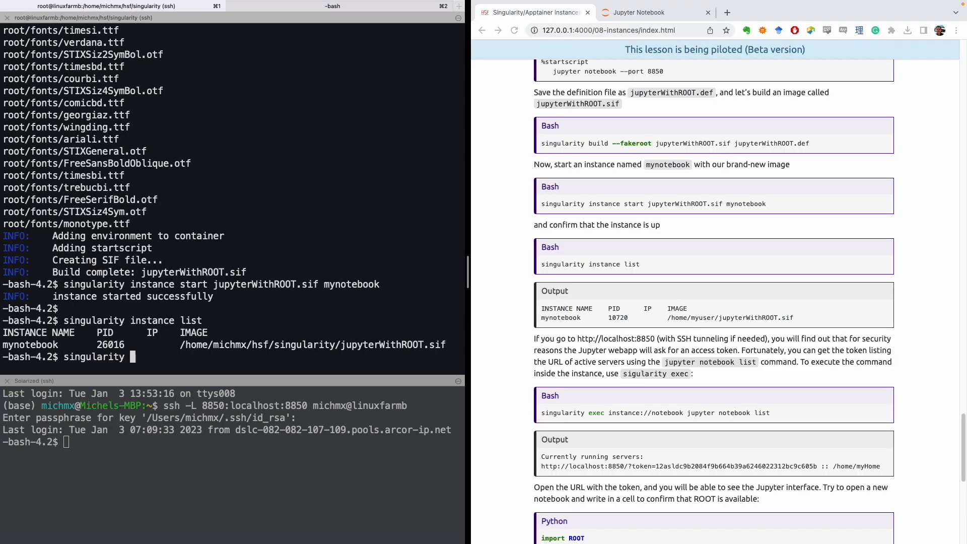
{"action": "type", "text": "exec"}
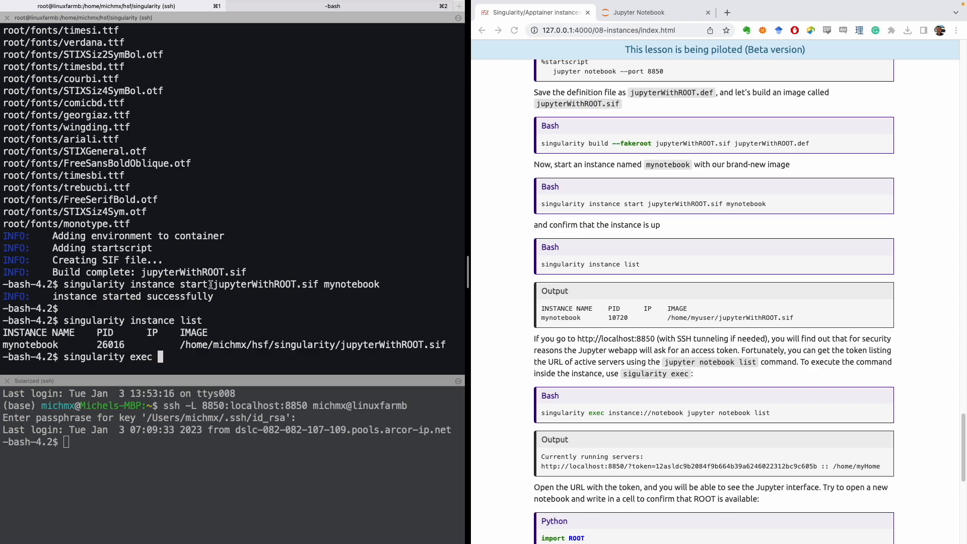
{"action": "type", "text": "instannc"}
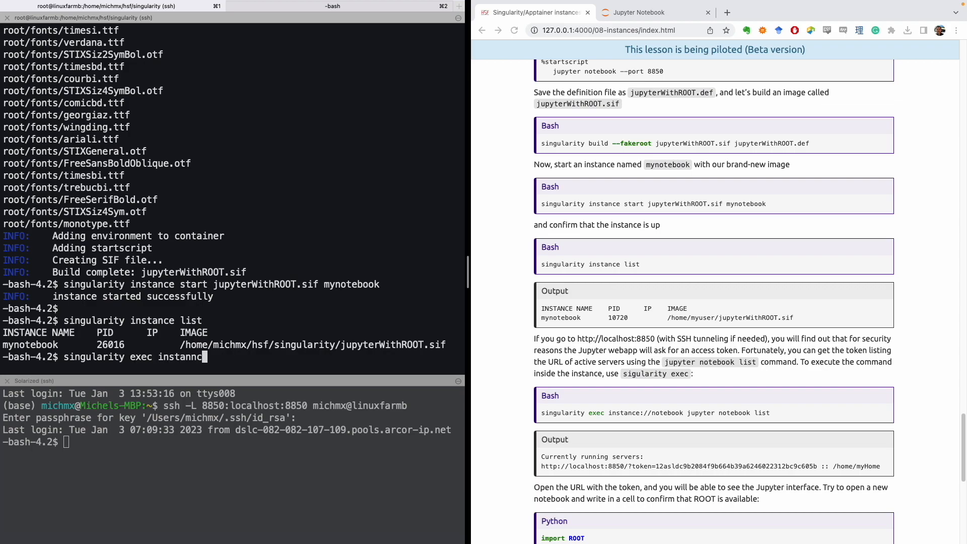
{"action": "type", "text": "instance://"}
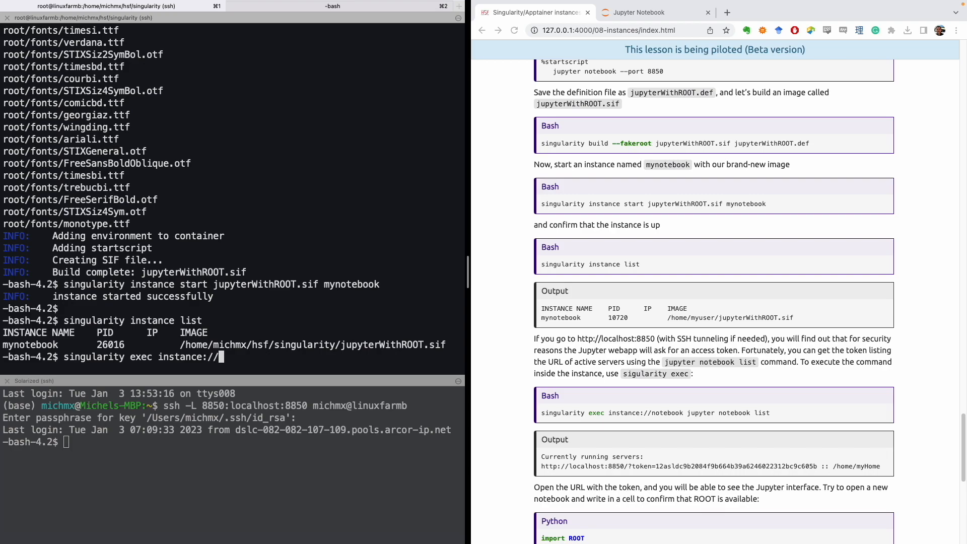
{"action": "type", "text": "m"}
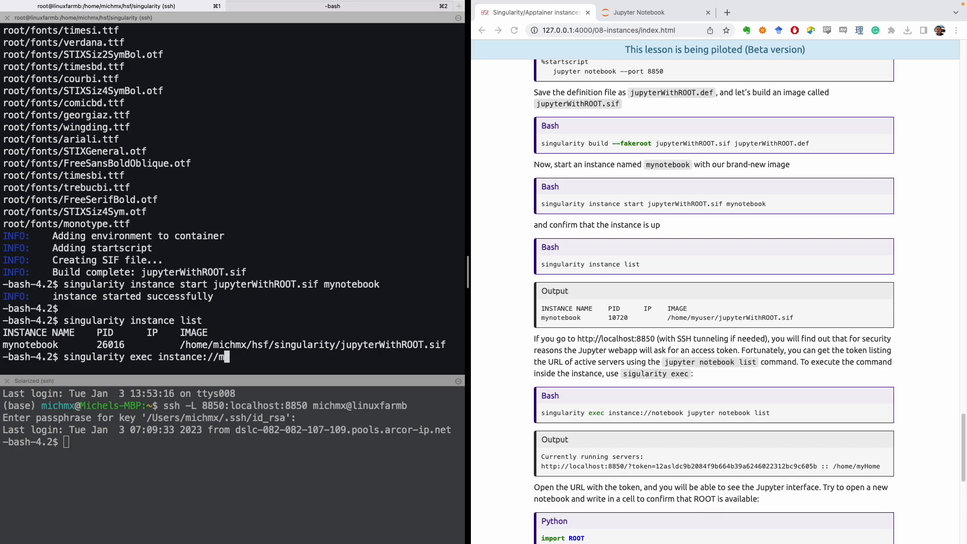
{"action": "type", "text": "ynotebook"}
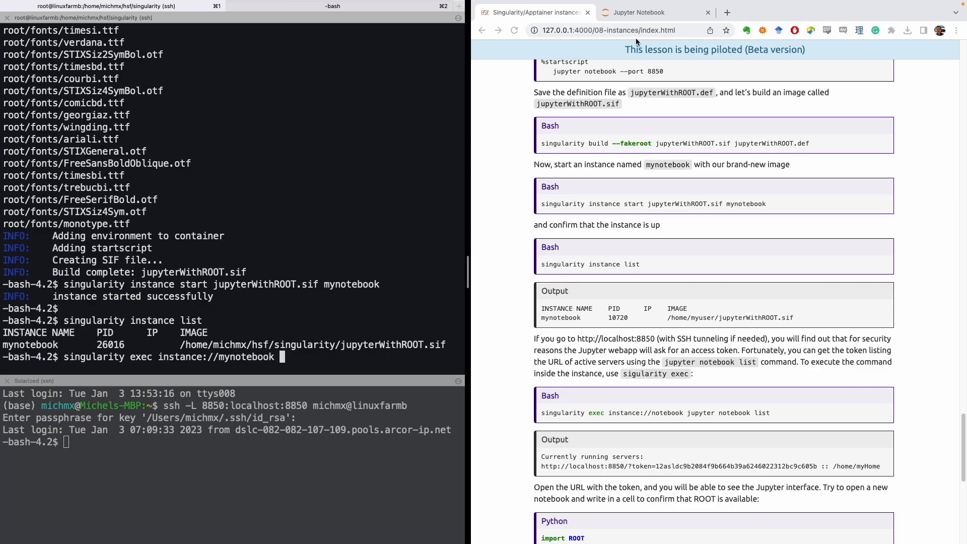
{"action": "left_click", "coordinate": [639, 12]}
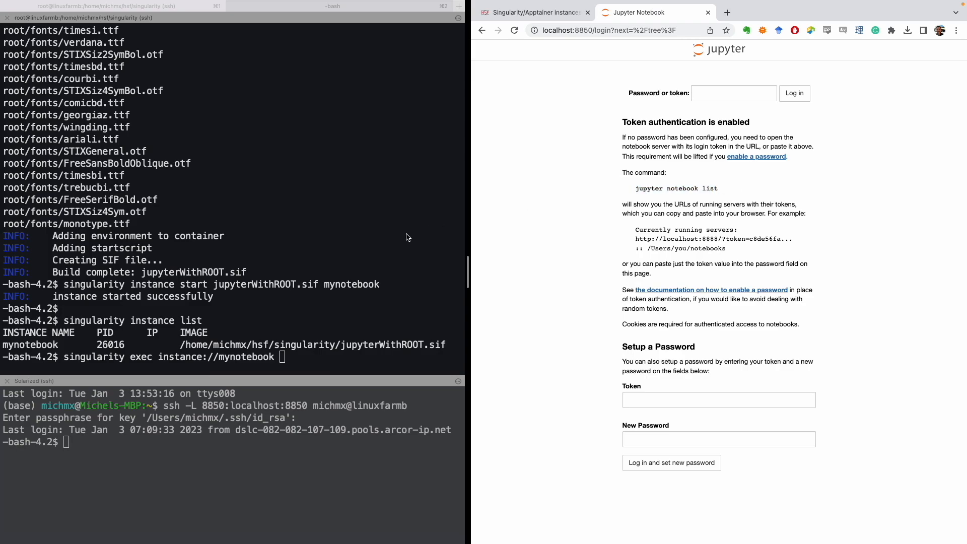
{"action": "type", "text": "jupyter notebook"}
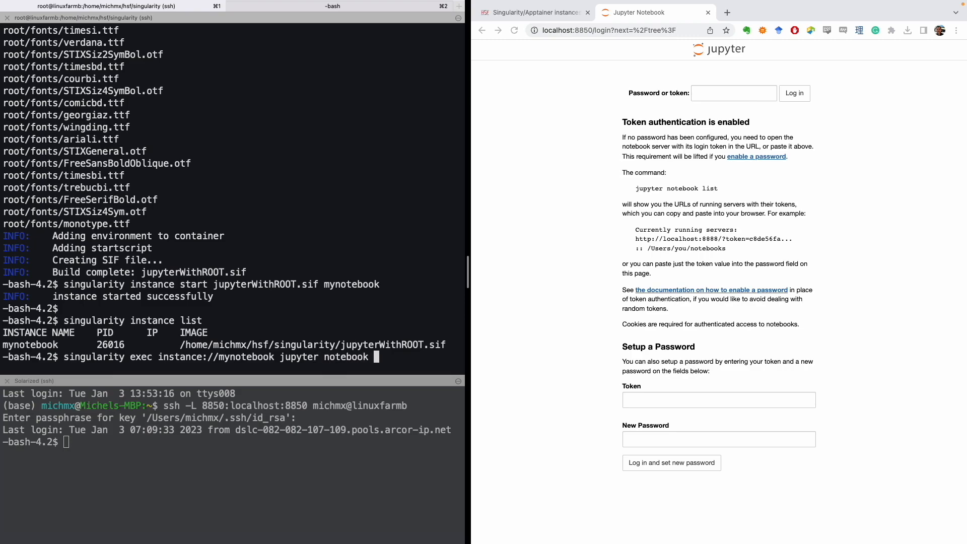
{"action": "type", "text": "list"}
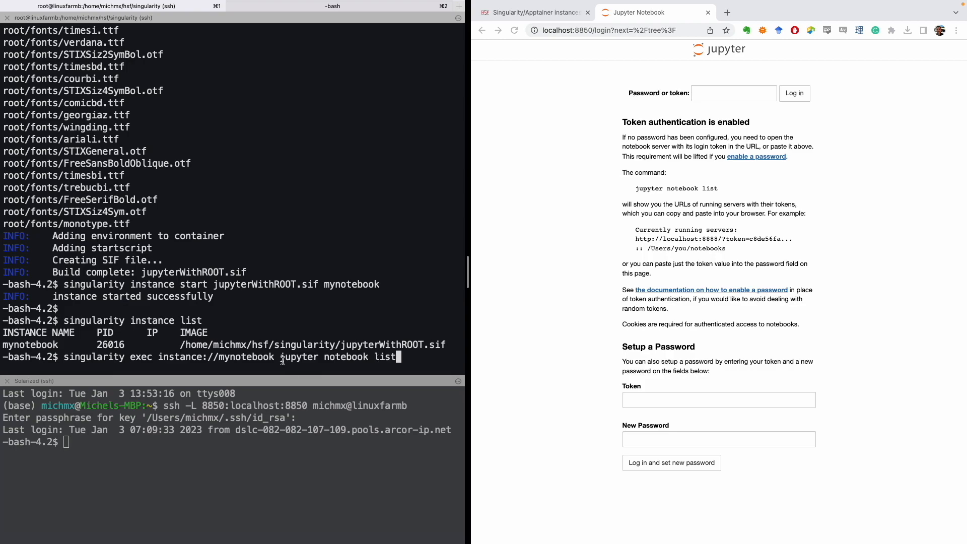
{"action": "mouse_move", "coordinate": [302, 334]}
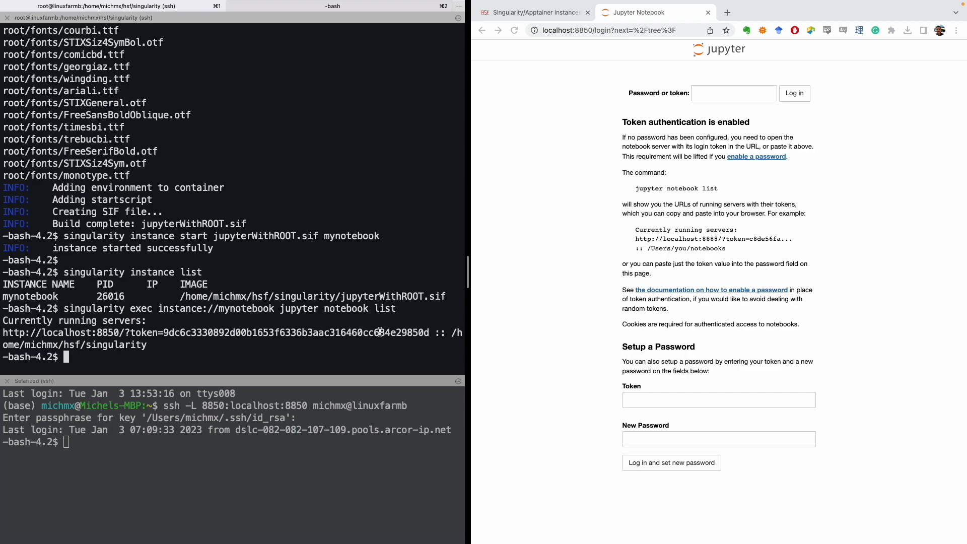
- Select the server URL with its token to carry into Chrome's address bar
{"action": "left_click_drag", "start_coordinate": [186, 332], "coordinate": [429, 333]}
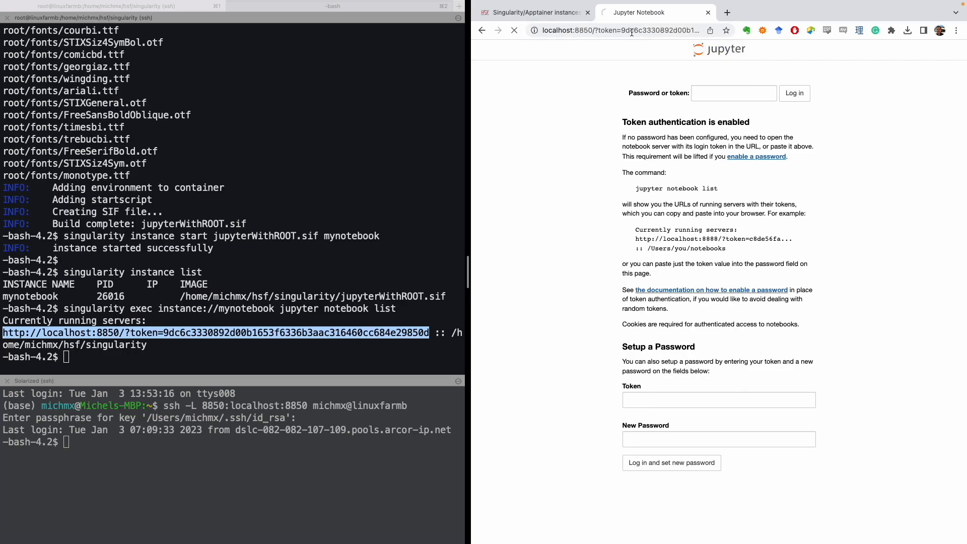
- Load the tokened URL into Jupyter's file tree and open the New menu
{"action": "left_click", "coordinate": [793, 92]}
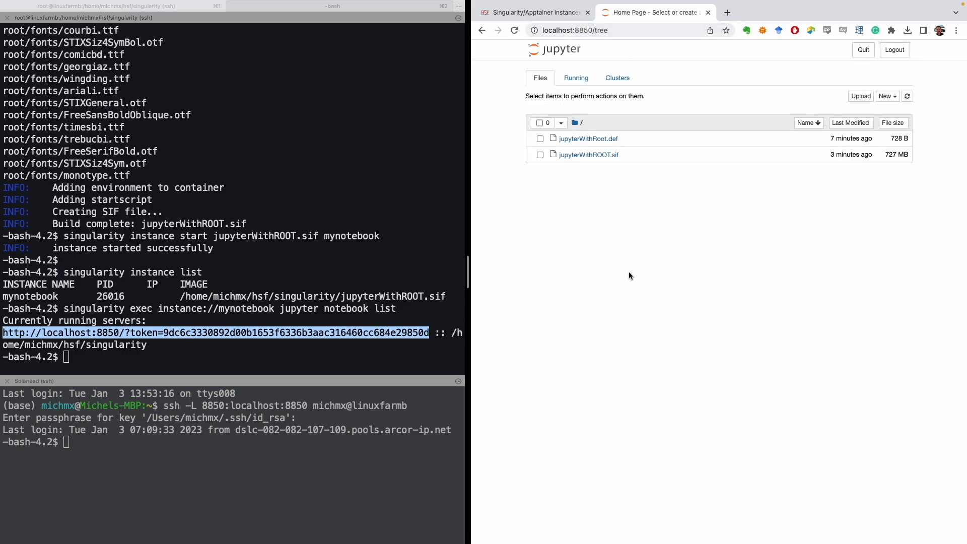
{"action": "mouse_move", "coordinate": [398, 249]}
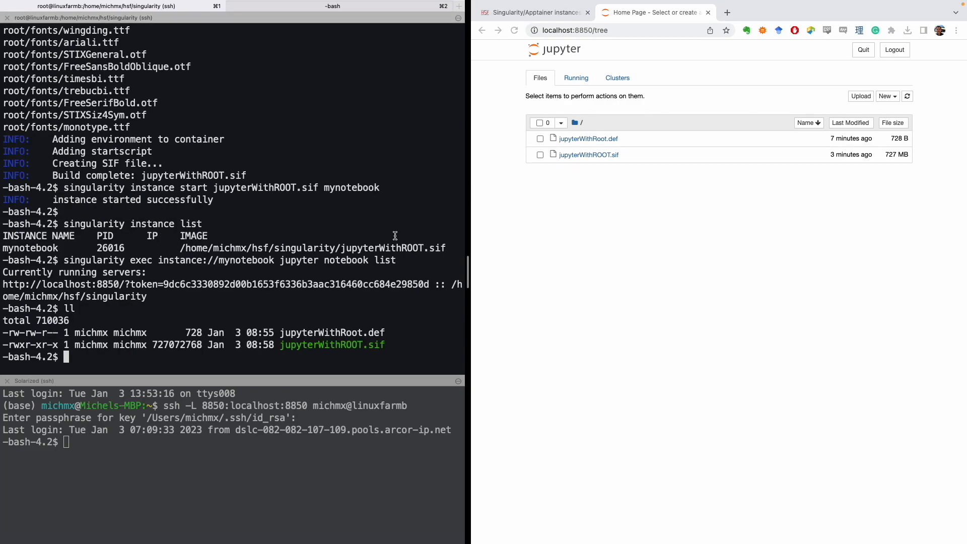
{"action": "mouse_move", "coordinate": [346, 301]}
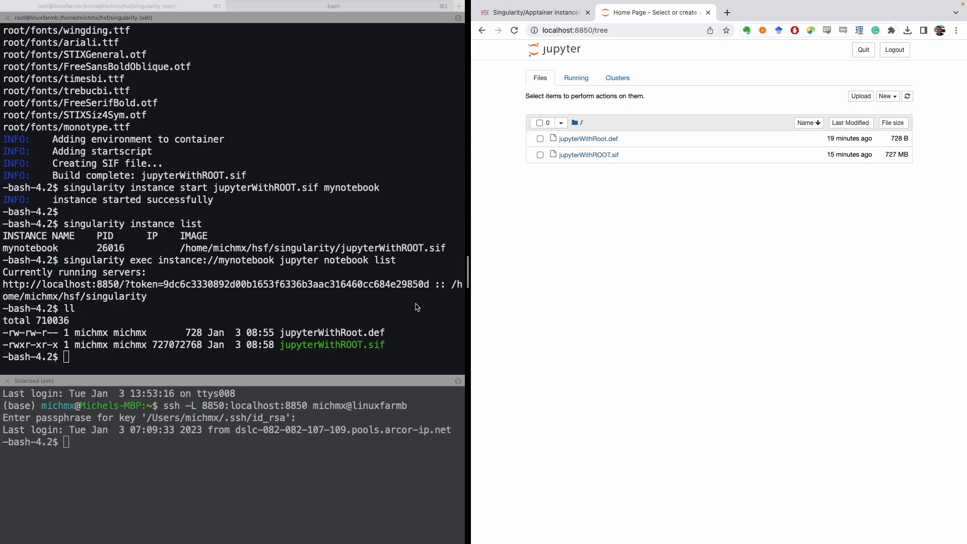
{"action": "left_click", "coordinate": [886, 96]}
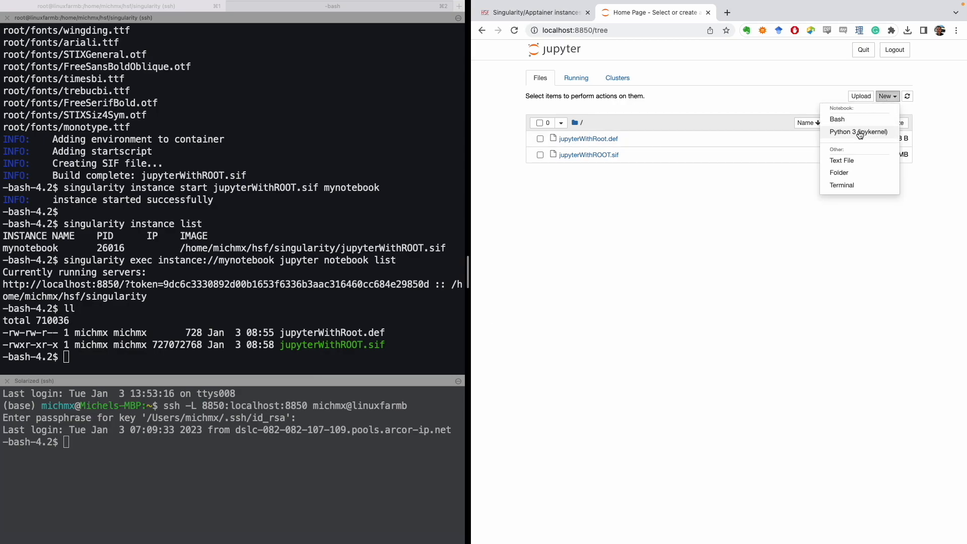
- Create a Python 3 notebook, run import ROOT to see Welcome to JupyROOT 6.22/06, and return to the lesson
{"action": "left_click", "coordinate": [857, 132]}
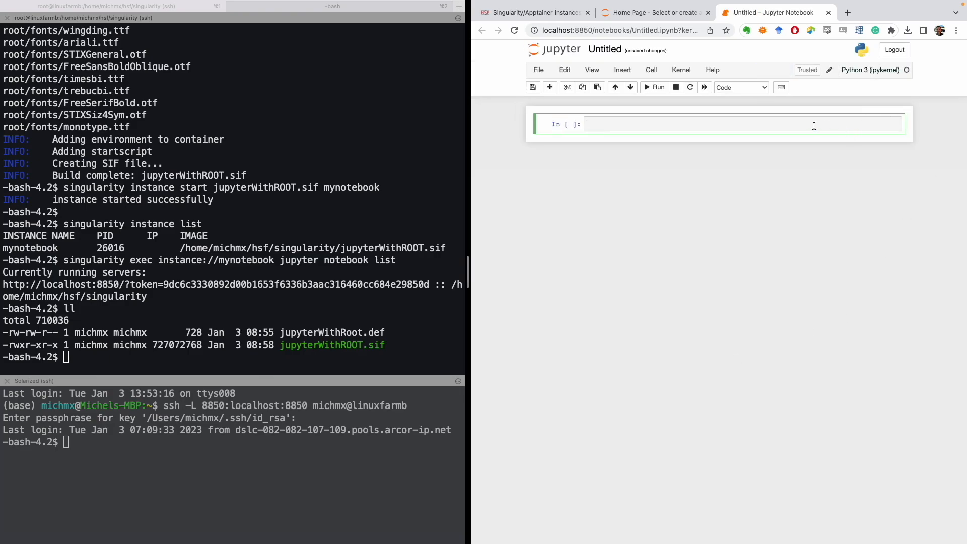
{"action": "type", "text": "import ROOT"}
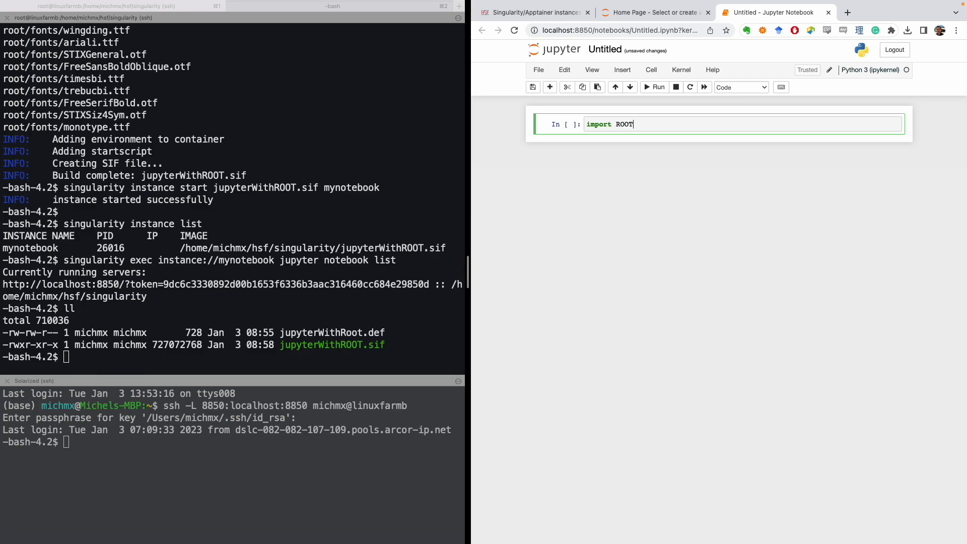
{"action": "left_click", "coordinate": [654, 86]}
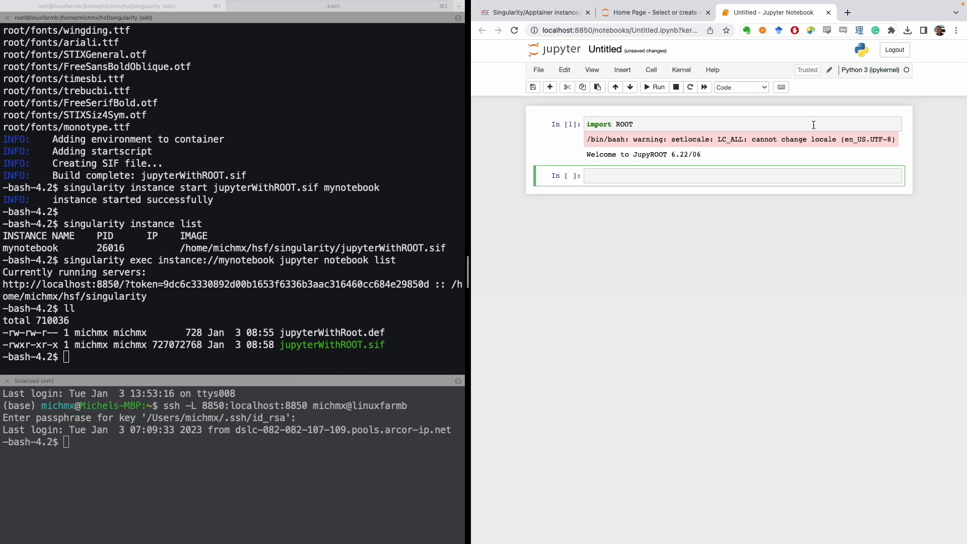
{"action": "left_click", "coordinate": [740, 176]}
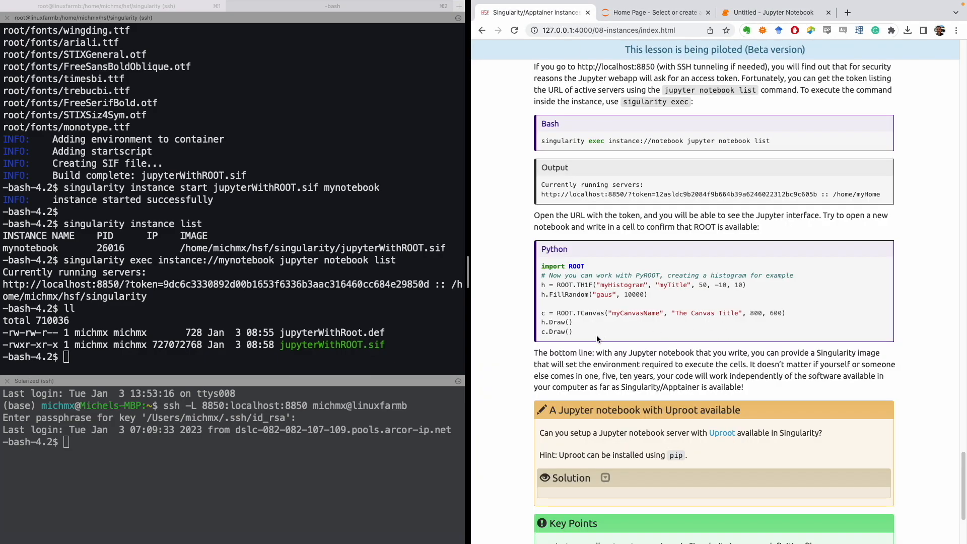
- Paste the lesson's histogram code into the second cell, run it to draw a 10000-entry Gaussian titled myTitle, and return to the lesson
{"action": "left_click_drag", "start_coordinate": [542, 275], "coordinate": [572, 331]}
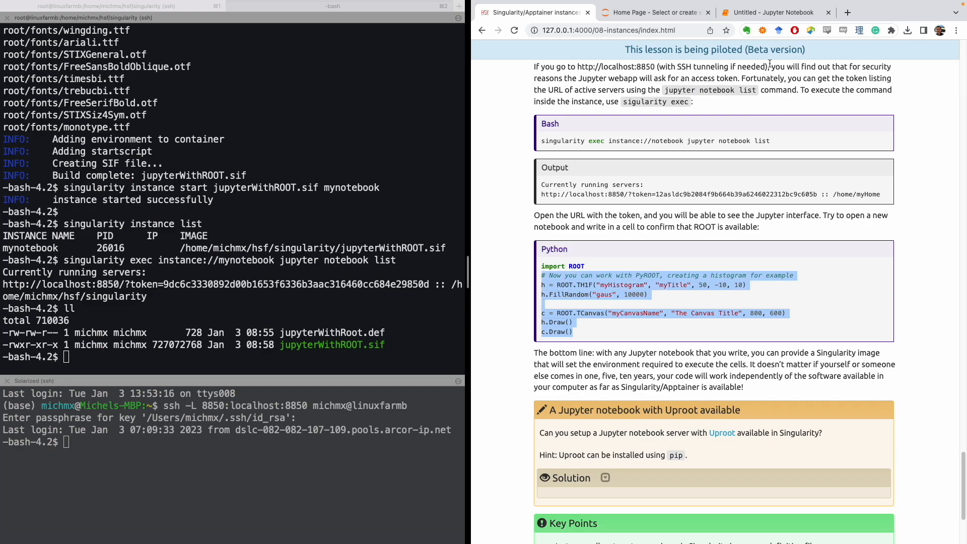
{"action": "left_click", "coordinate": [770, 12]}
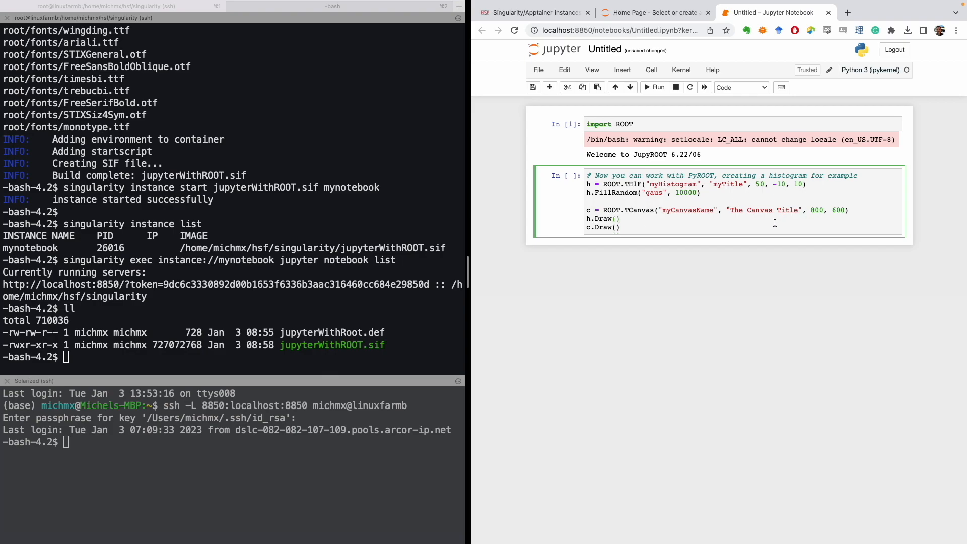
{"action": "left_click", "coordinate": [654, 86]}
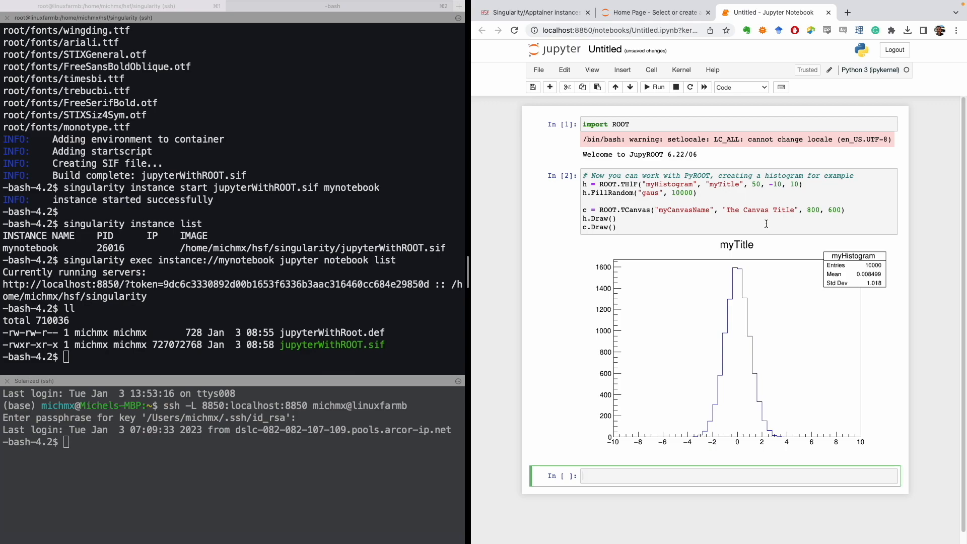
{"action": "mouse_move", "coordinate": [764, 221]}
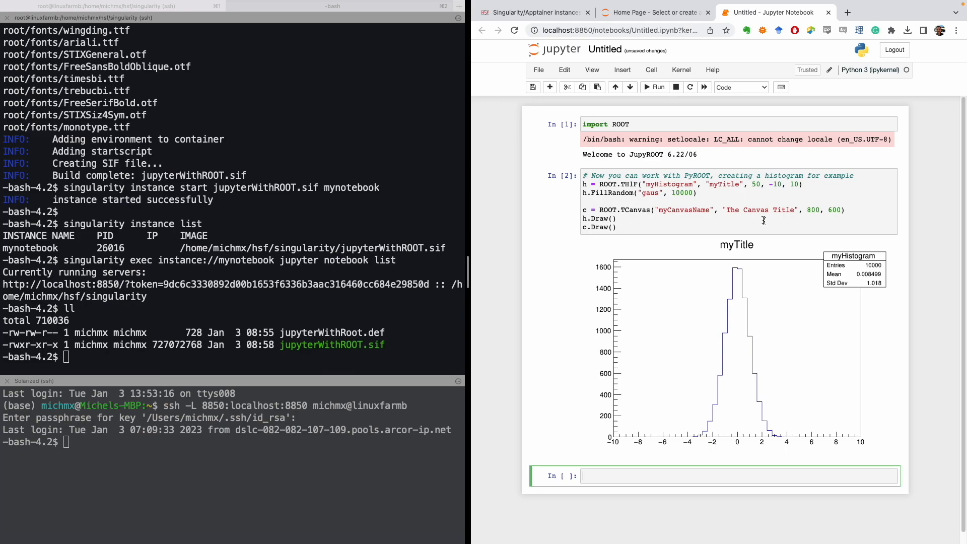
{"action": "left_click", "coordinate": [534, 12]}
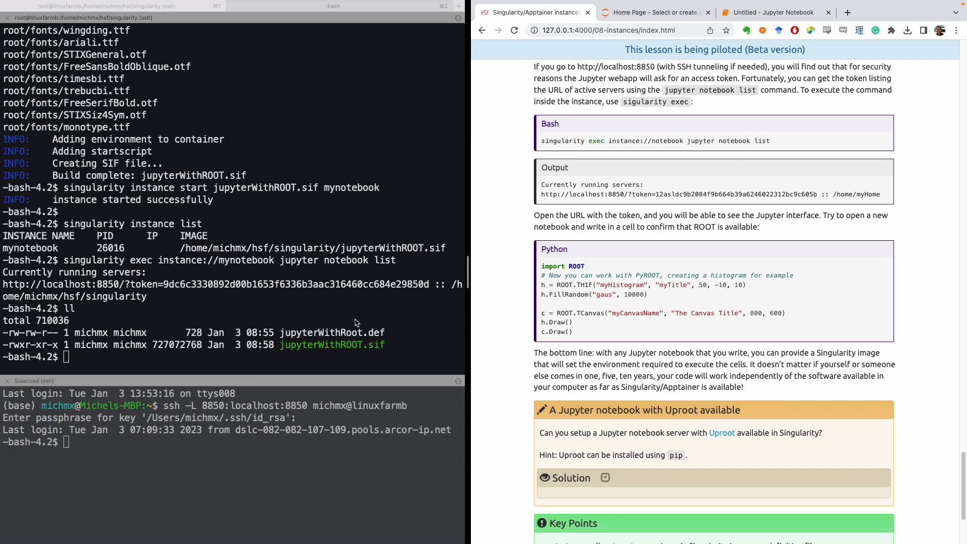